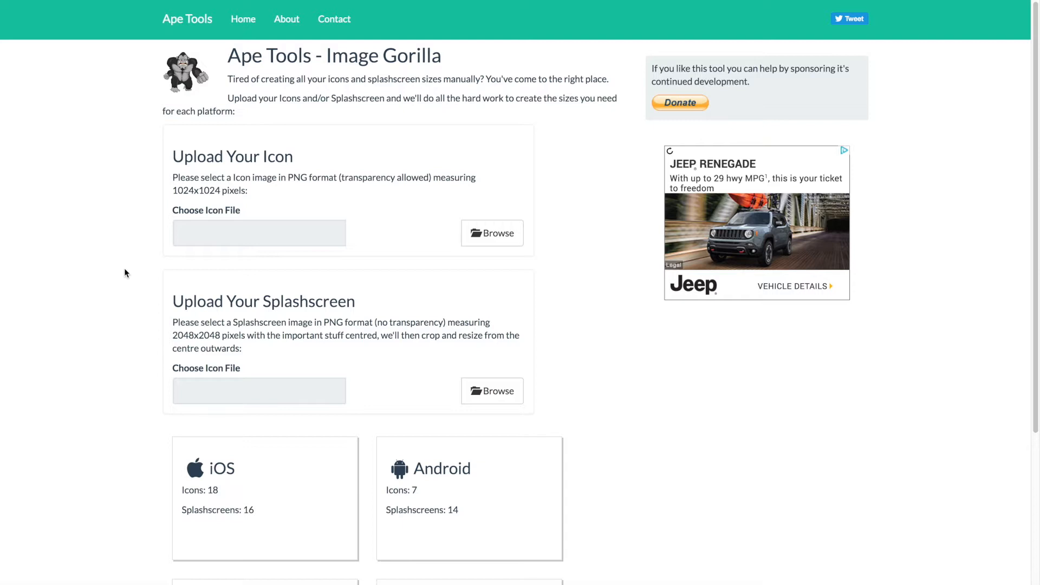
mouse_move(193, 336)
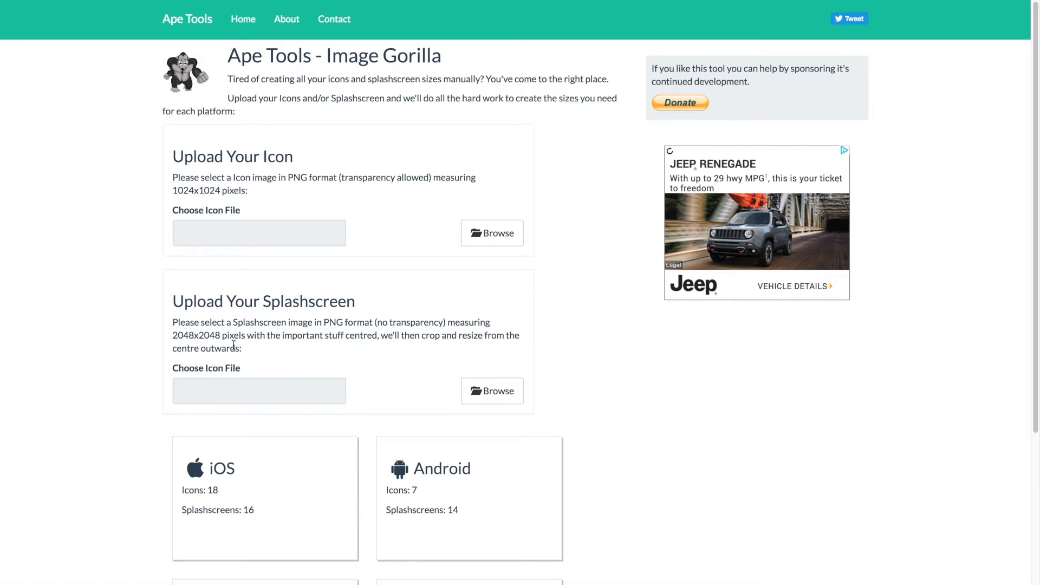
mouse_move(461, 389)
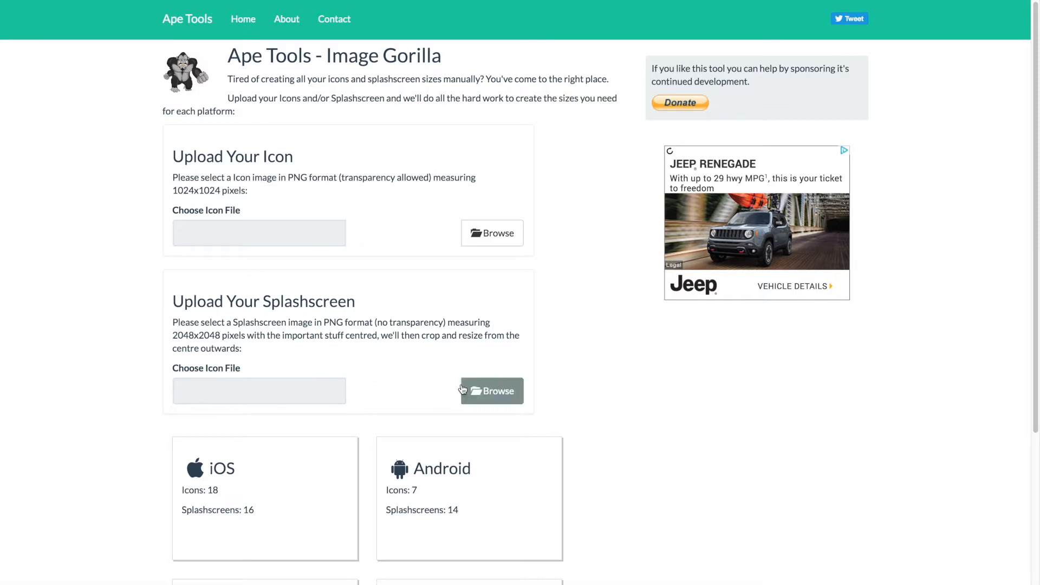
Step: Upload splash-screen-base.png as the splashscreen and run Kapow! to generate the asset bundle
left_click(492, 390)
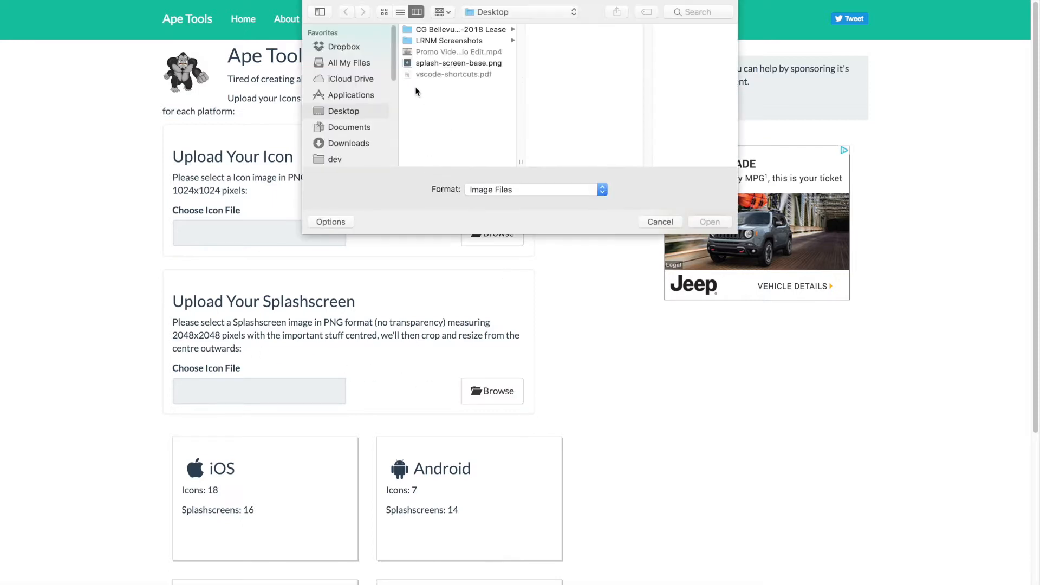
left_click(458, 63)
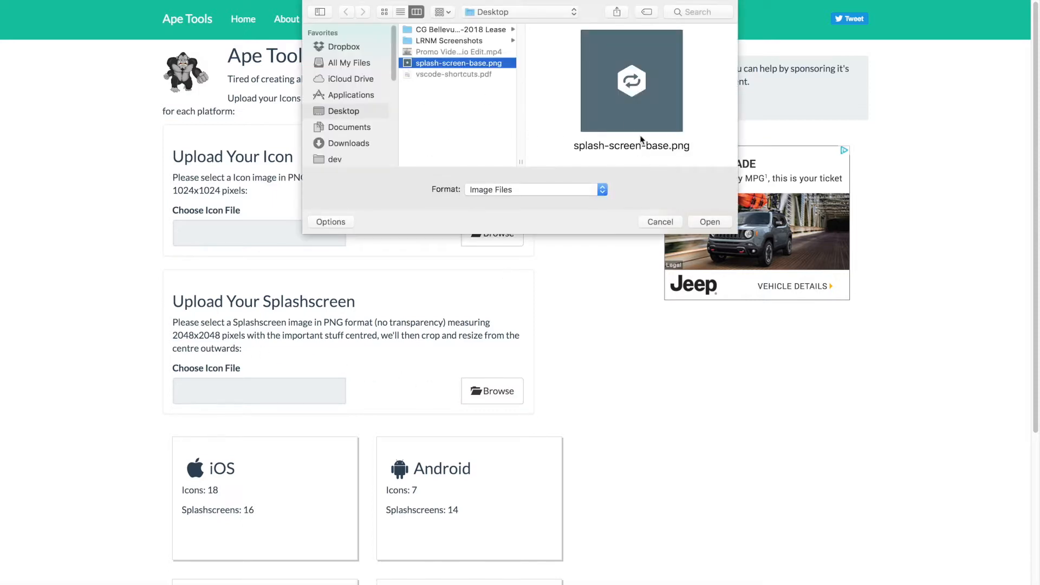
mouse_move(640, 100)
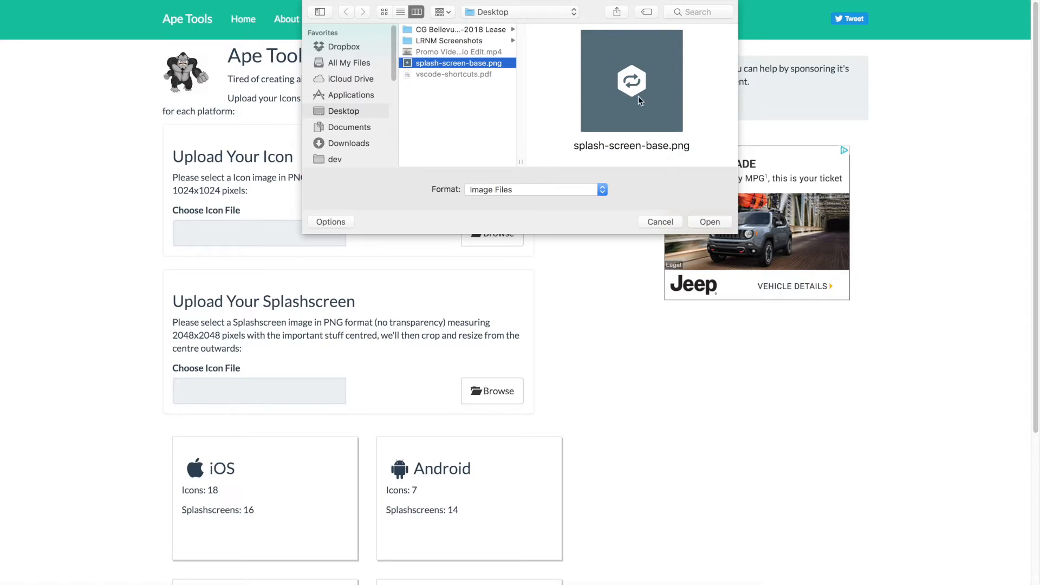
left_click(709, 221)
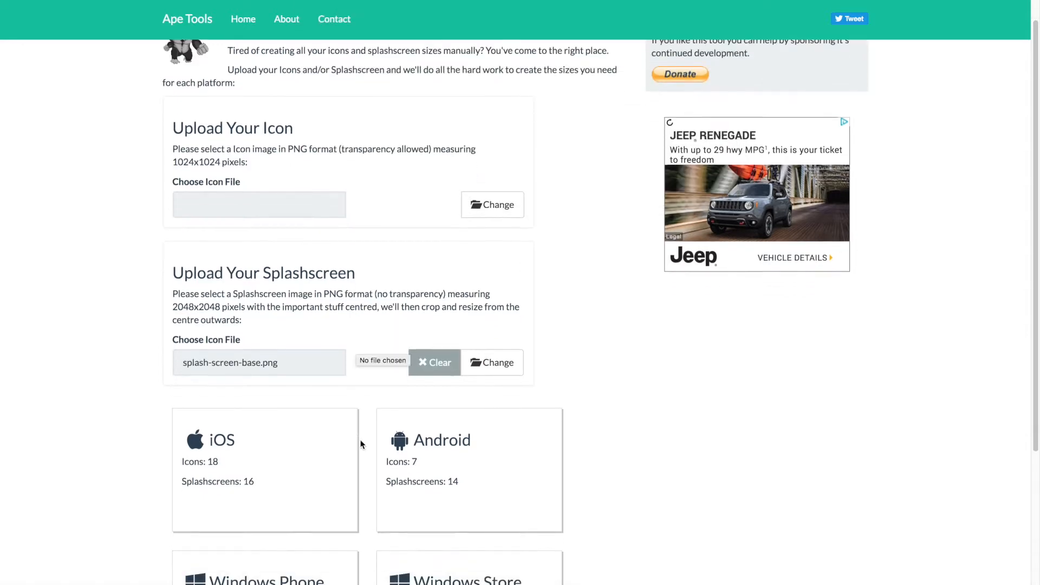
scroll("down", 3)
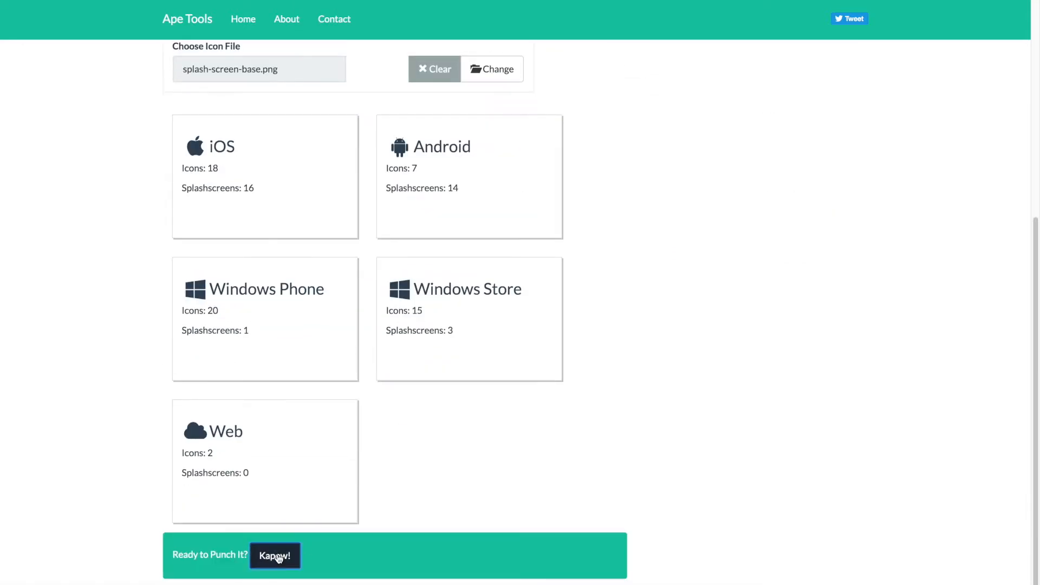
mouse_move(310, 536)
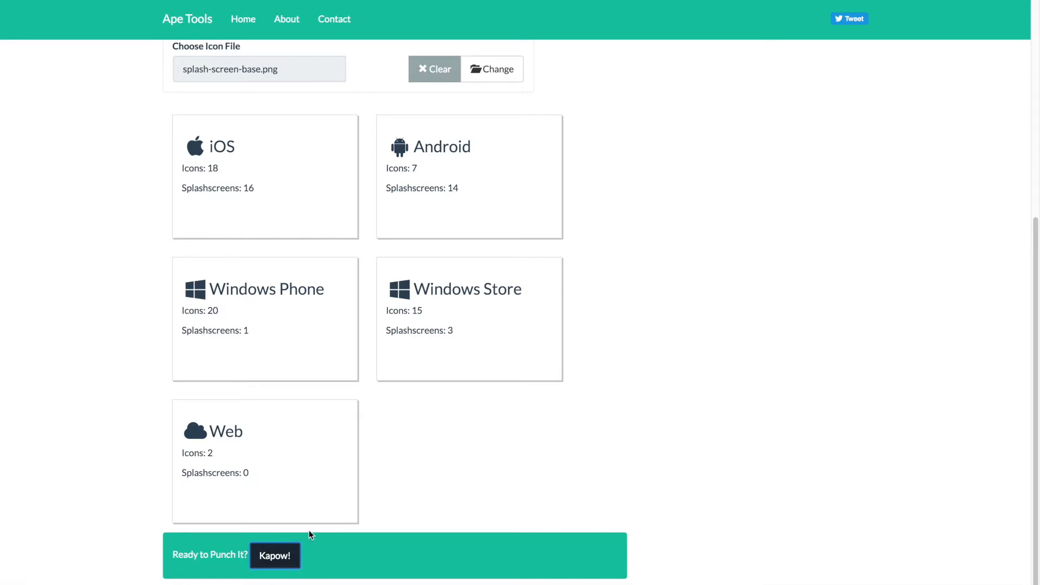
left_click(276, 554)
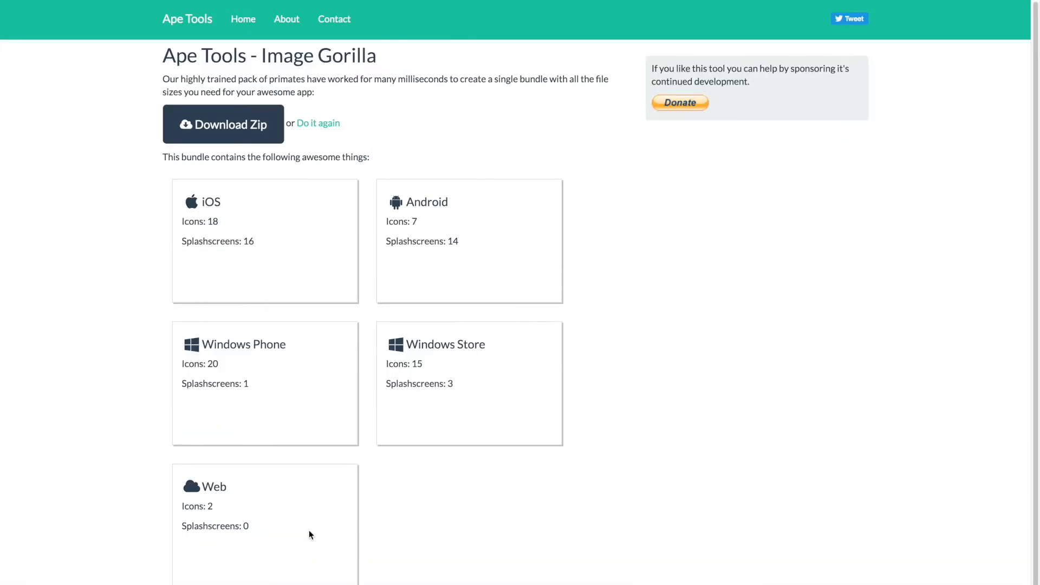
Step: Expand Android > res > drawable-hdpi in ApeToolsGeneratedAssets to reveal screen.png
left_click(223, 124)
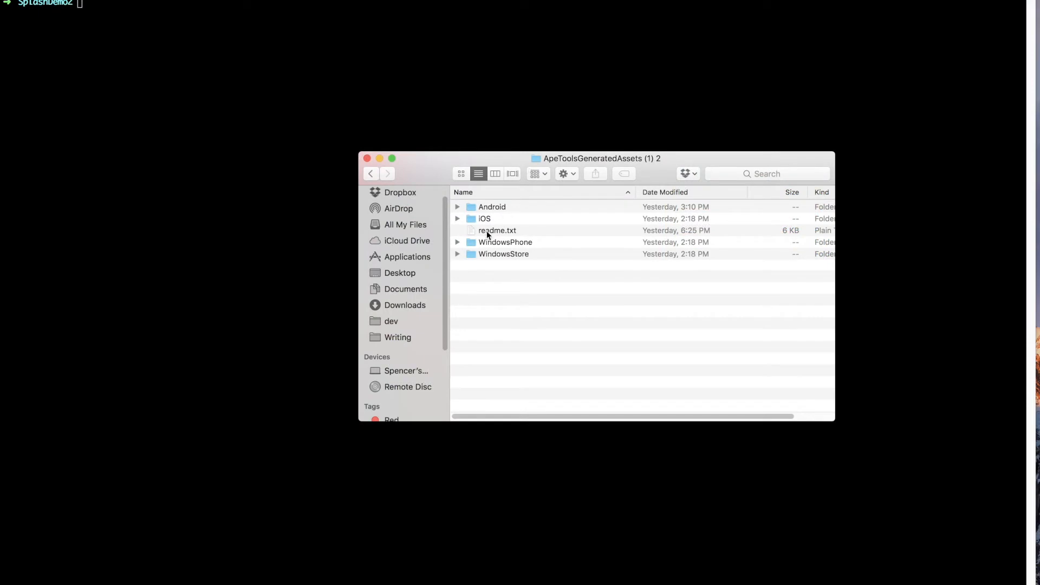
left_click(457, 206)
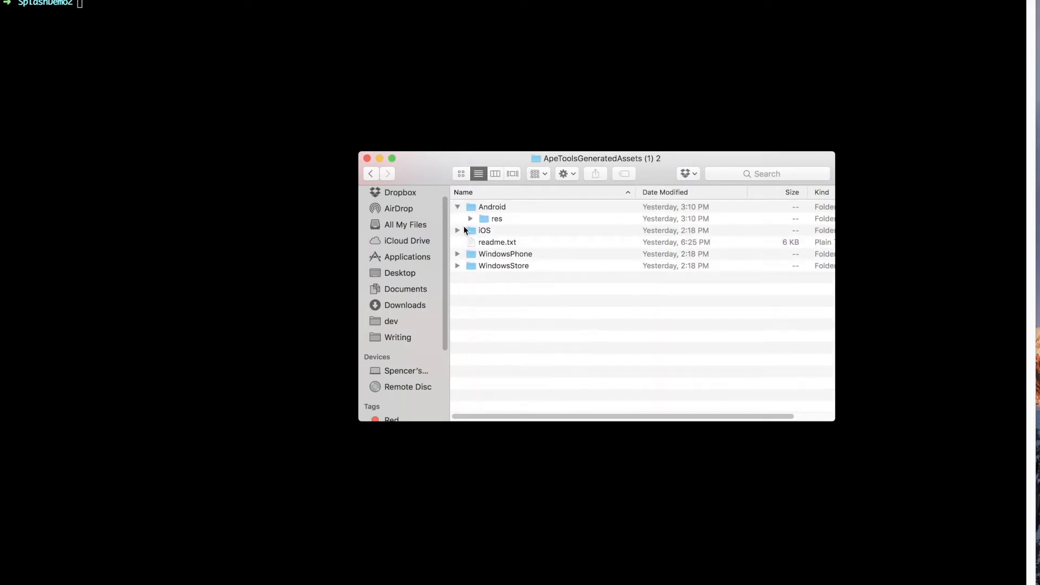
left_click(471, 219)
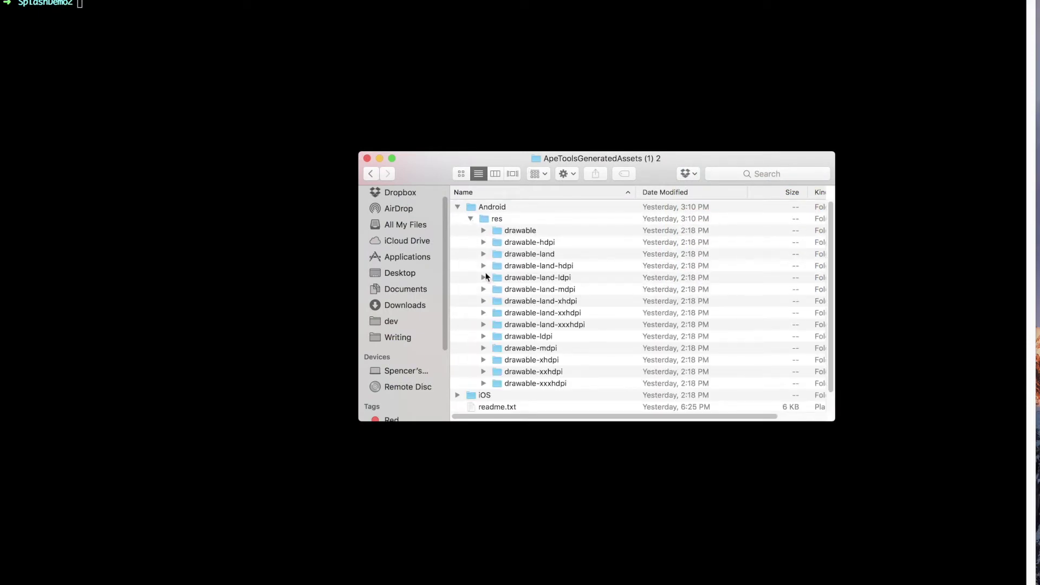
left_click(483, 243)
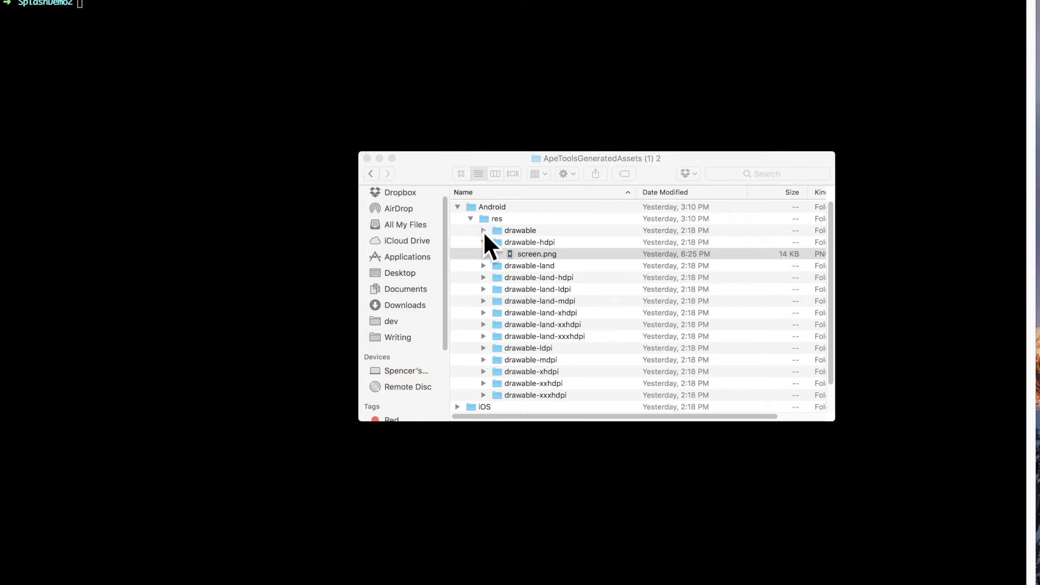
left_click(458, 207)
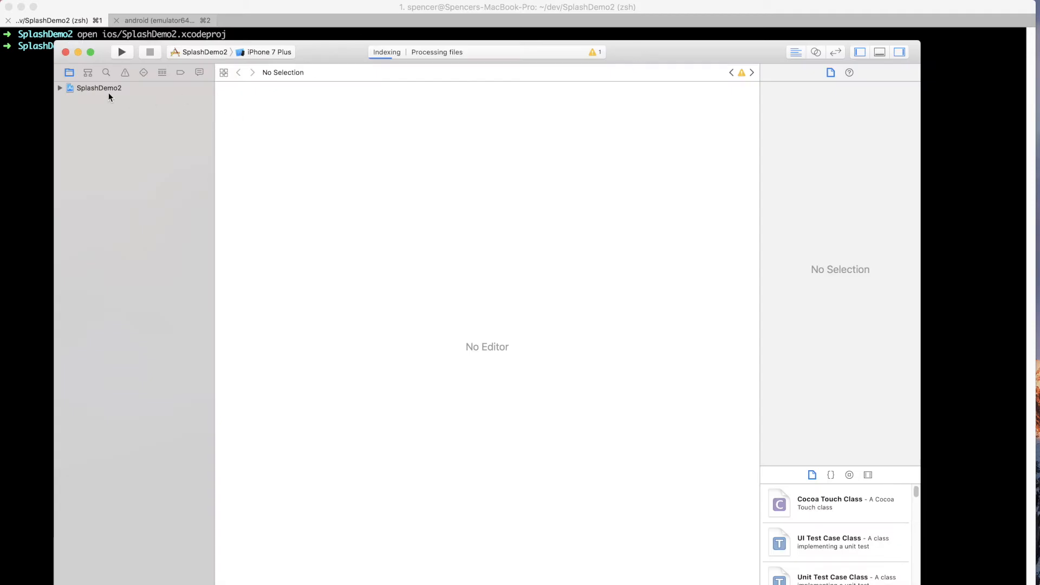
Step: Migrate the SplashDemo2 launch images into the Images asset catalog from project settings
left_click(99, 88)
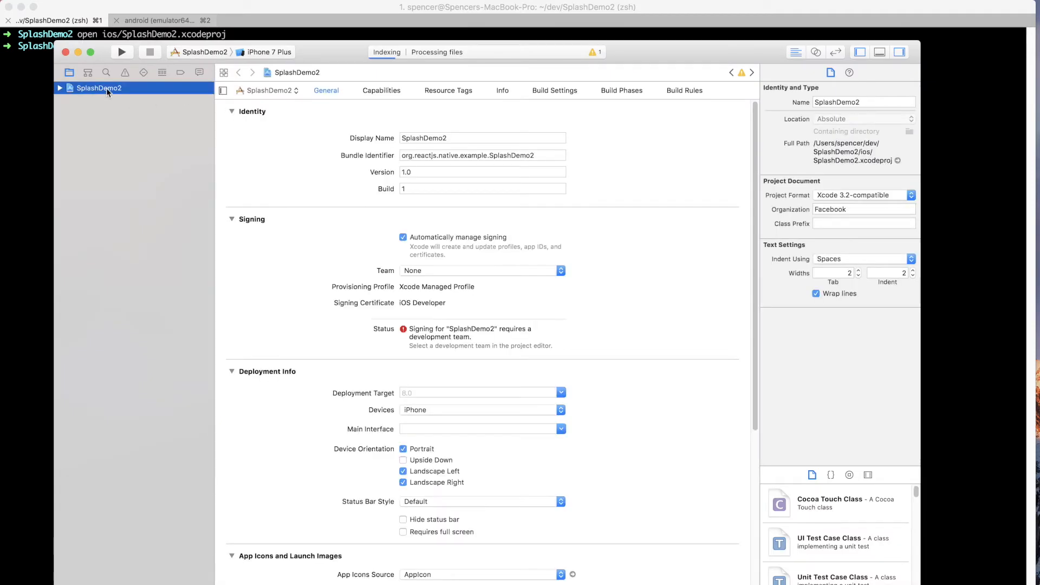
scroll("down", 3)
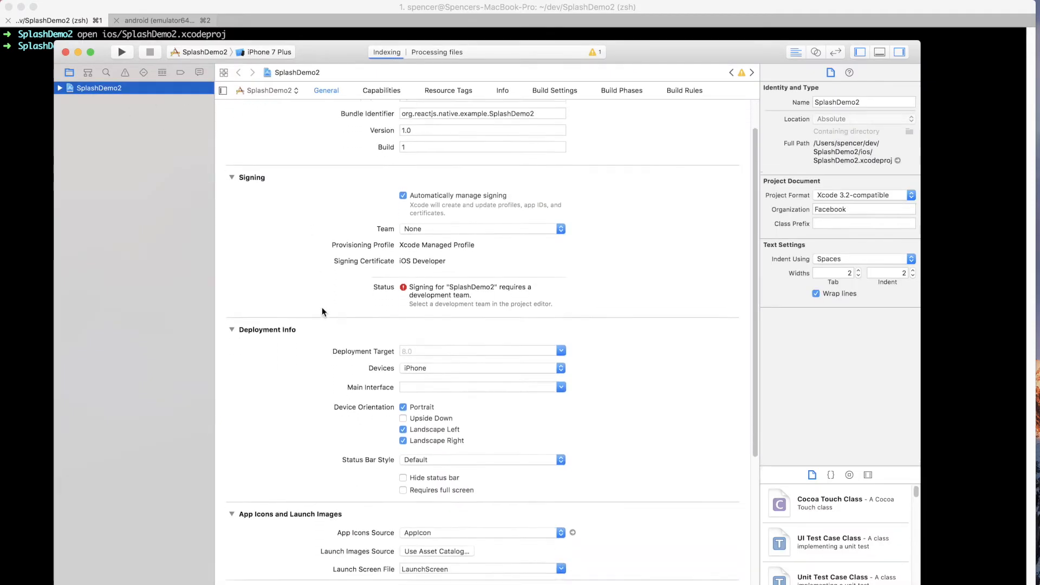
scroll("down", 3)
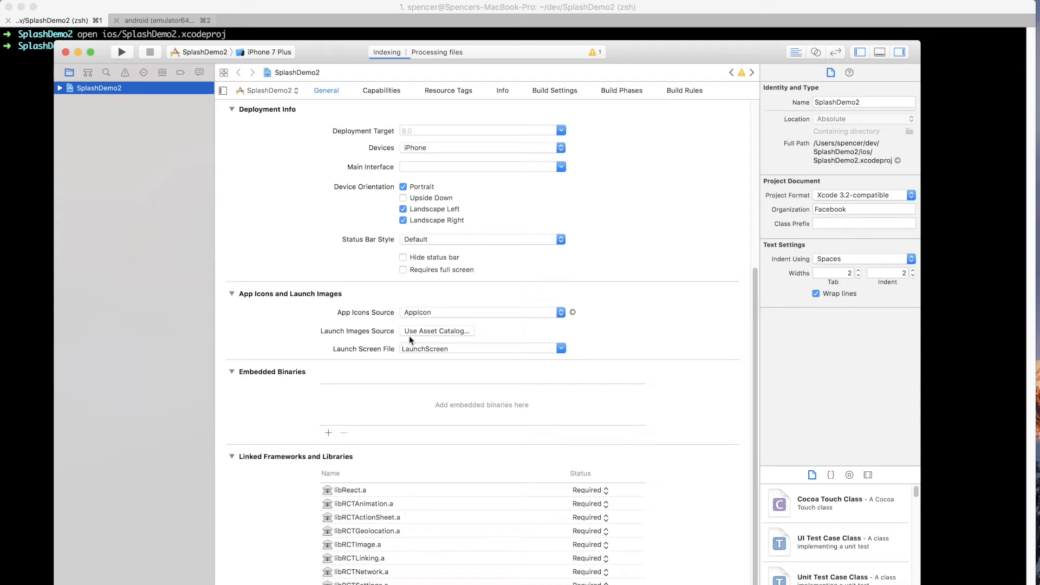
left_click(435, 330)
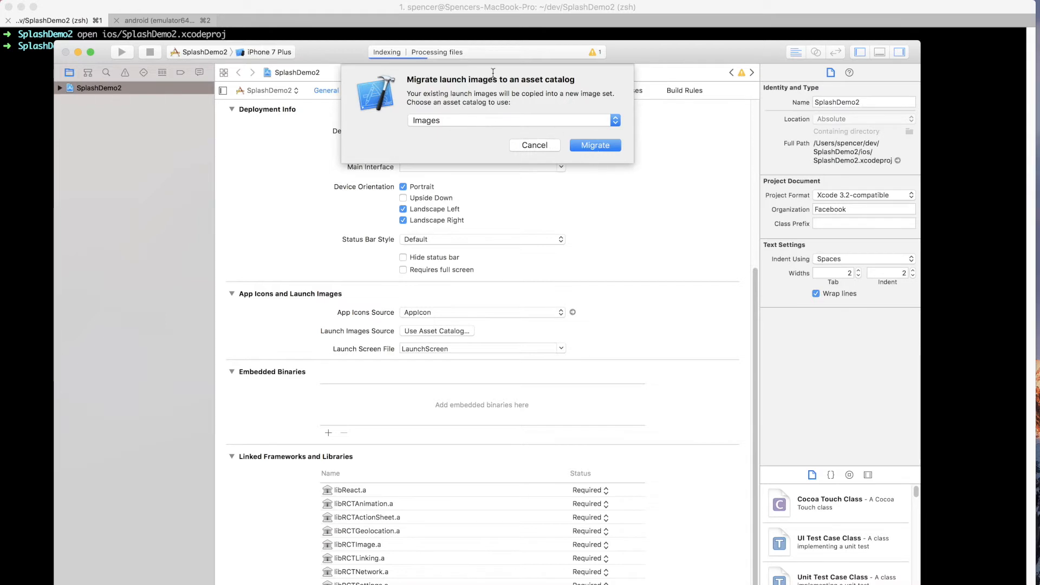
left_click(535, 146)
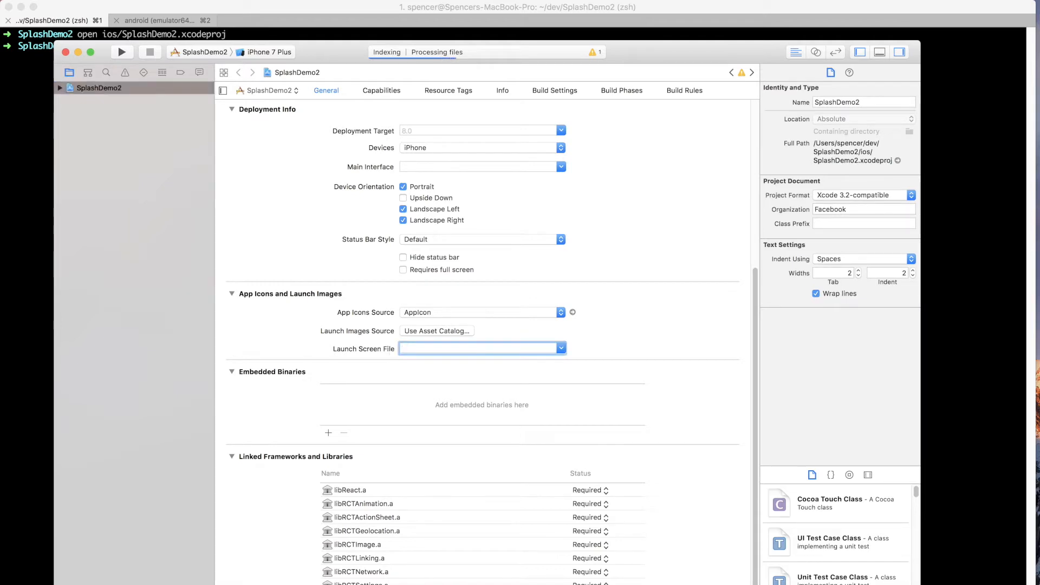
Step: Delete LaunchScreen.xib from the SplashDemo2 group, removing only the project reference
left_click(60, 88)
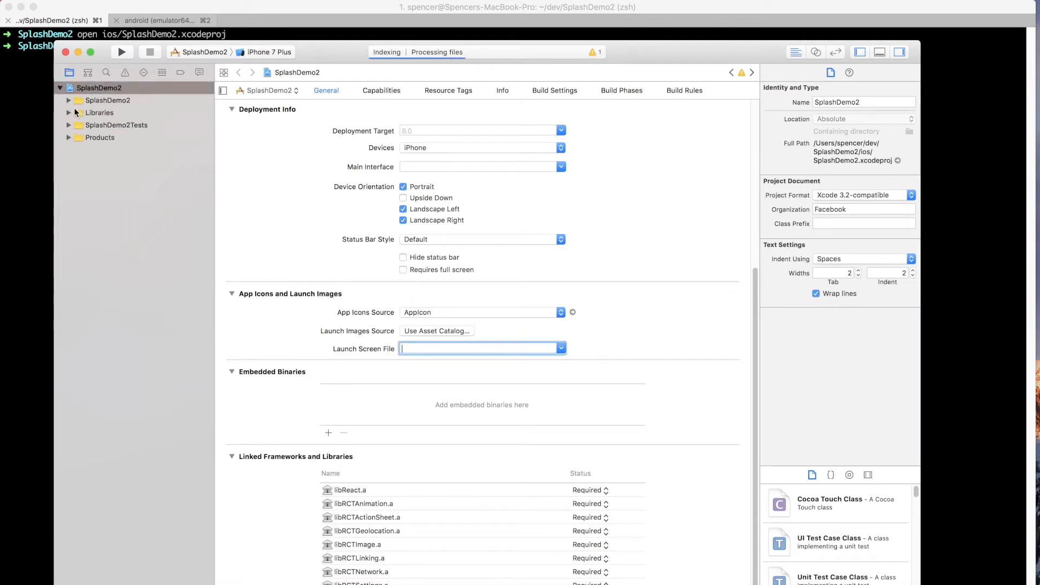
left_click(69, 99)
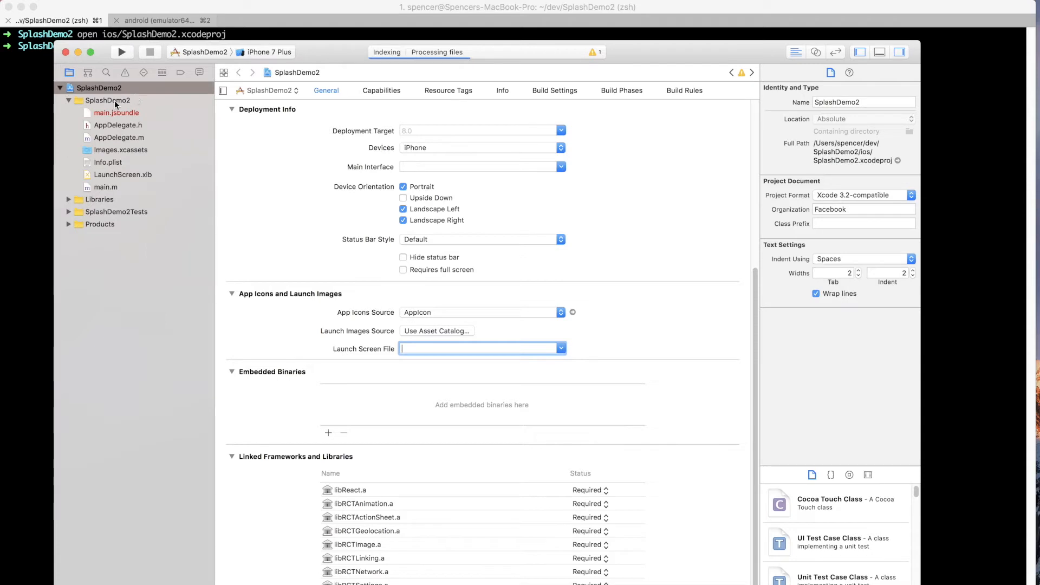
left_click(121, 175)
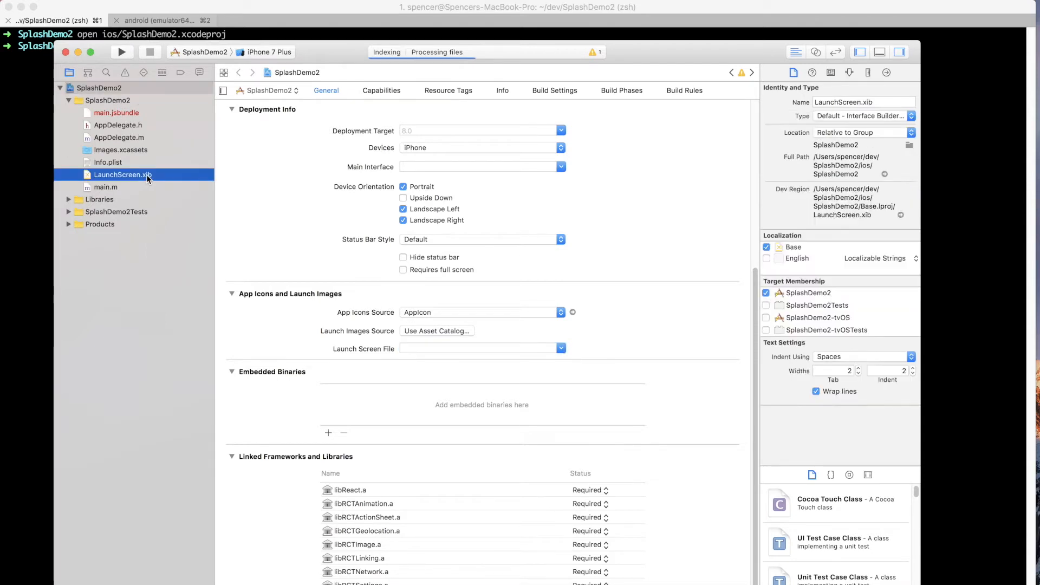
mouse_move(142, 178)
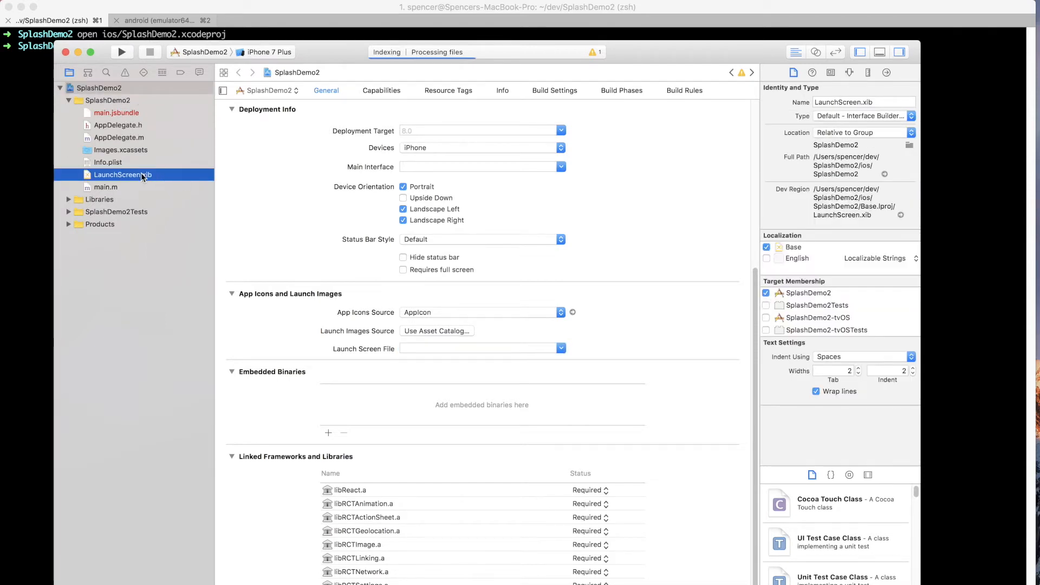
right_click(127, 176)
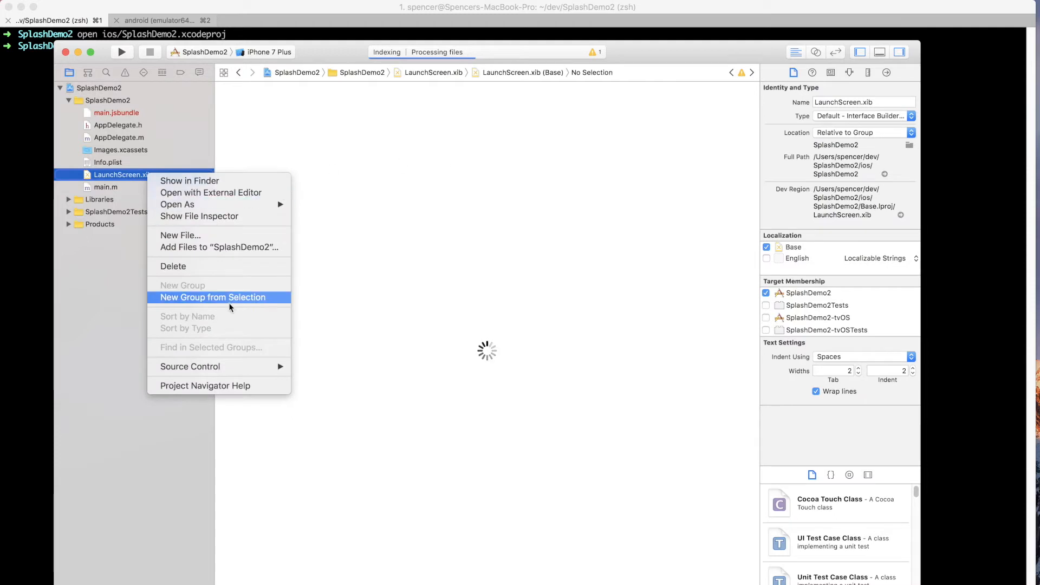
left_click(174, 266)
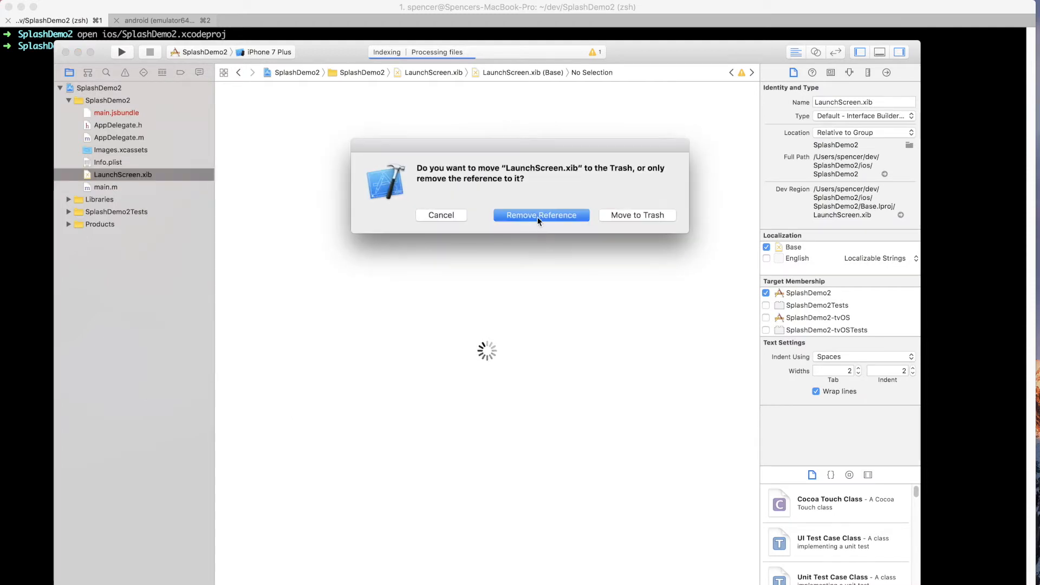
left_click(541, 214)
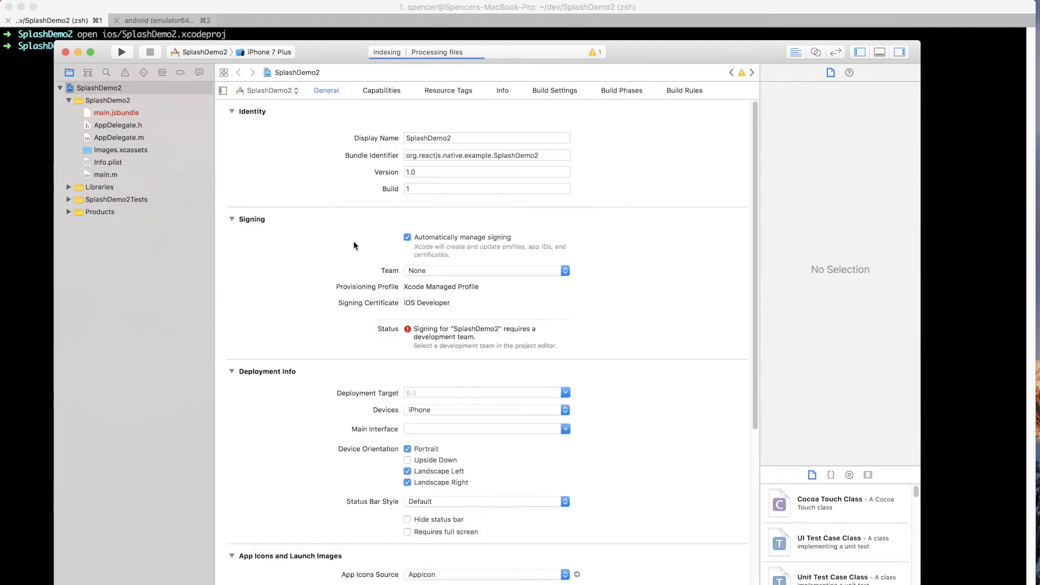
Step: Drag the generated splash PNGs into the LaunchImage set of Images.xcassets
scroll("down", 3)
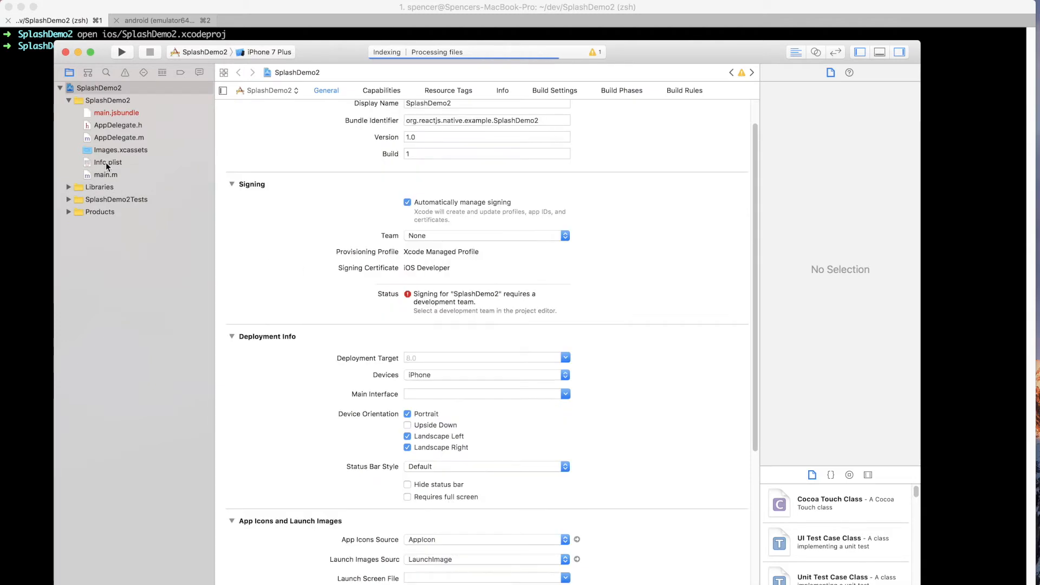
left_click(121, 150)
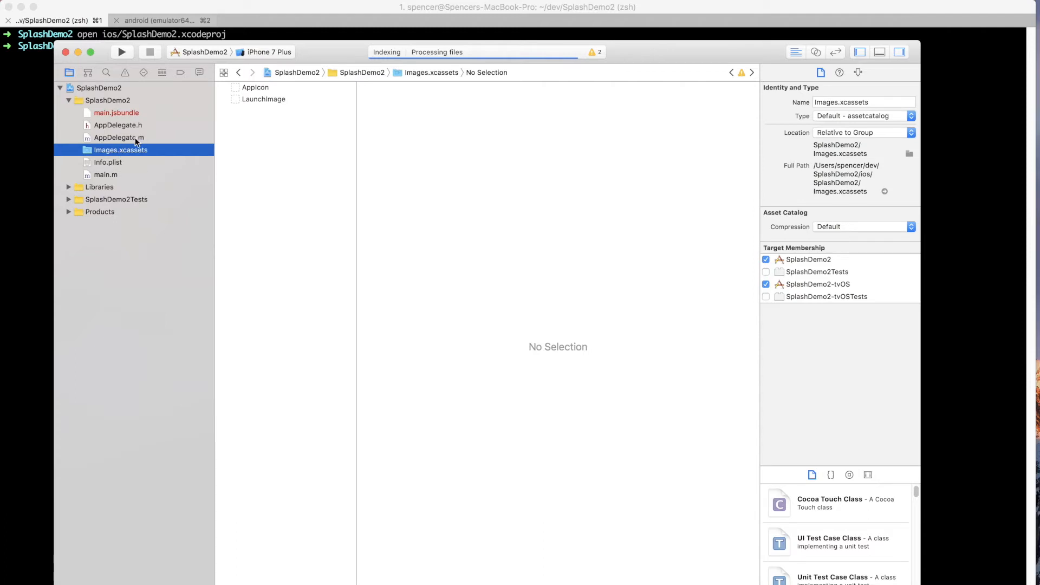
left_click(264, 98)
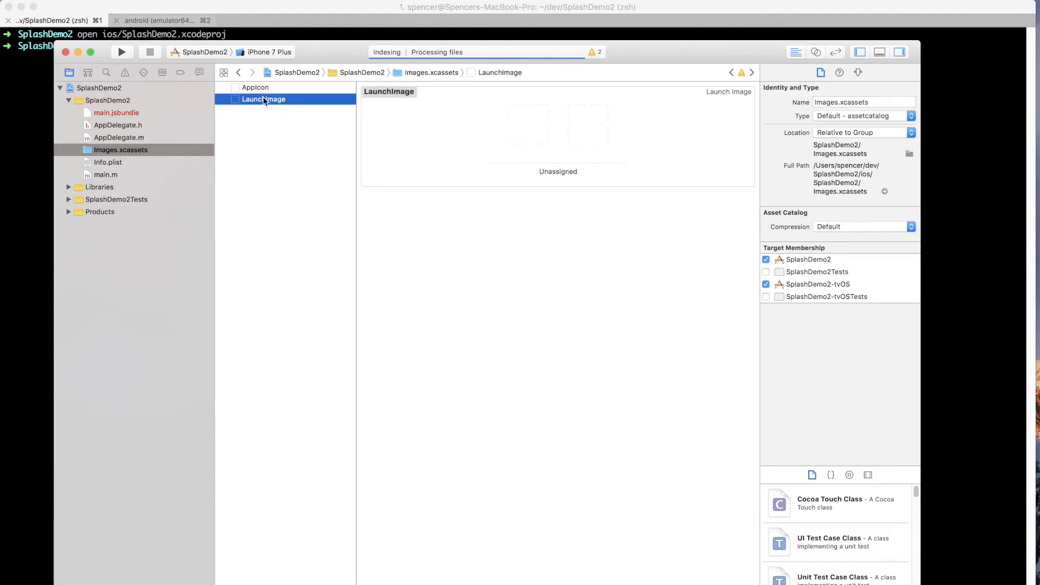
mouse_move(554, 79)
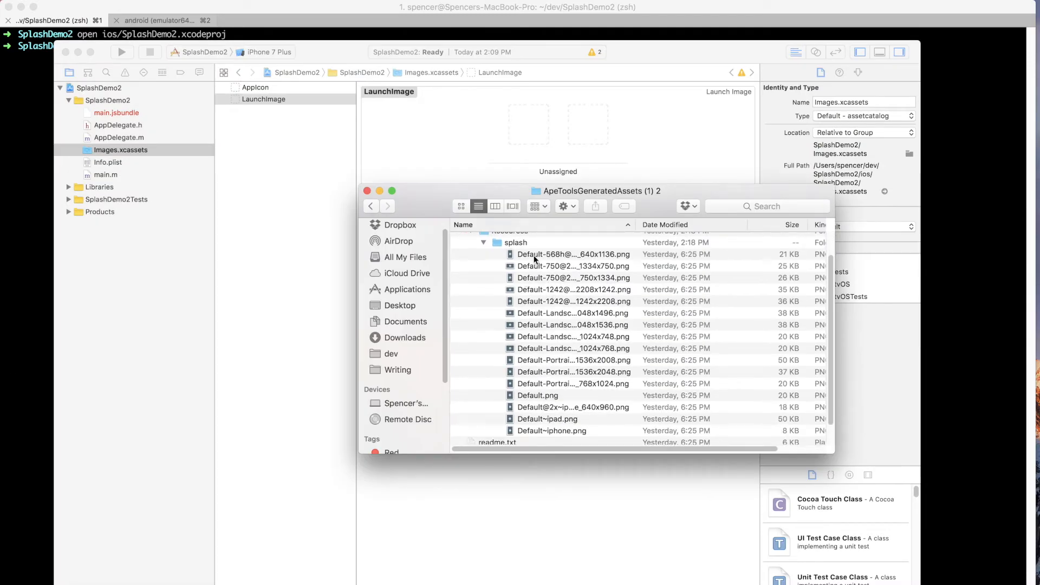
left_click(567, 254)
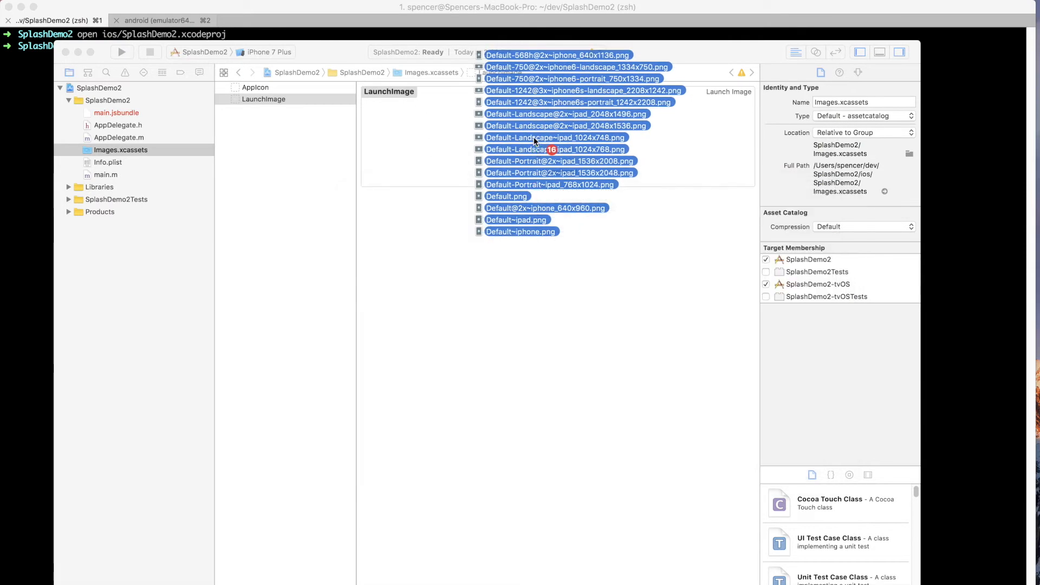
left_click(263, 98)
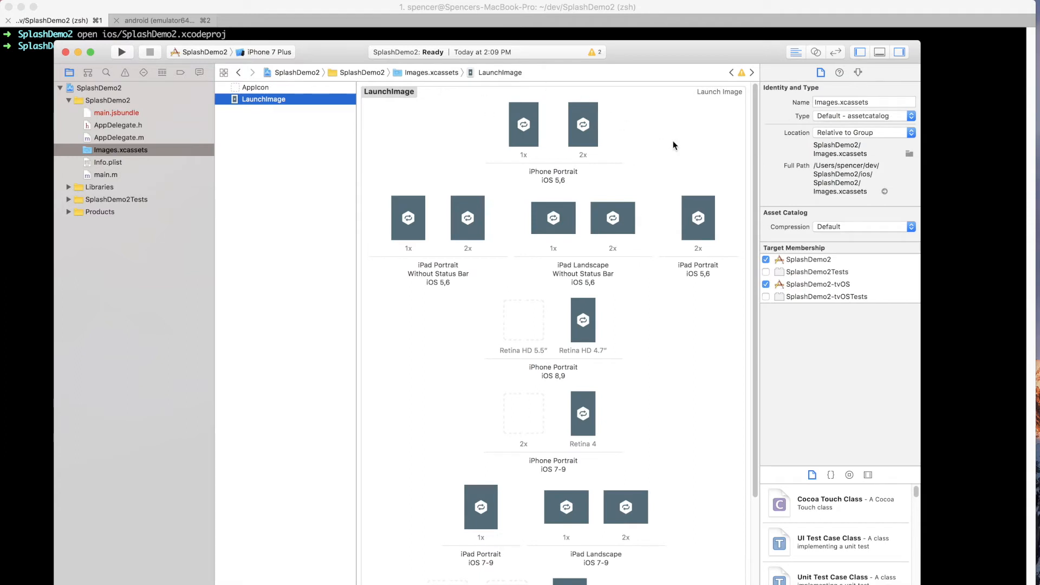
scroll("down", 3)
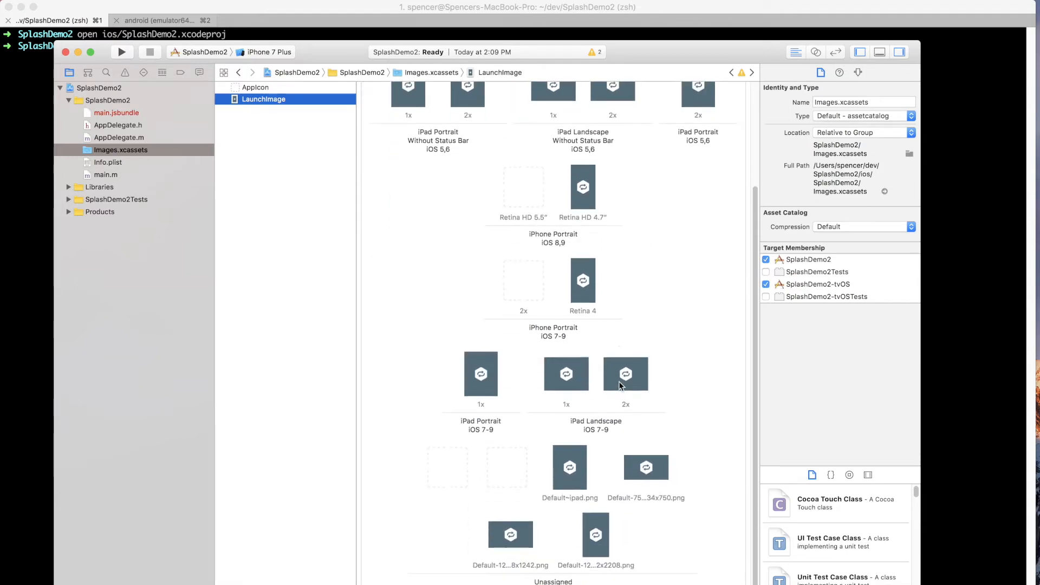
mouse_move(410, 485)
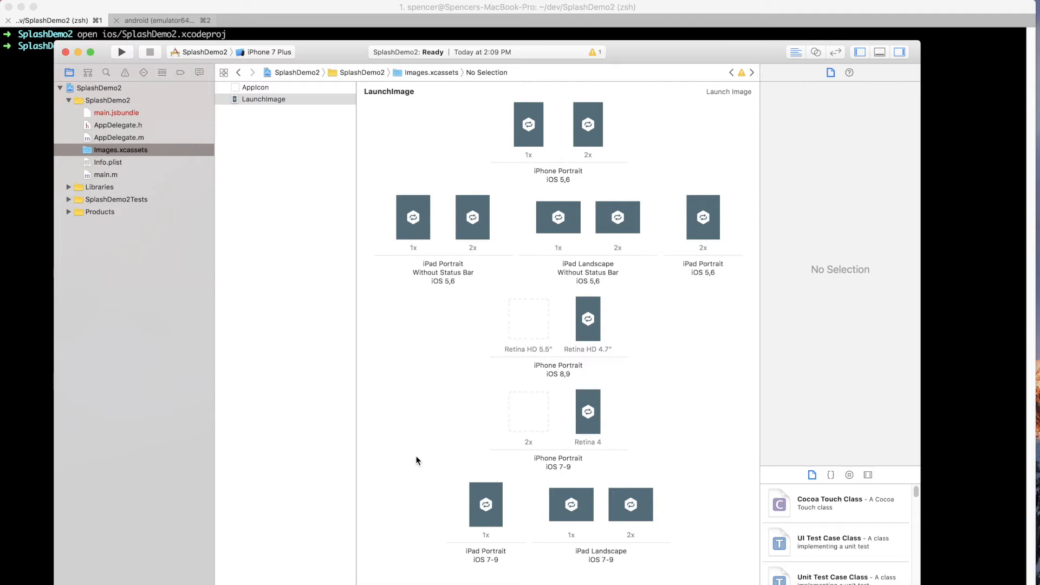
Step: Run react-native run-ios until the simulator launches, then stop the process with Ctrl+C
left_click(121, 52)
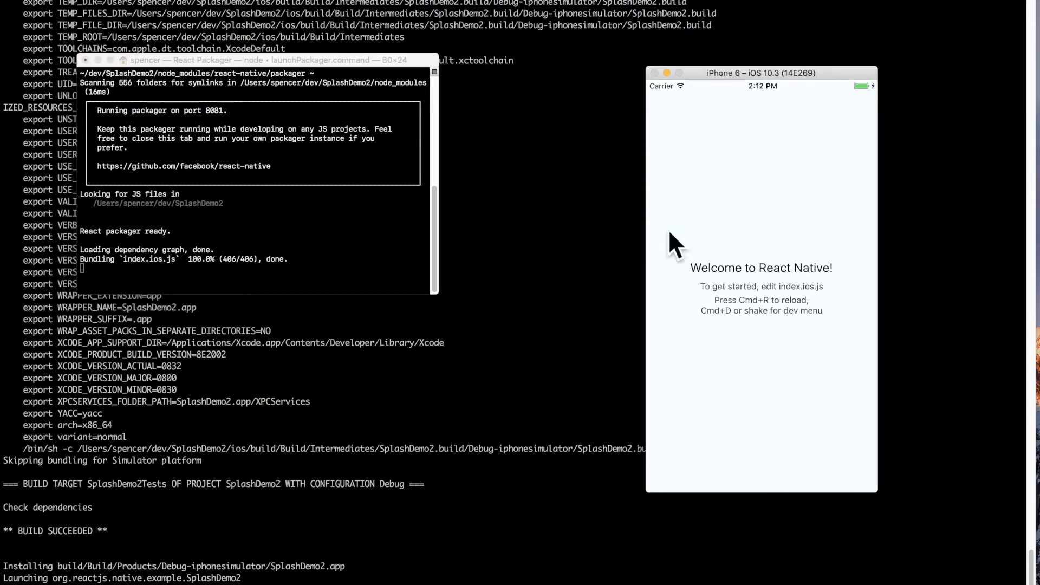
key("ctrl+c")
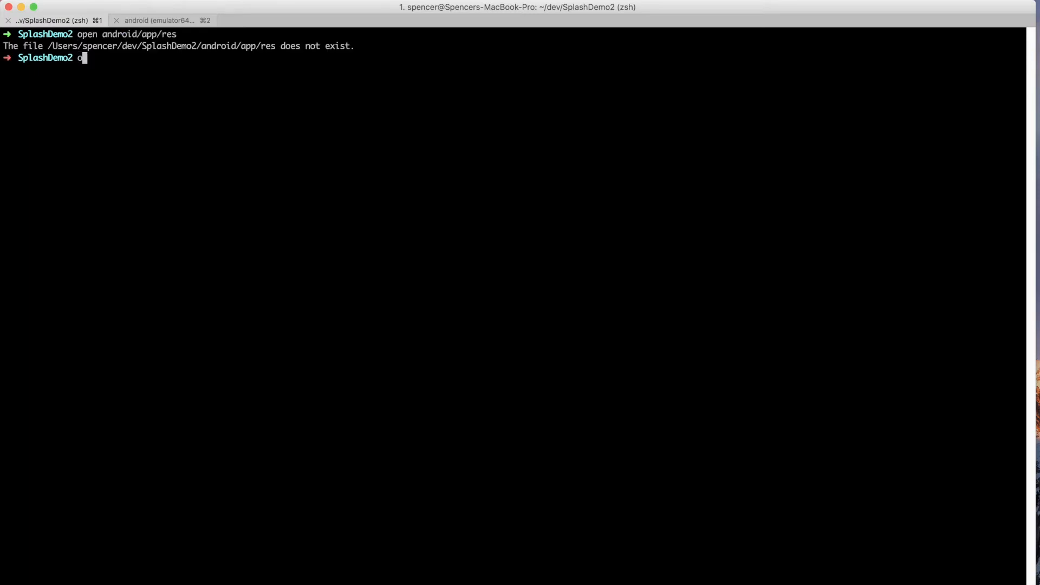
Step: Run open android/app and expand src, main and res to show the mipmap and values folders
type("pen android/app/")
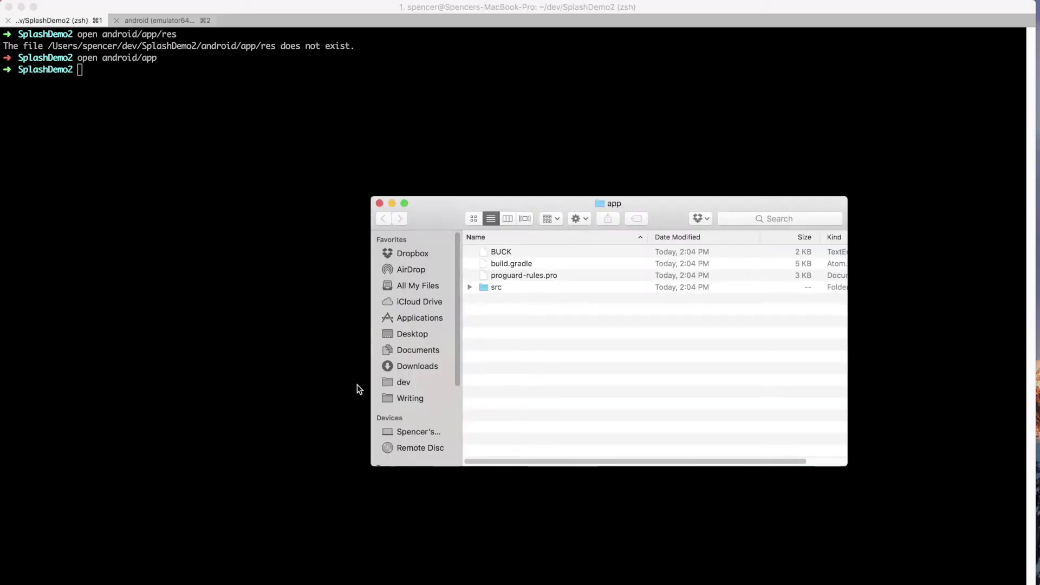
left_click_drag(609, 203, 542, 176)
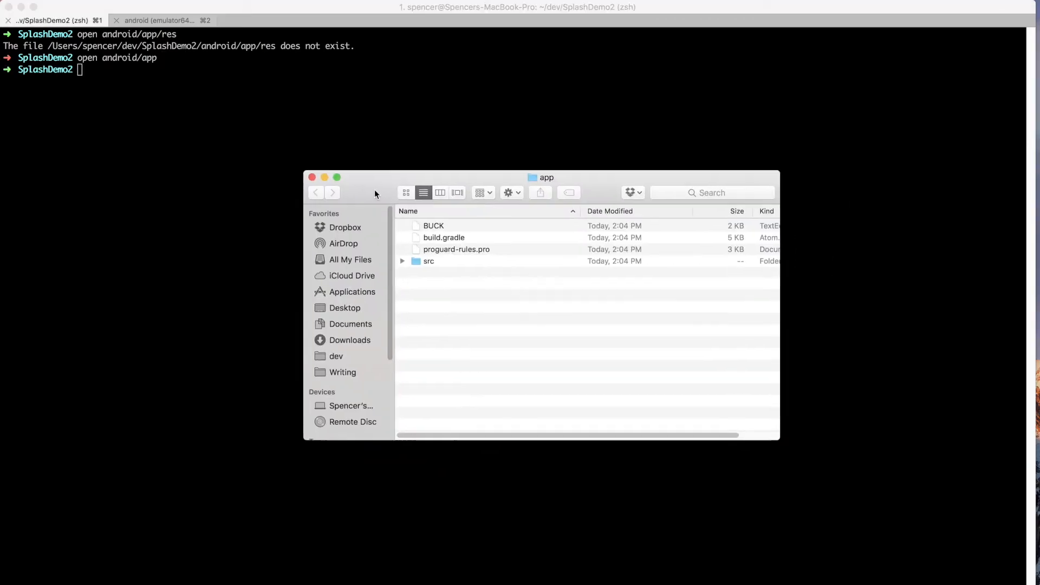
double_click(429, 261)
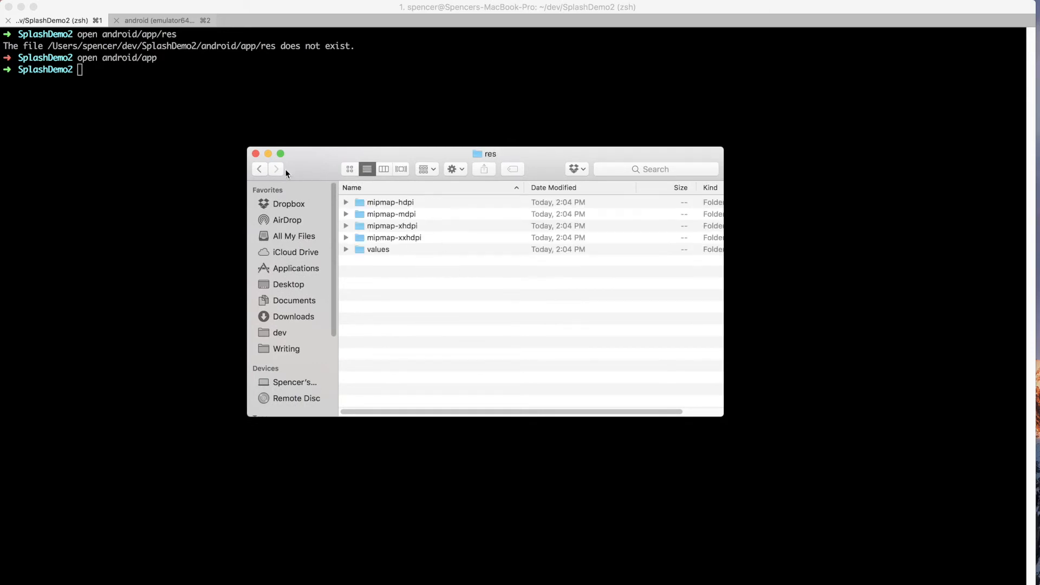
left_click(259, 168)
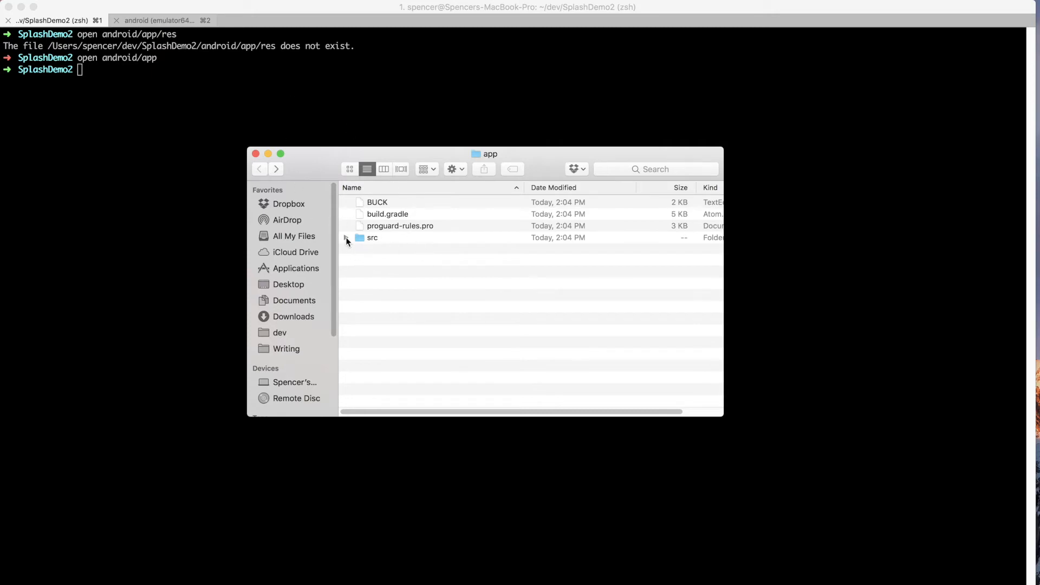
left_click(347, 238)
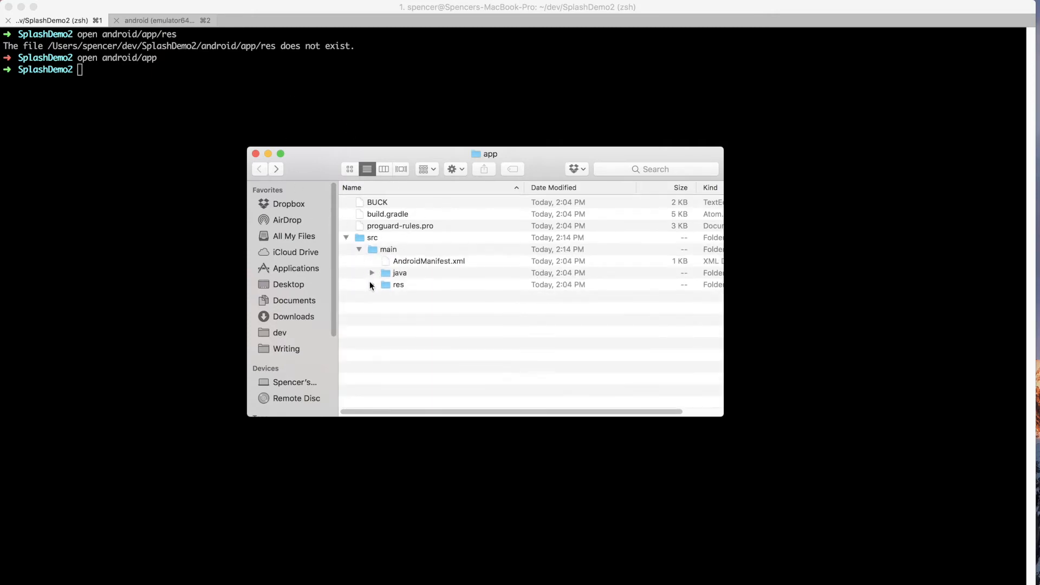
left_click(373, 284)
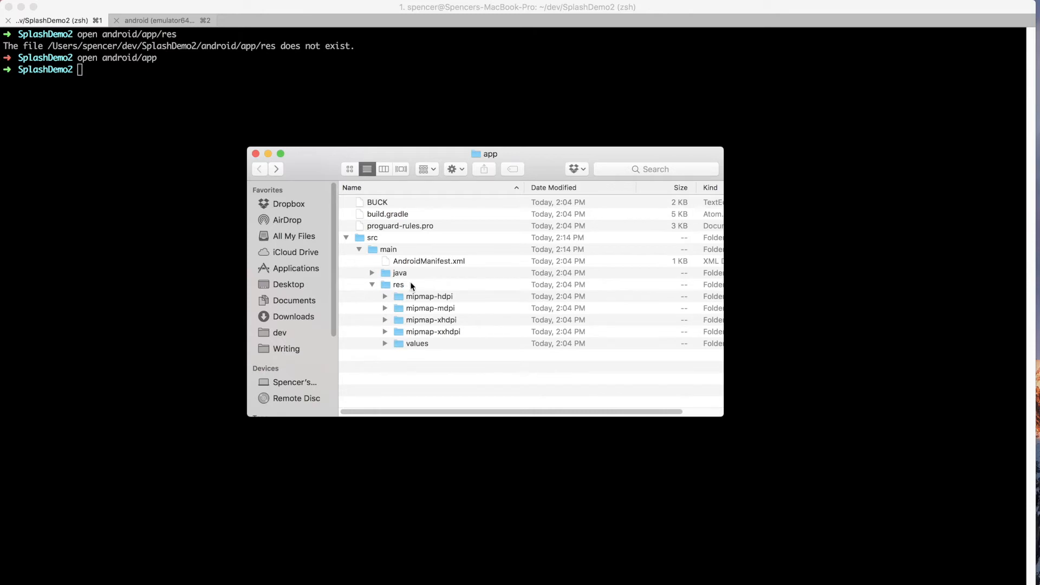
mouse_move(435, 317)
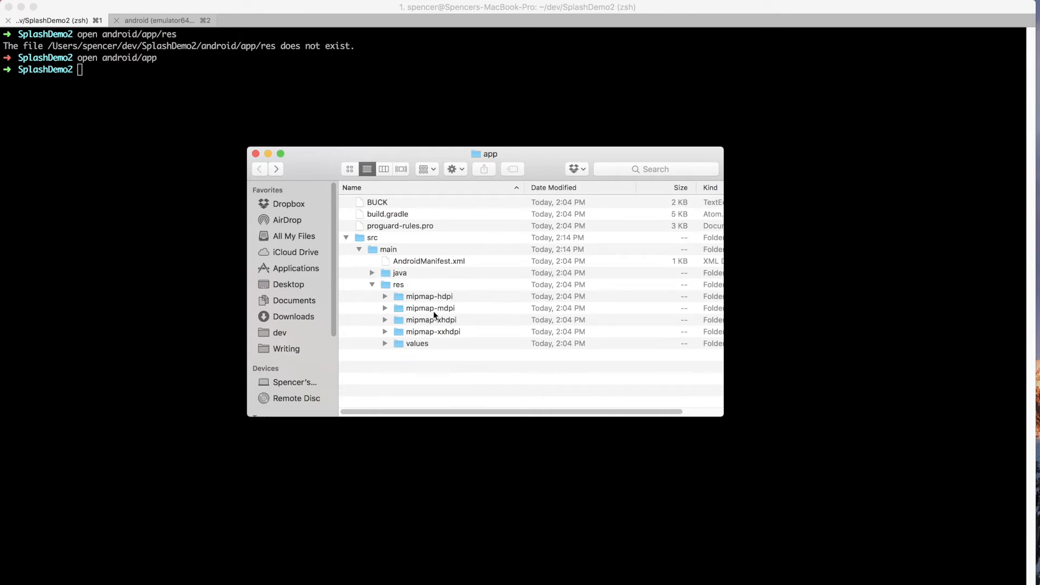
mouse_move(445, 345)
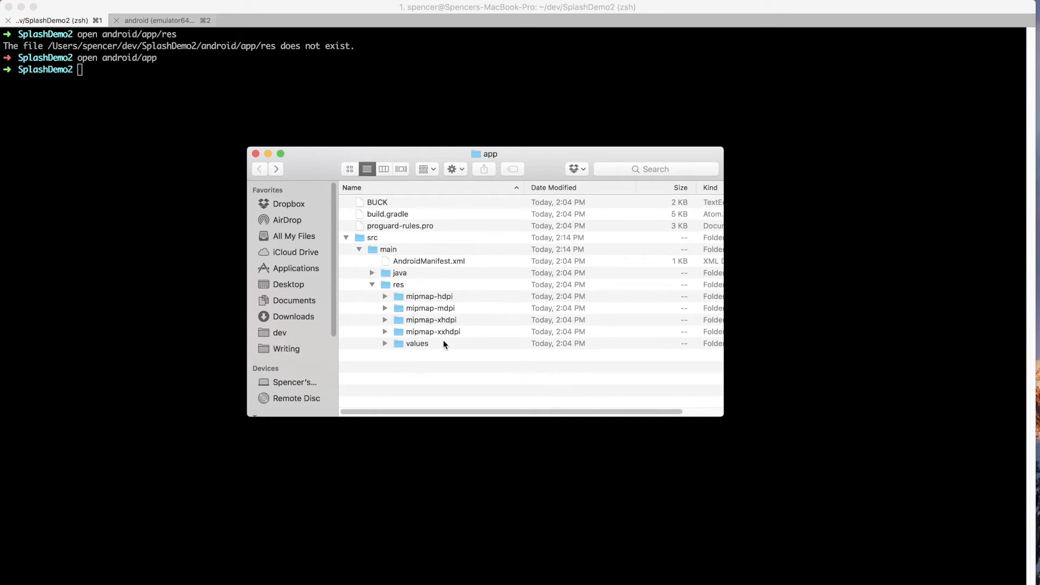
mouse_move(382, 183)
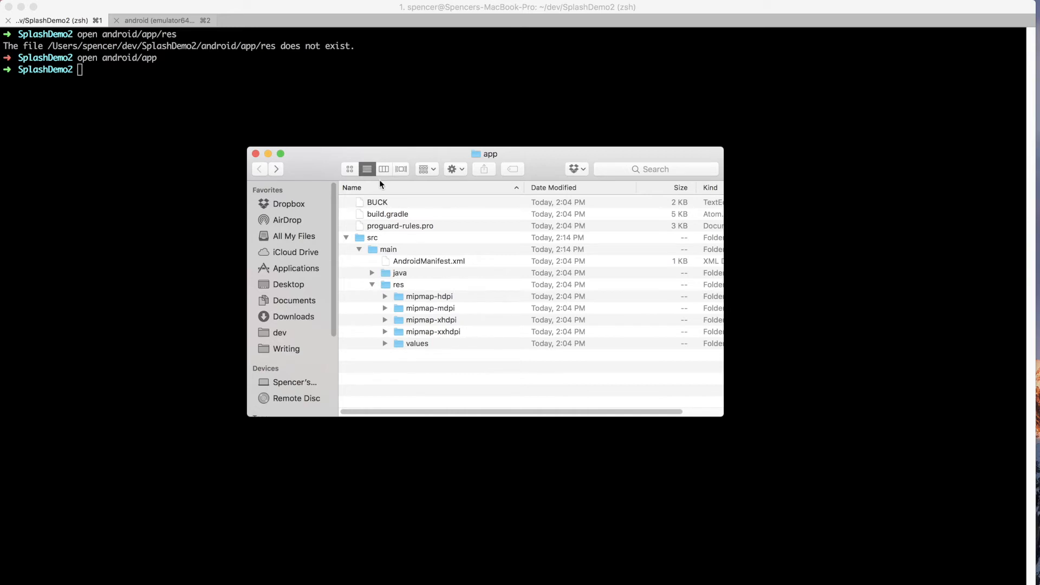
left_click_drag(486, 153, 409, 145)
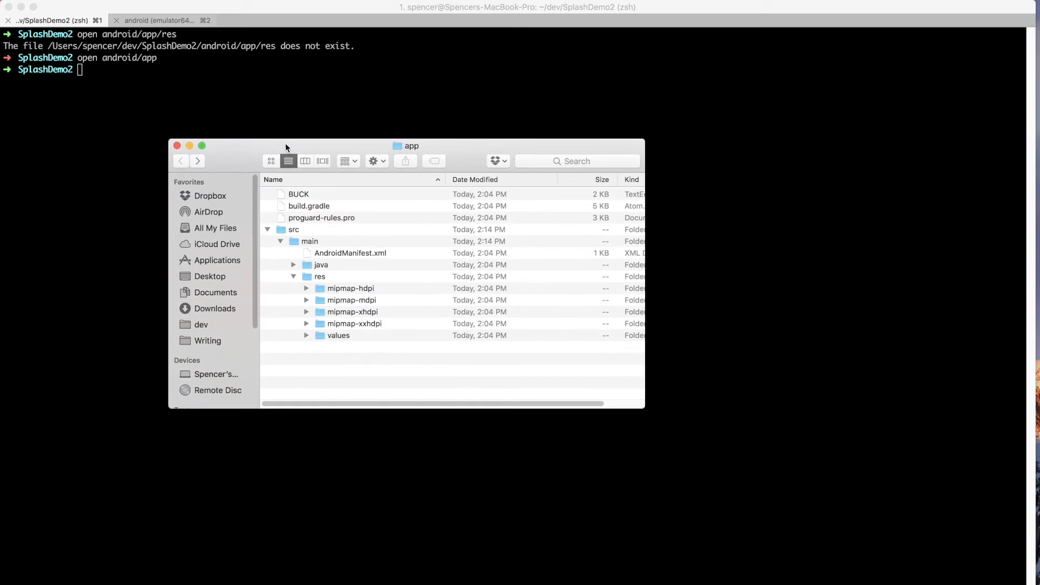
mouse_move(334, 319)
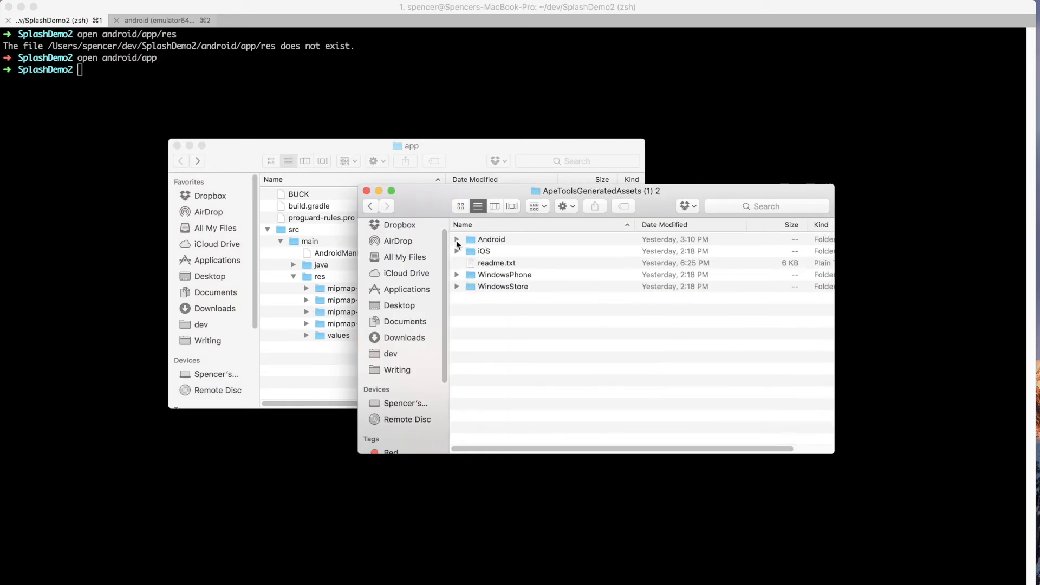
Step: Select the generated drawable-hdpi, mdpi, xhdpi and xxhdpi folders for copying into app res
left_click(457, 240)
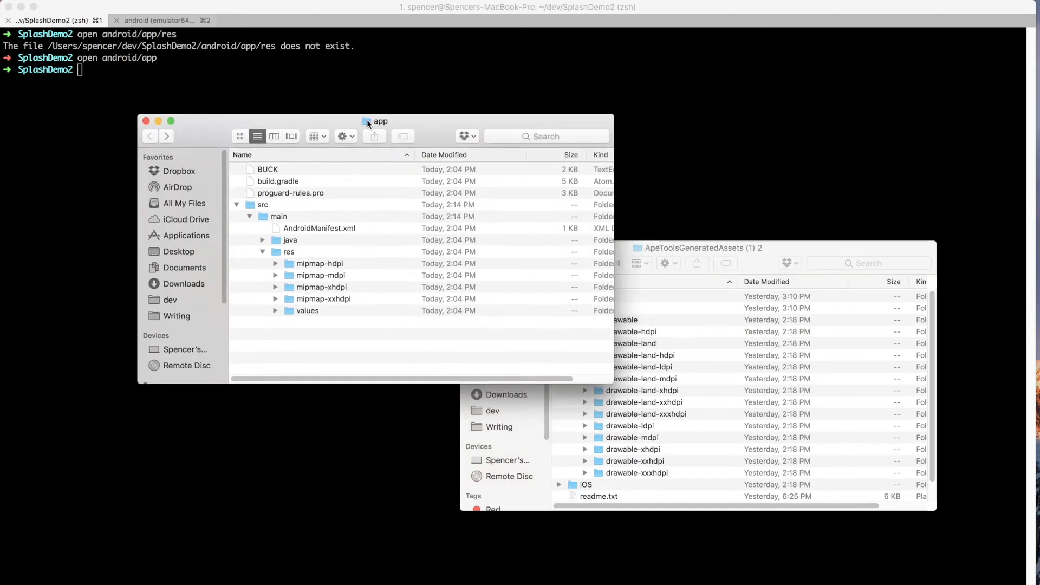
left_click_drag(380, 120, 341, 81)
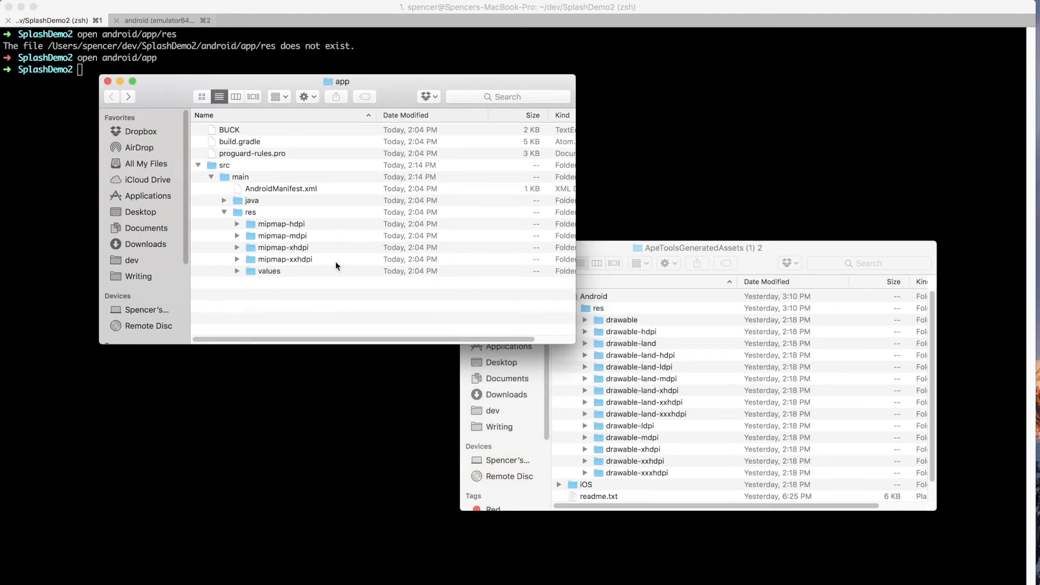
left_click(281, 223)
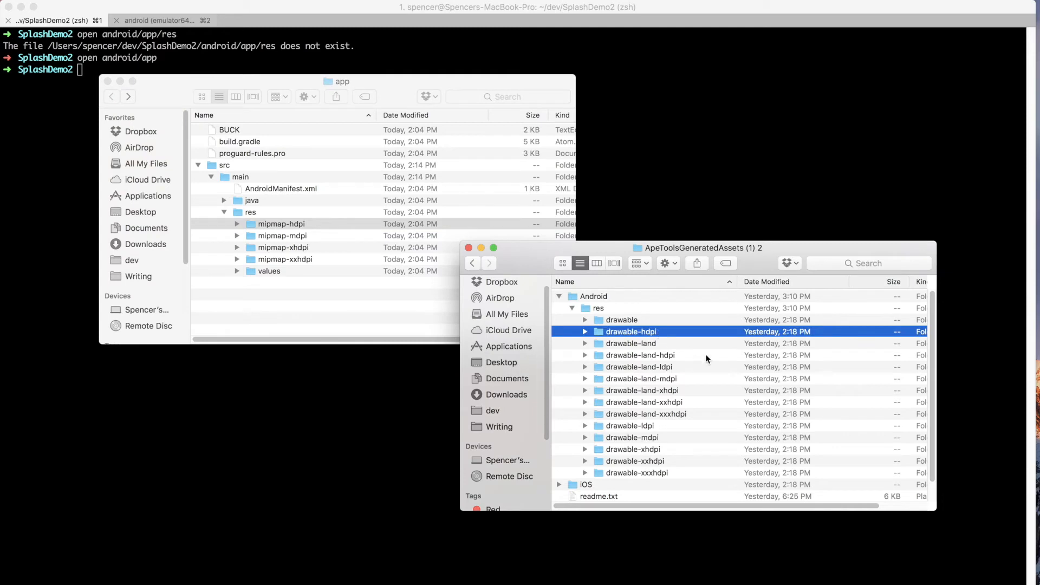
left_click(632, 437)
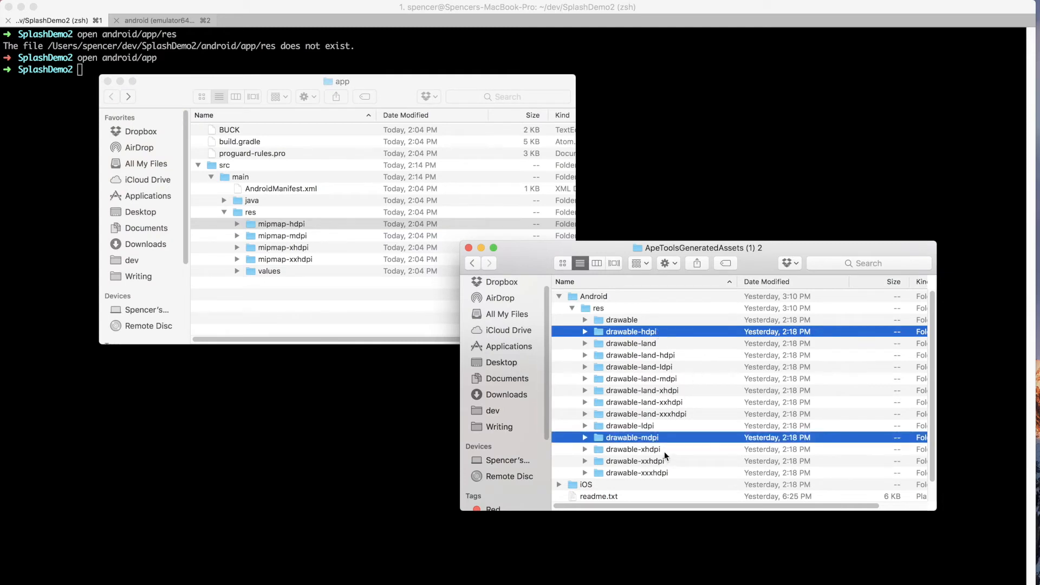
left_click(633, 448)
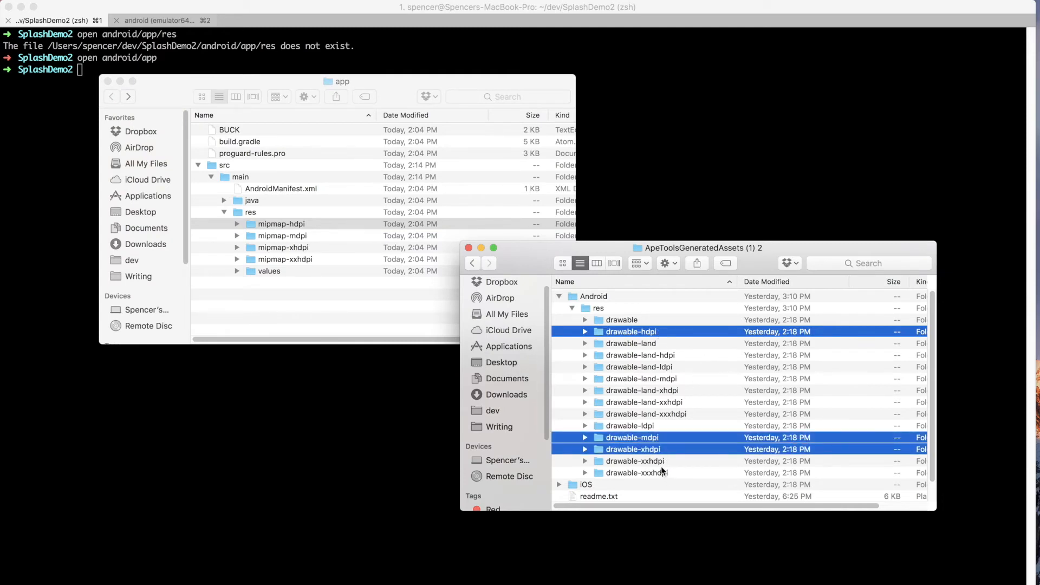
left_click(635, 461)
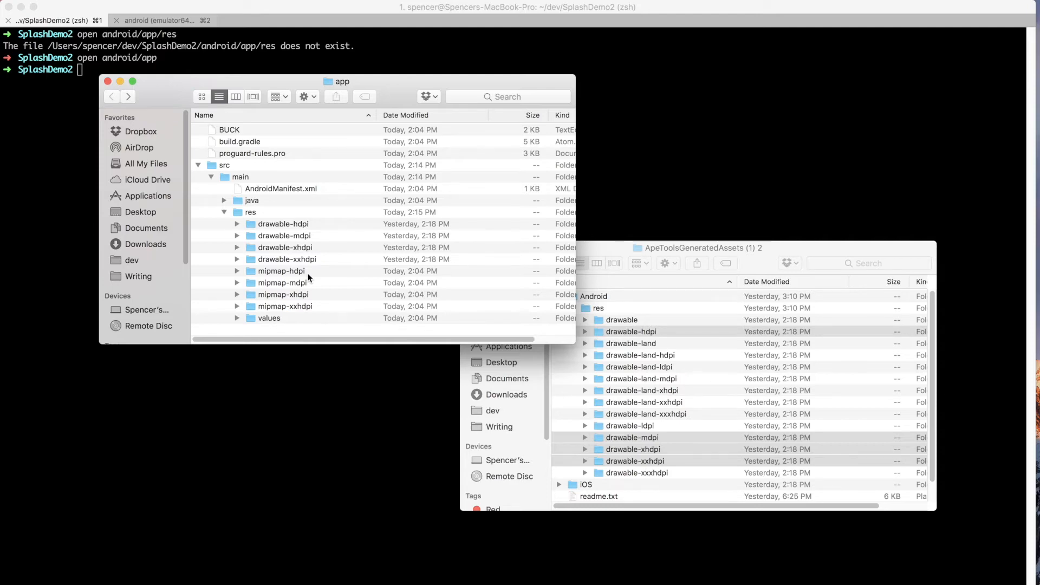
Step: Launch Android Studio from Spotlight and open SplashDemo2/android as an existing project
type("android Studio")
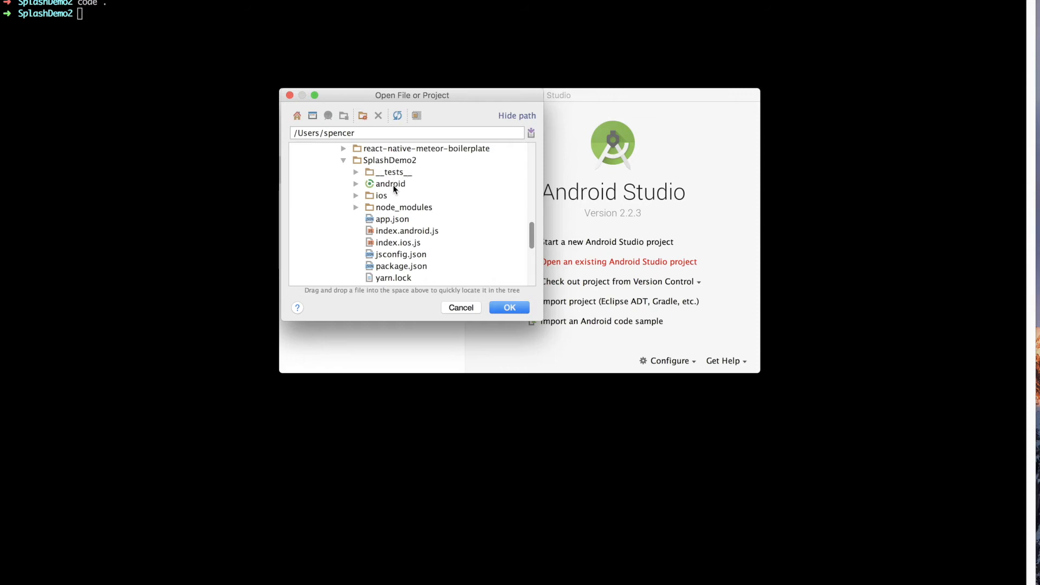
left_click(391, 183)
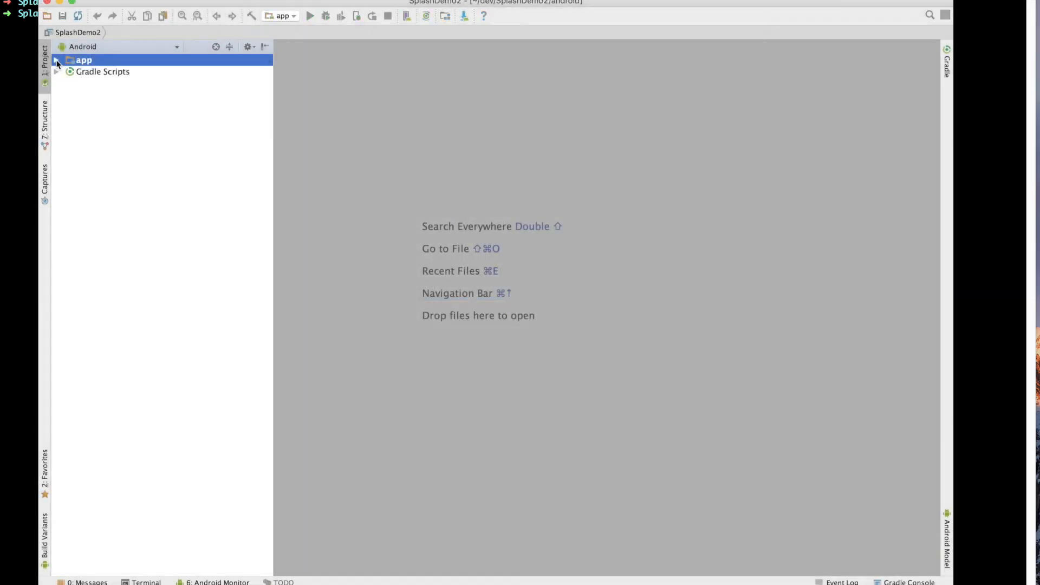
Step: Expand the app module and check that res/drawable contains screen.png
left_click(61, 59)
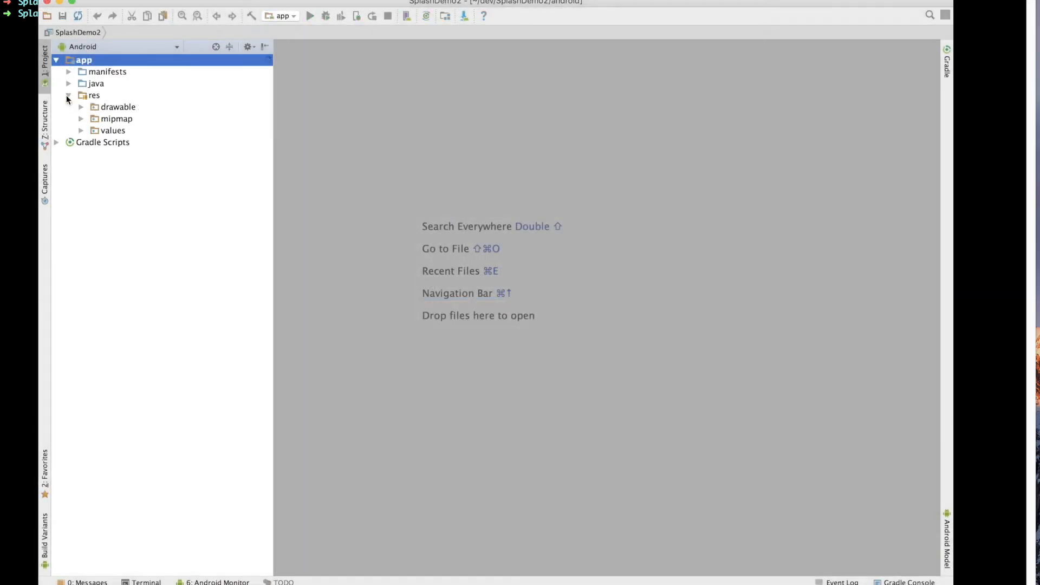
left_click(117, 107)
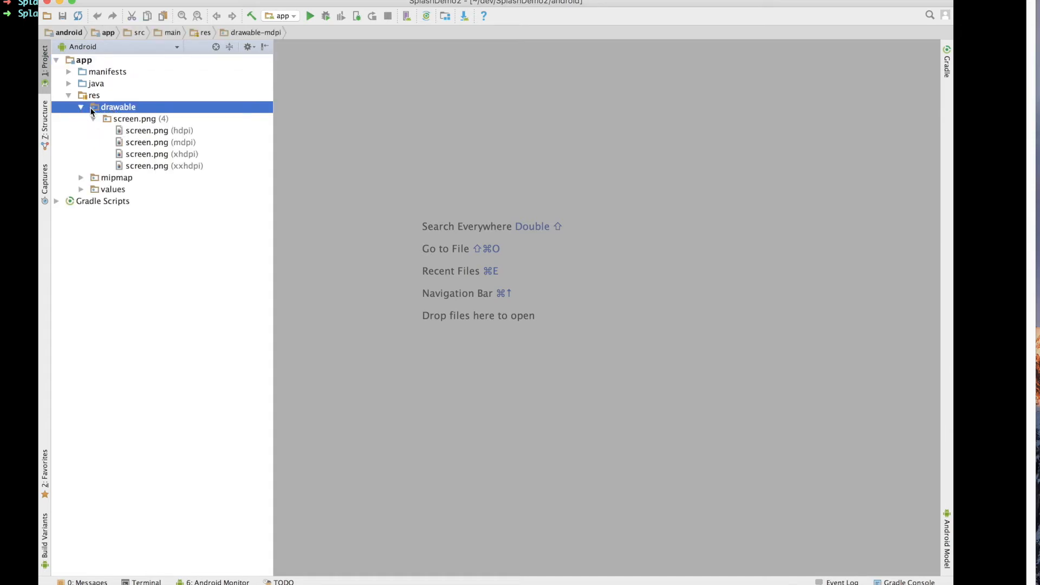
left_click(81, 107)
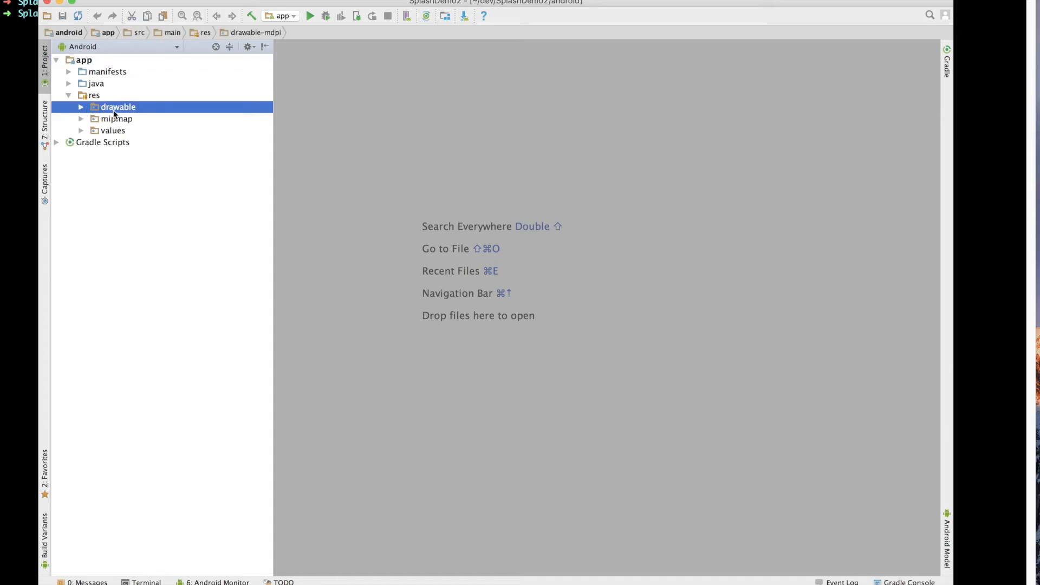
right_click(117, 107)
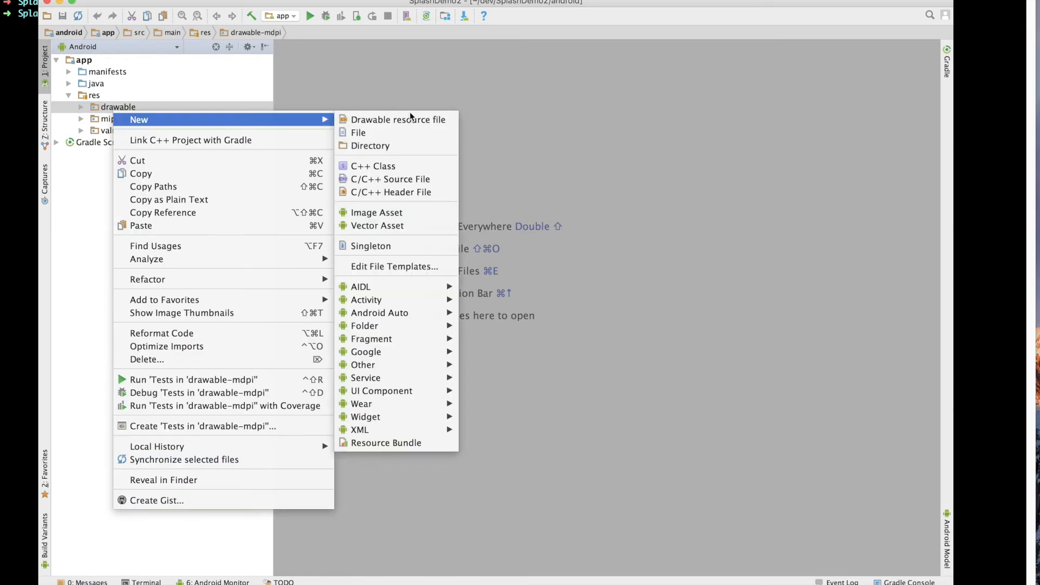
Step: Create a new drawable resource file named background_splash
left_click(398, 119)
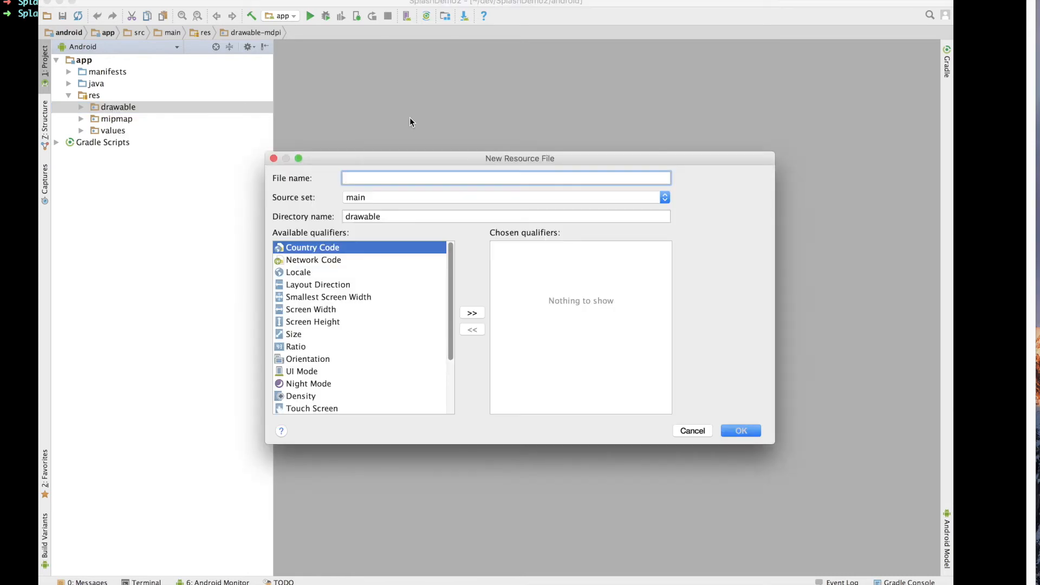
type("background")
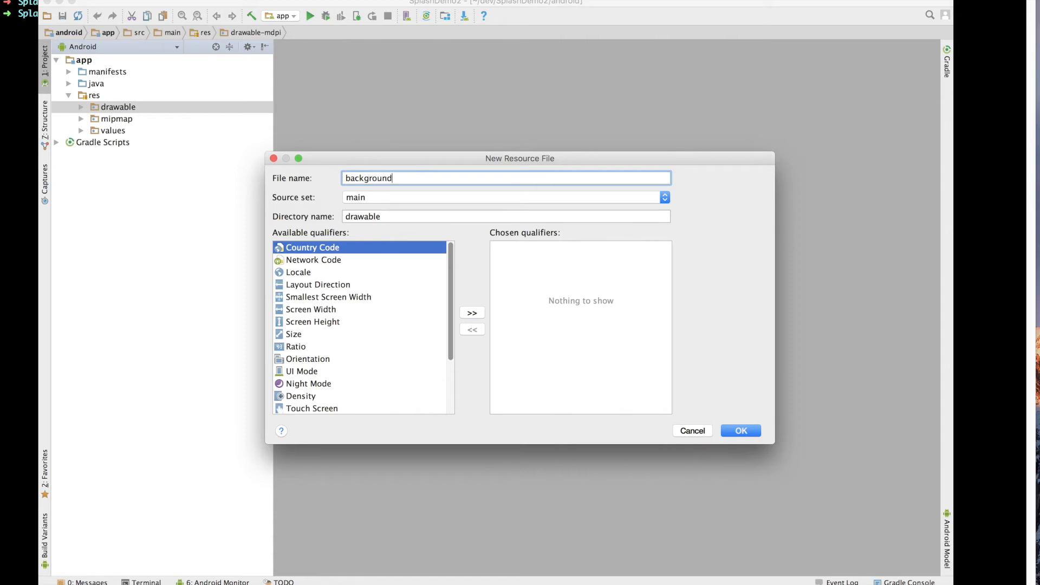
type("_splash")
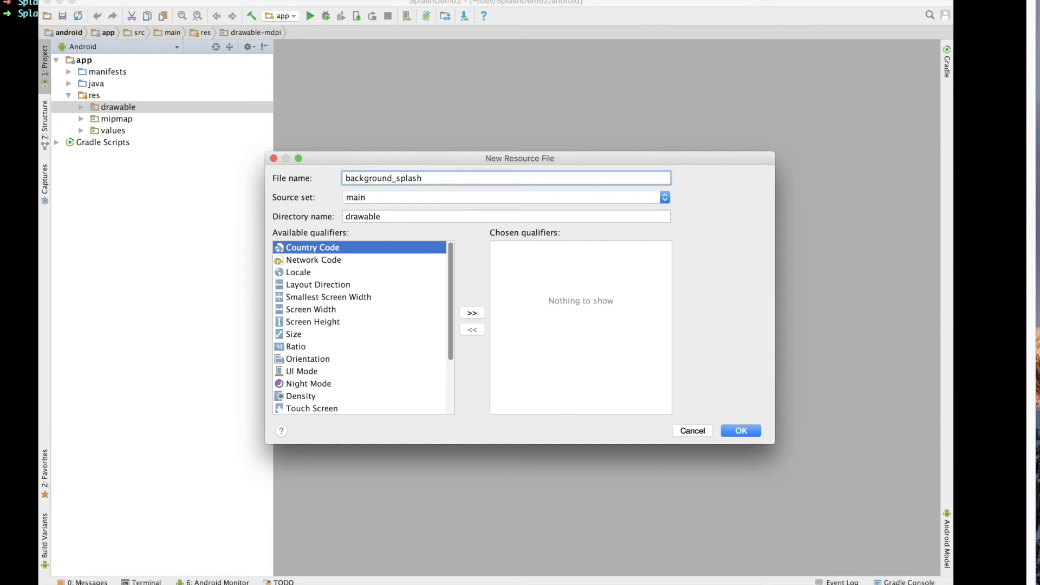
left_click(741, 431)
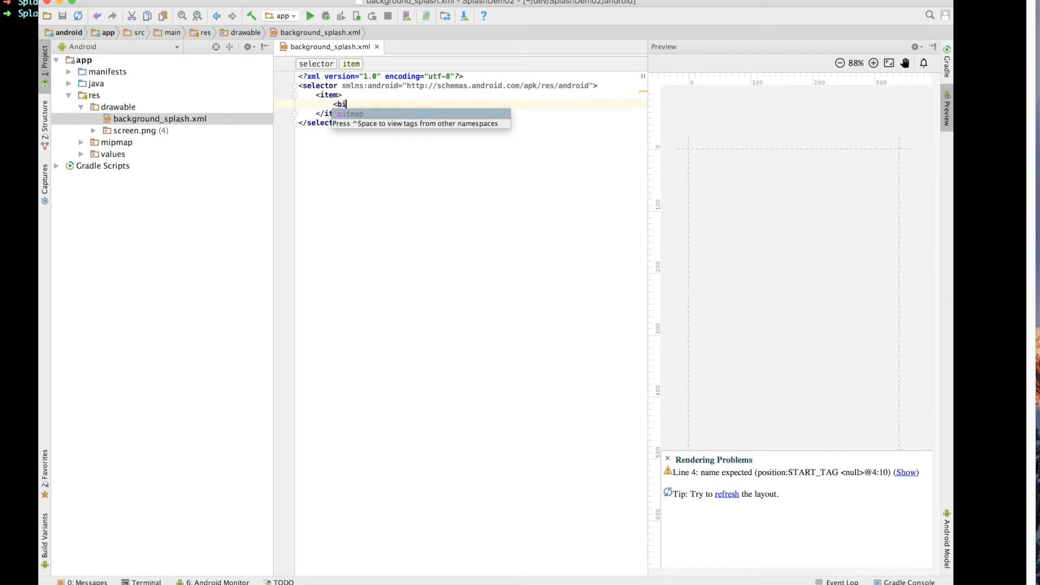
type("bitmap android:src=\"")
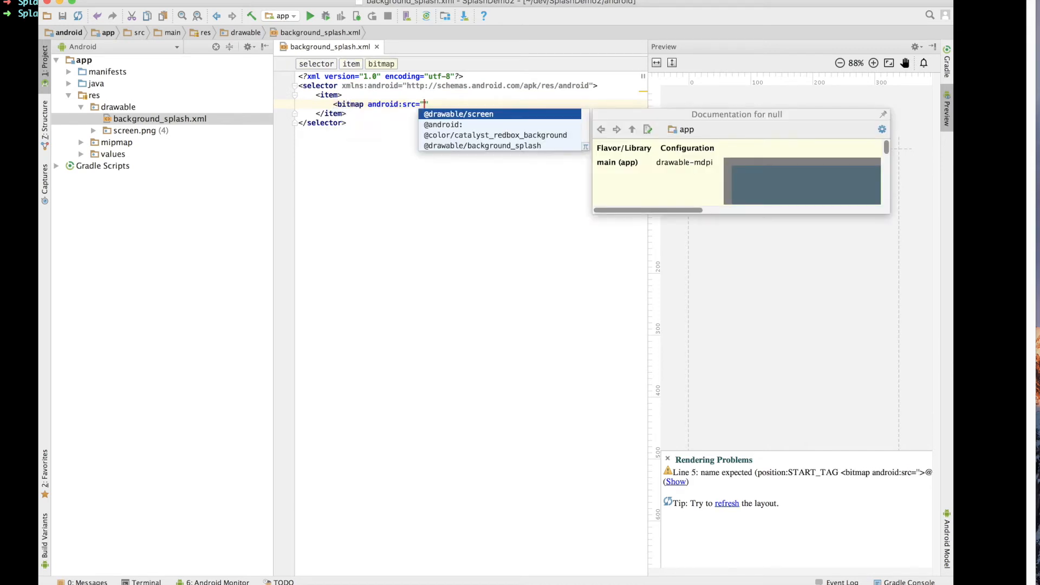
left_click(457, 114)
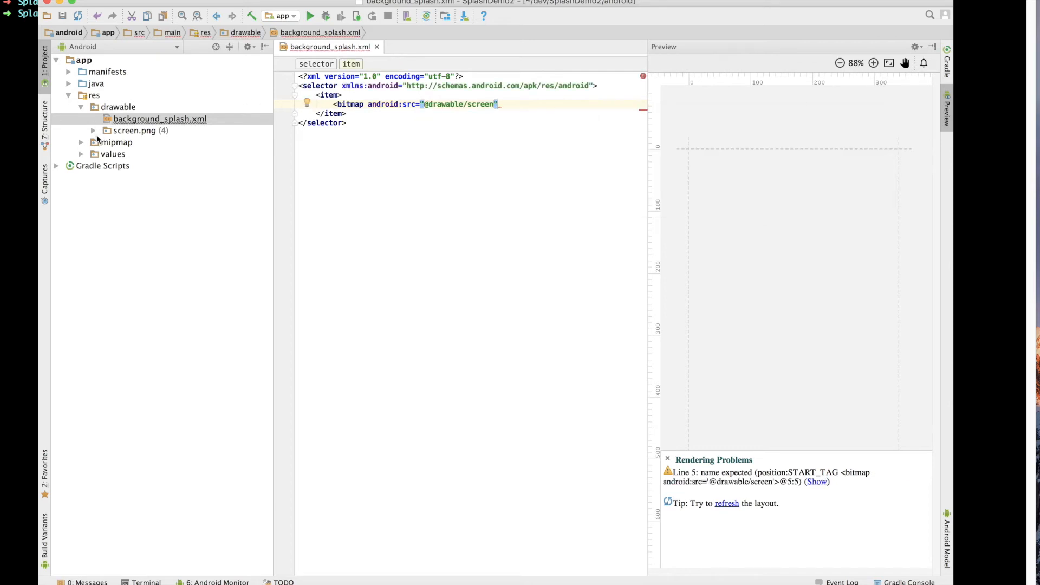
left_click(94, 130)
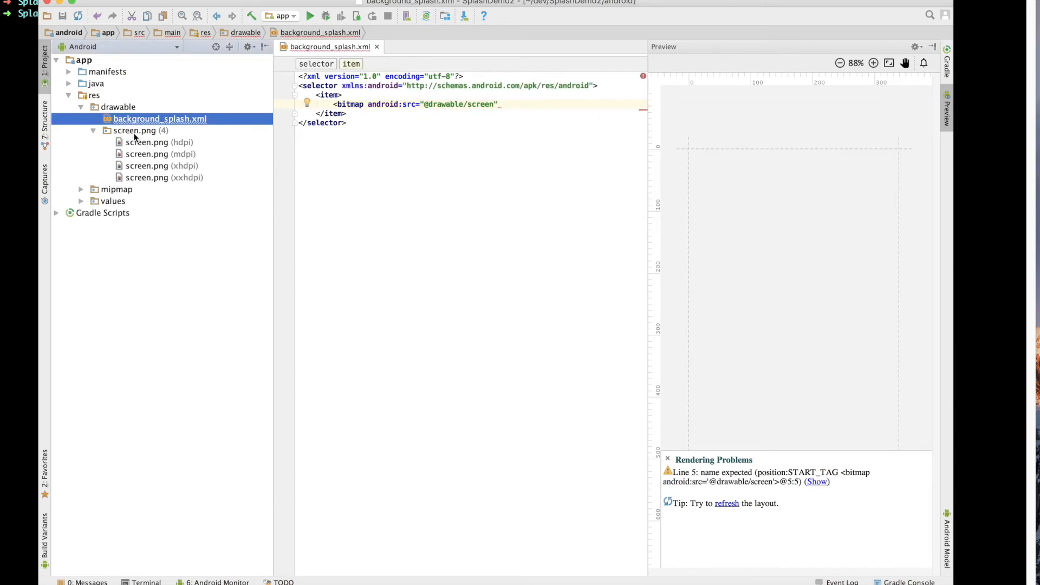
double_click(158, 142)
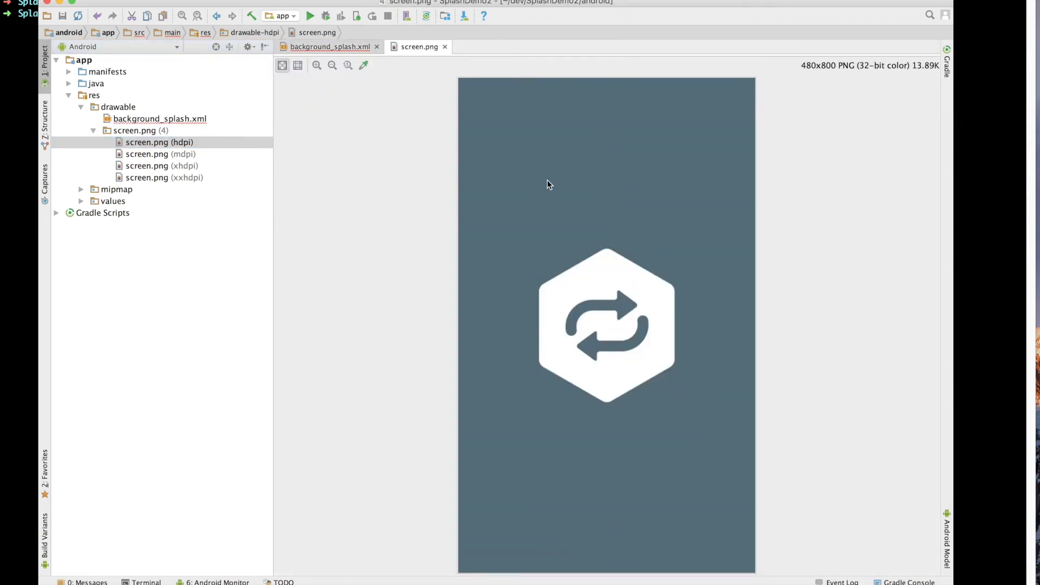
left_click(326, 46)
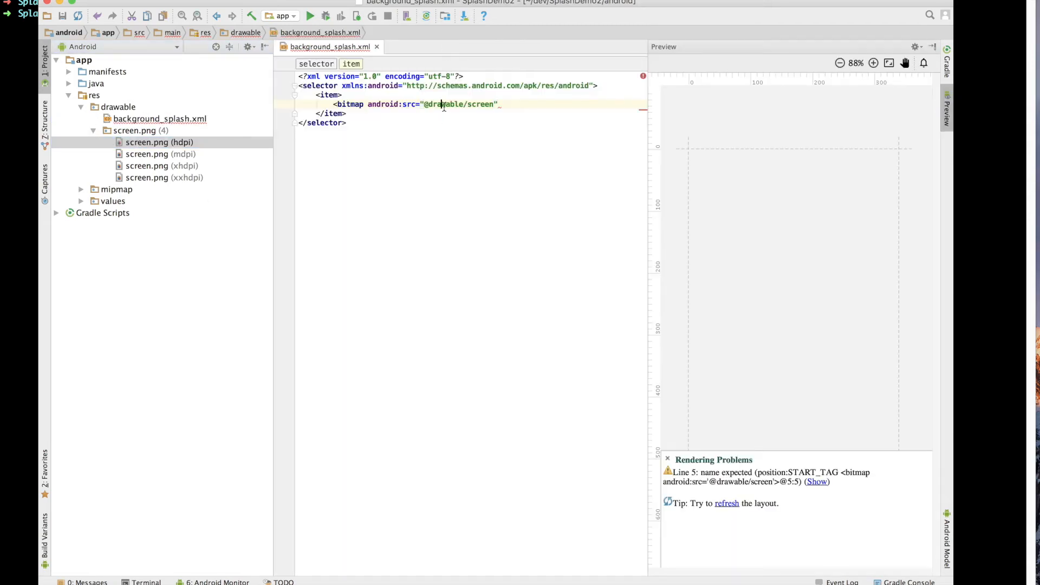
Step: Give the bitmap android:gravity="fill" so the splash image fills the window
double_click(481, 104)
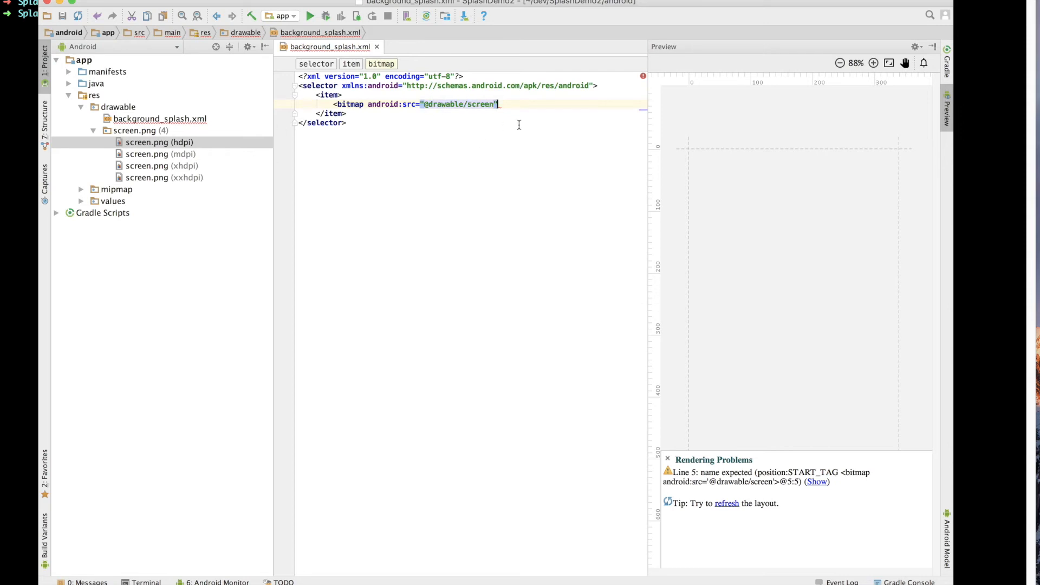
type("a")
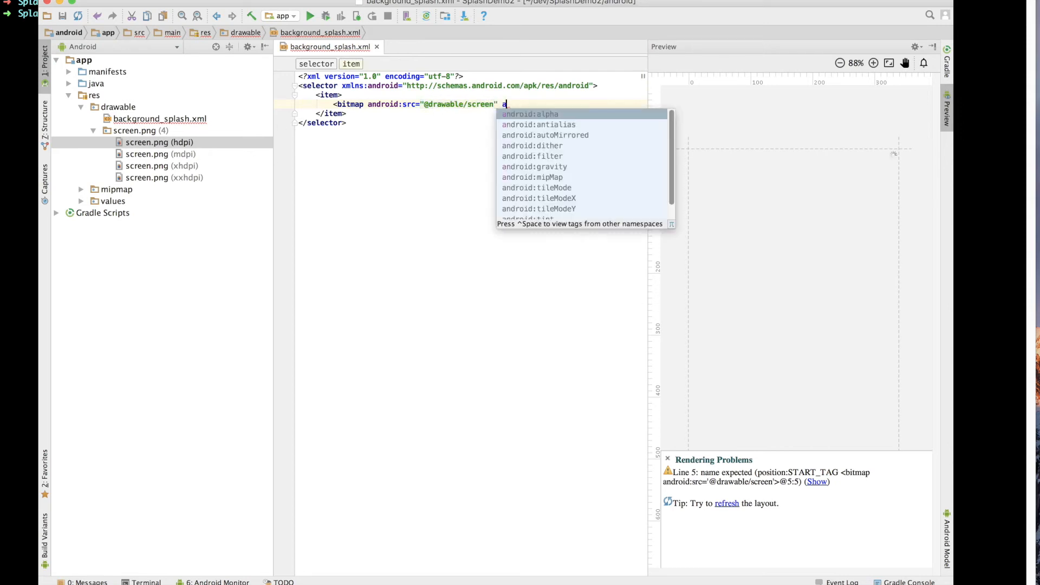
type("ndroid")
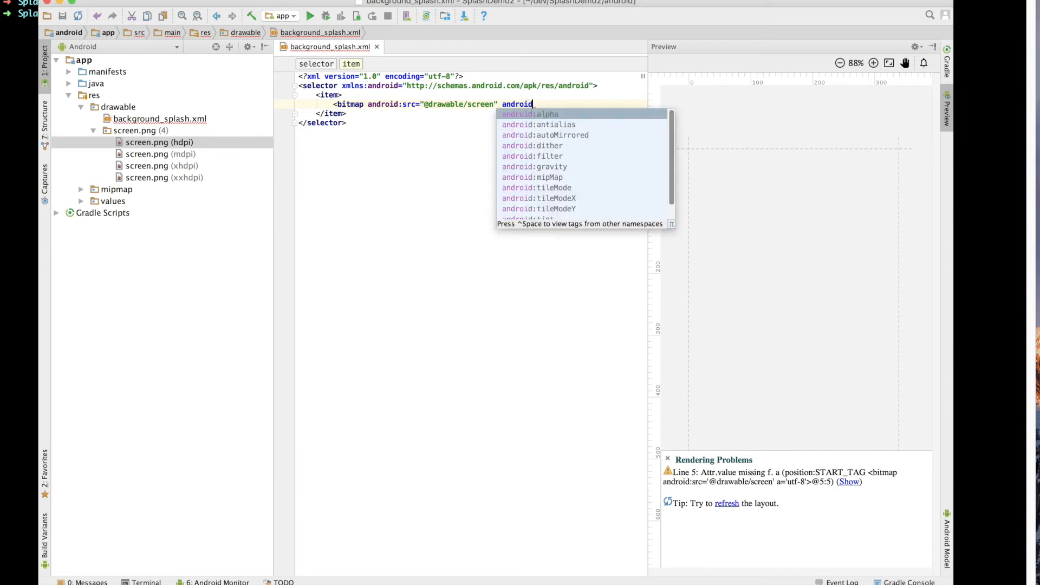
left_click(534, 167)
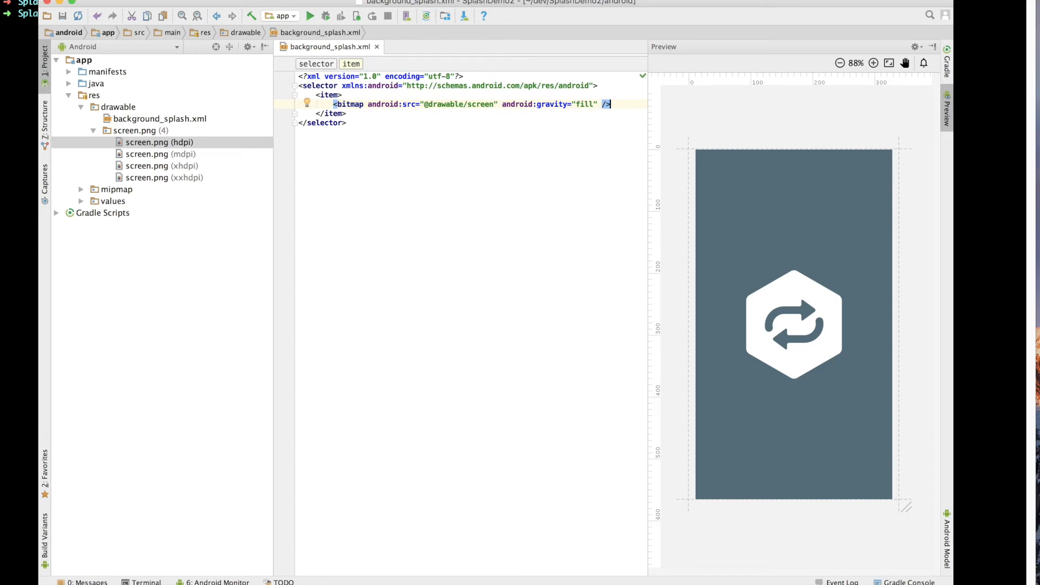
mouse_move(813, 316)
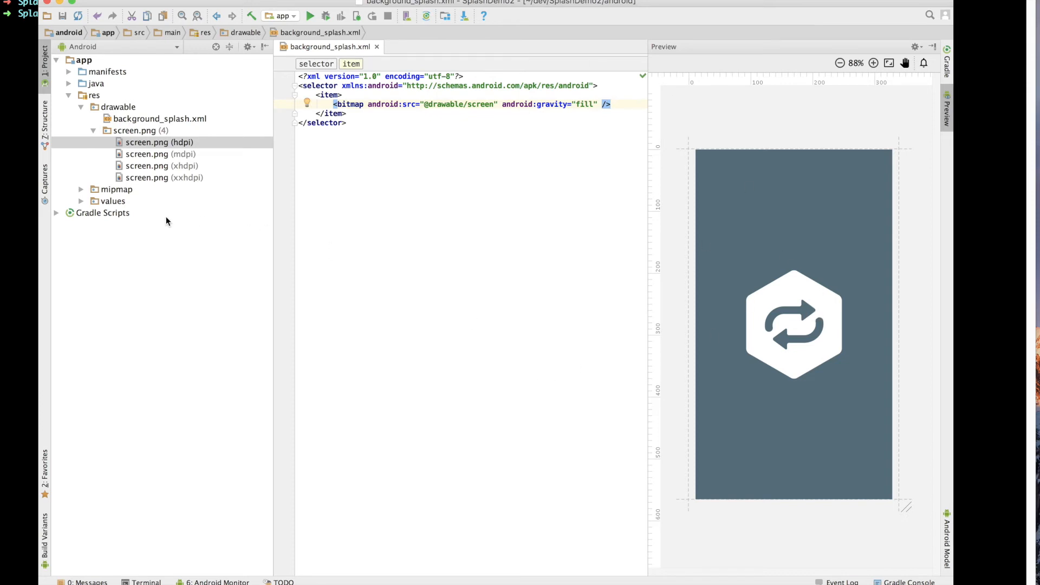
Step: In styles.xml, start a SplashTheme style with parent Theme.AppCompat.NoActionBar
left_click(132, 225)
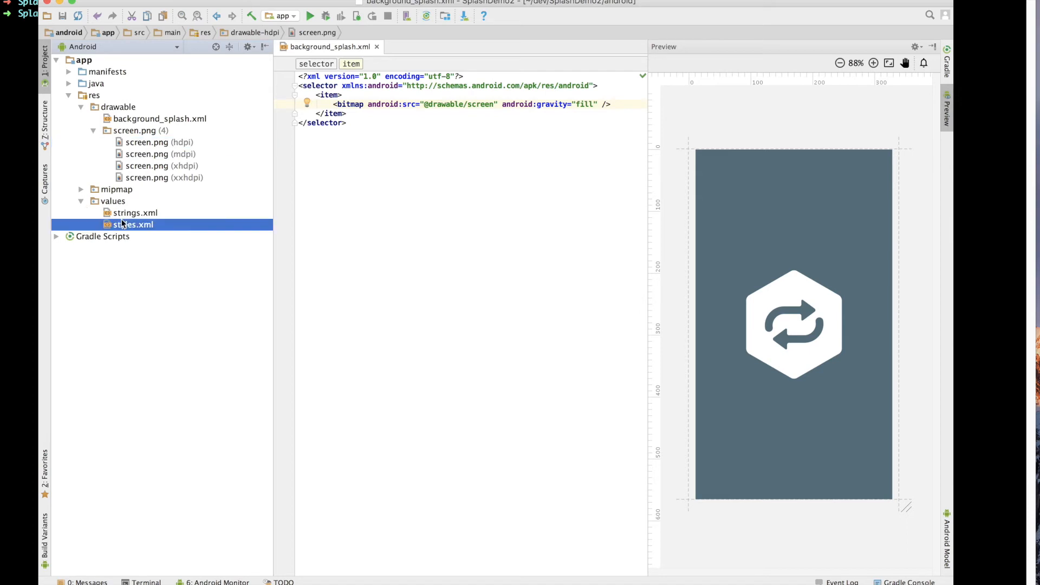
double_click(133, 225)
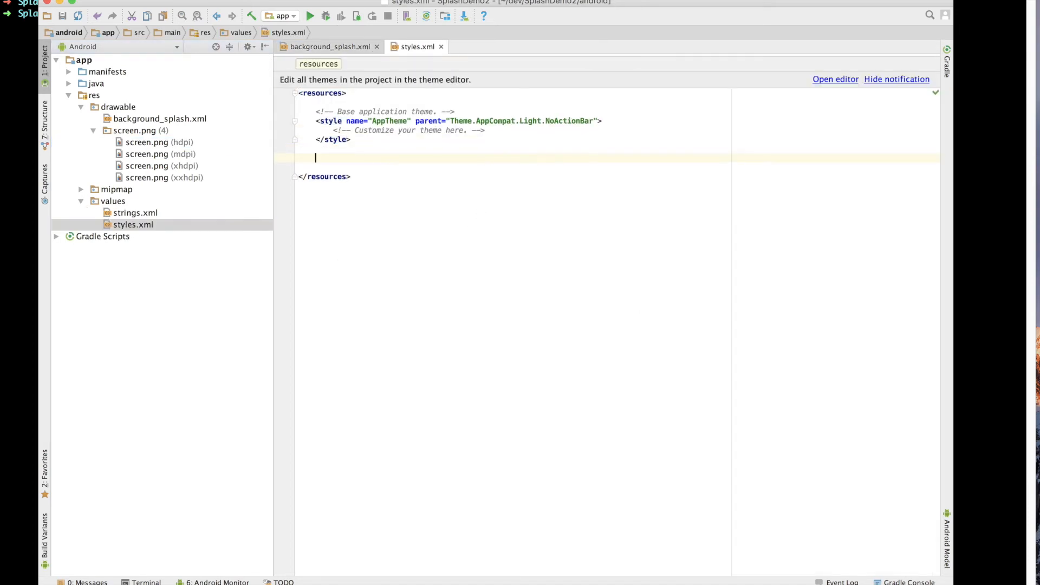
type("<style name=\"")
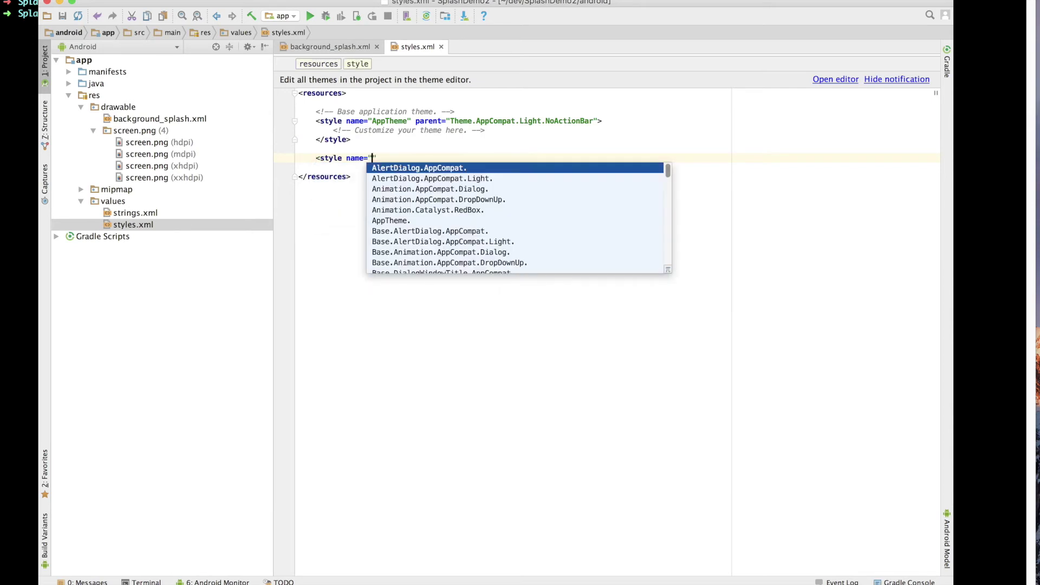
type("Sp")
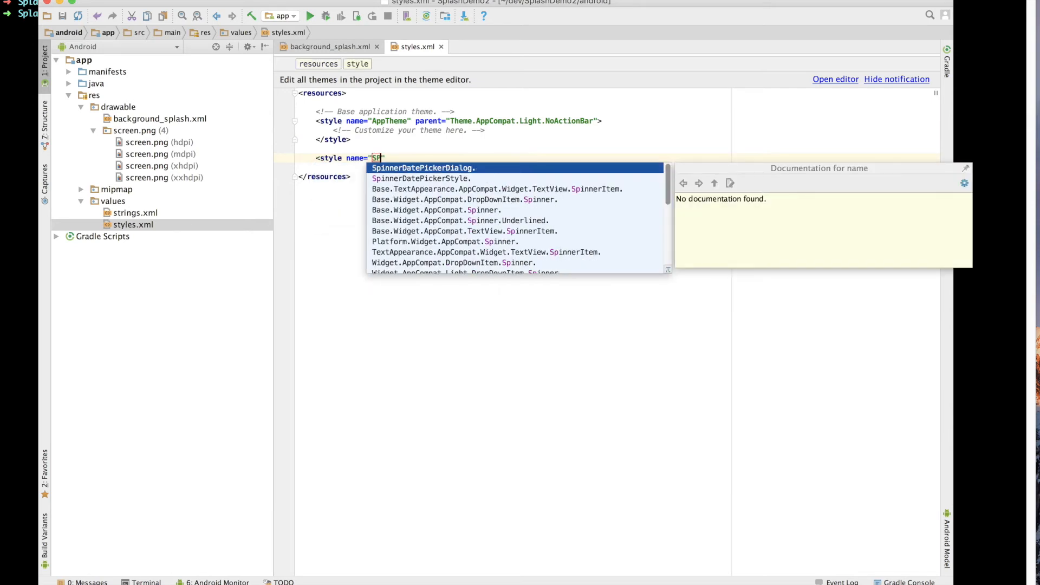
type("l")
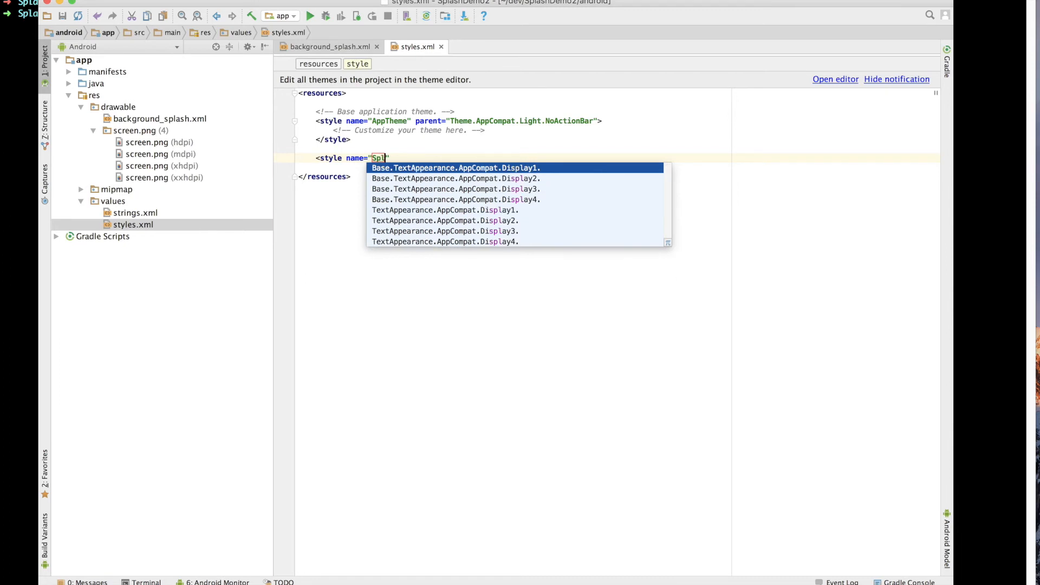
type("ashTheme")
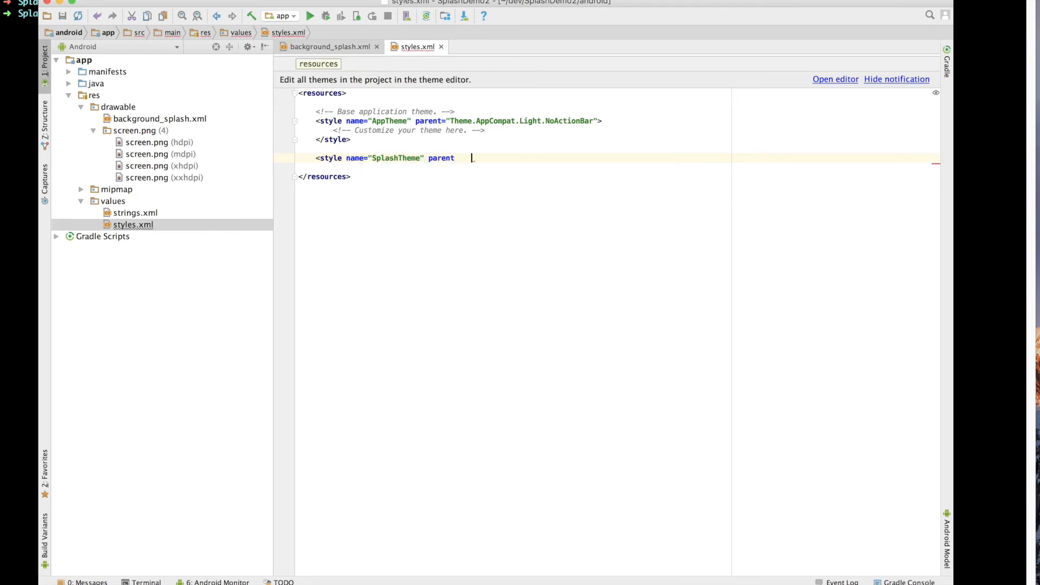
type("=\"\"")
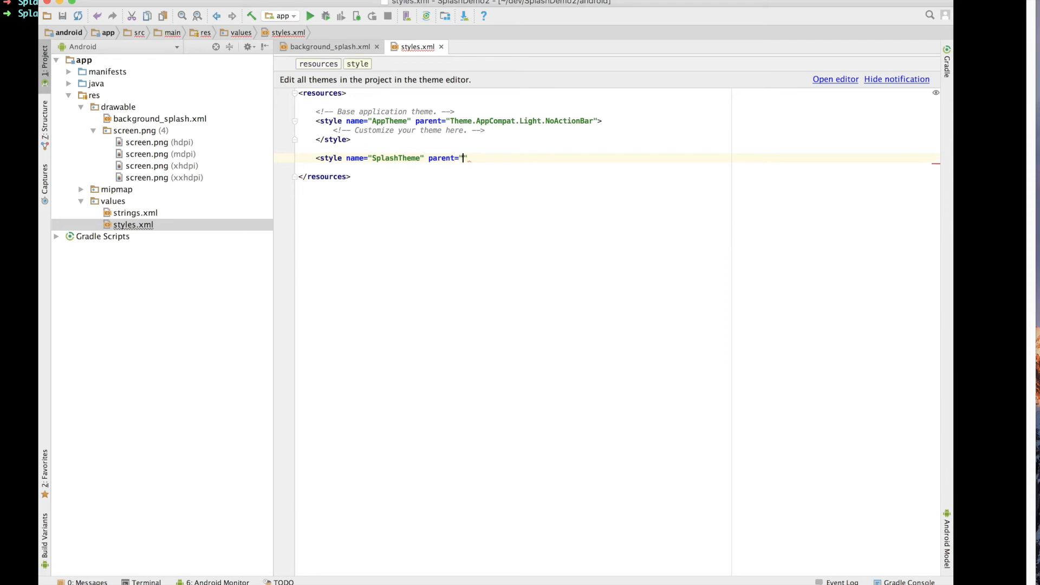
type("Theme.AppCompat")
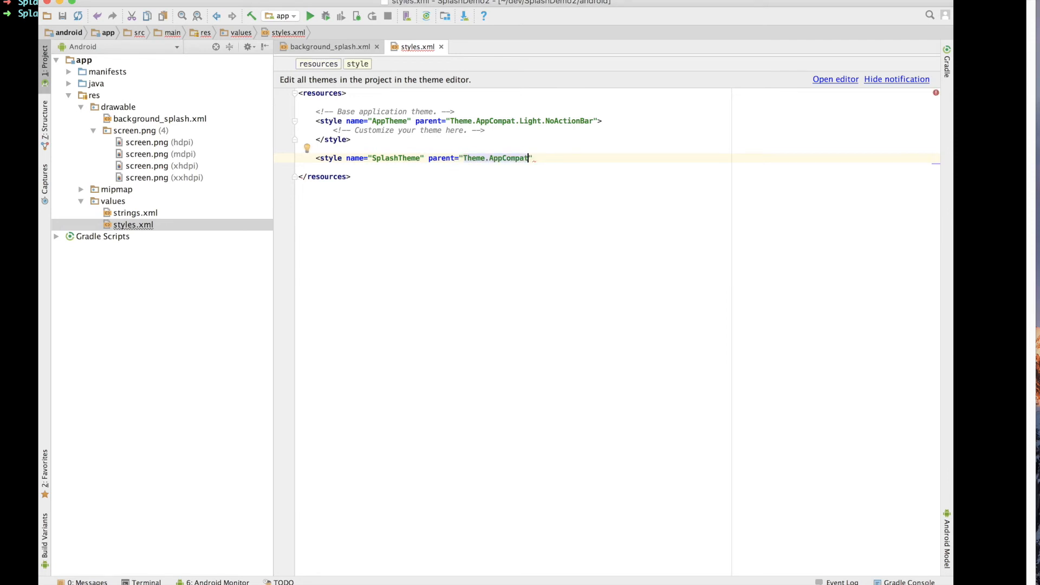
type(".NoActionBar")
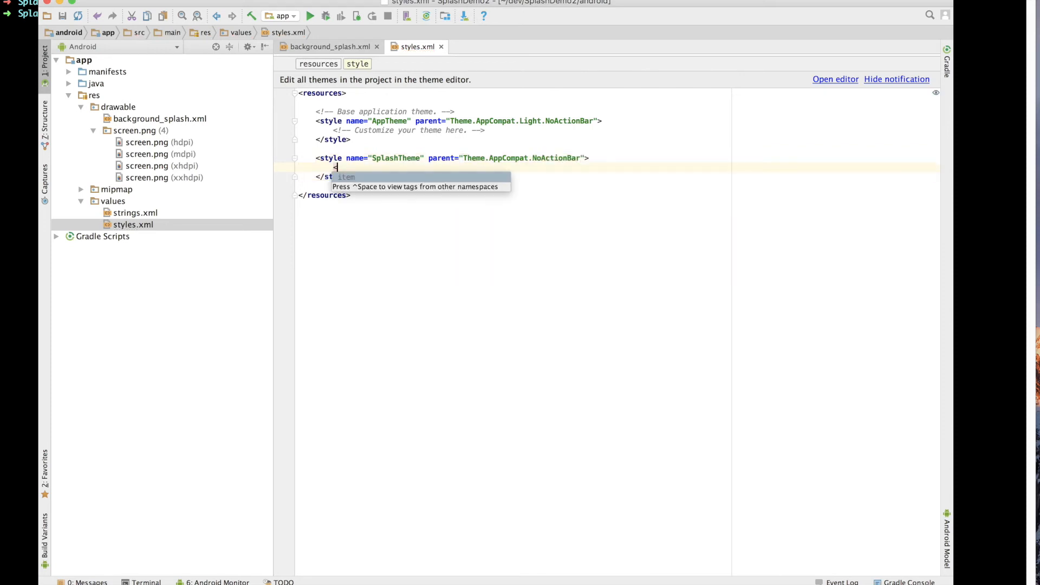
type("item")
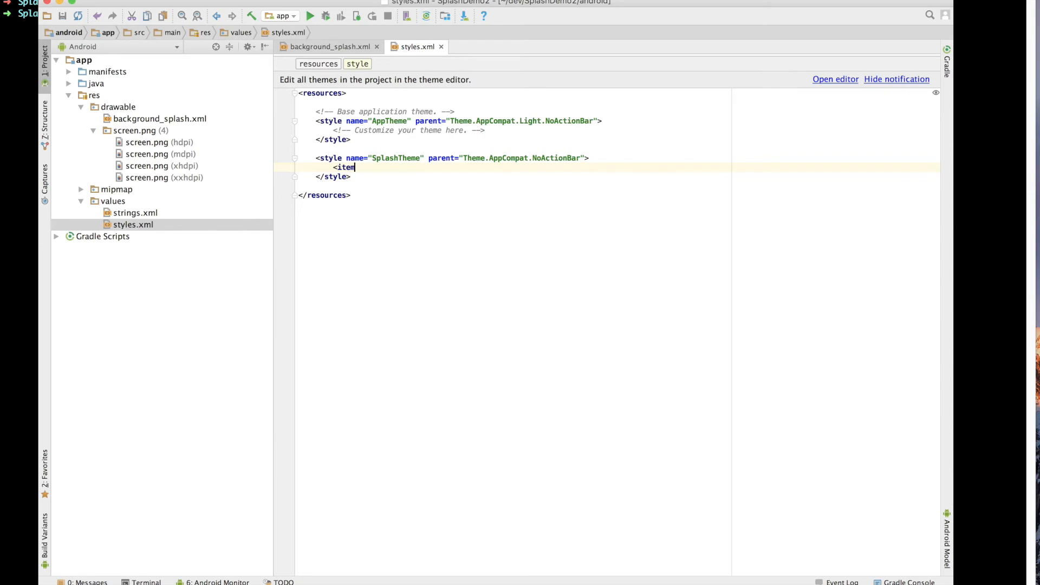
type("name")
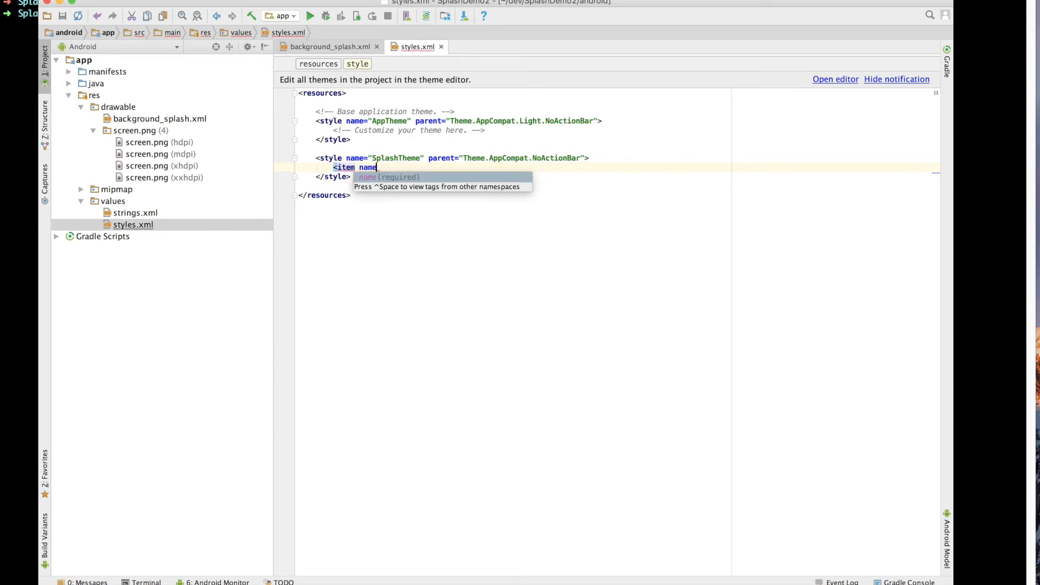
type("=\"an")
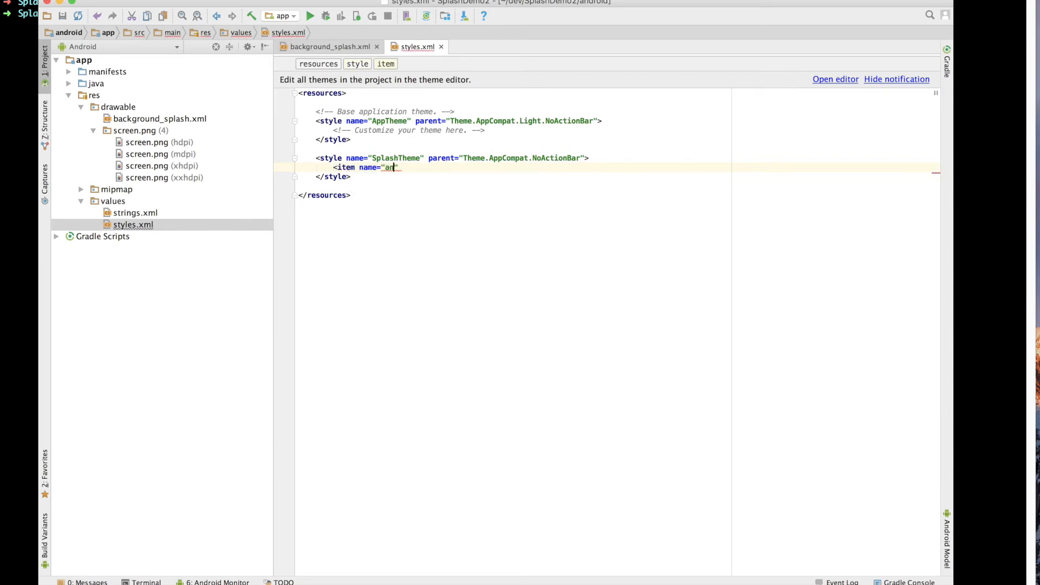
type("android:windowBackground")
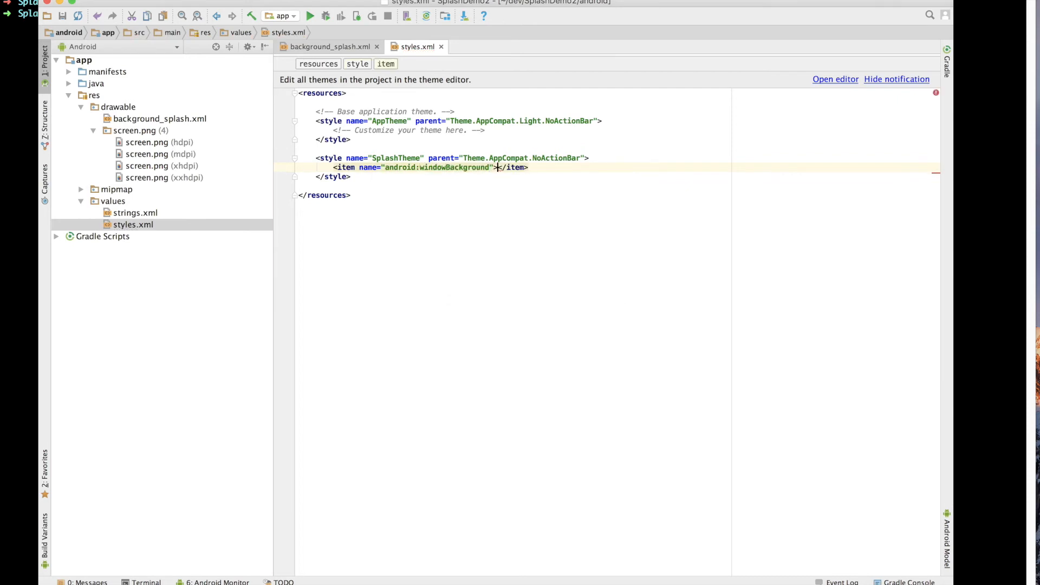
type("@drawable/background_splash")
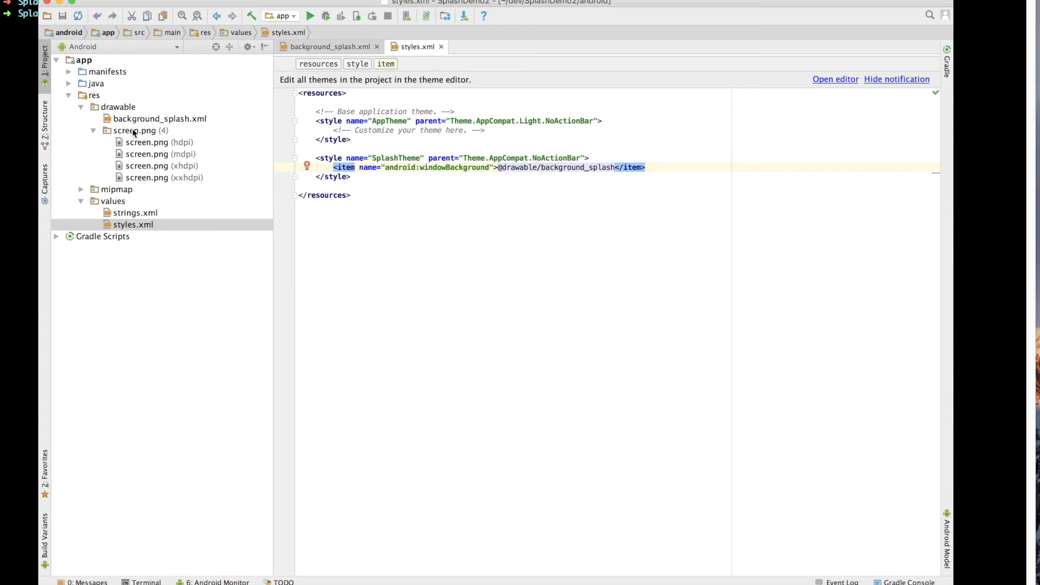
left_click(156, 119)
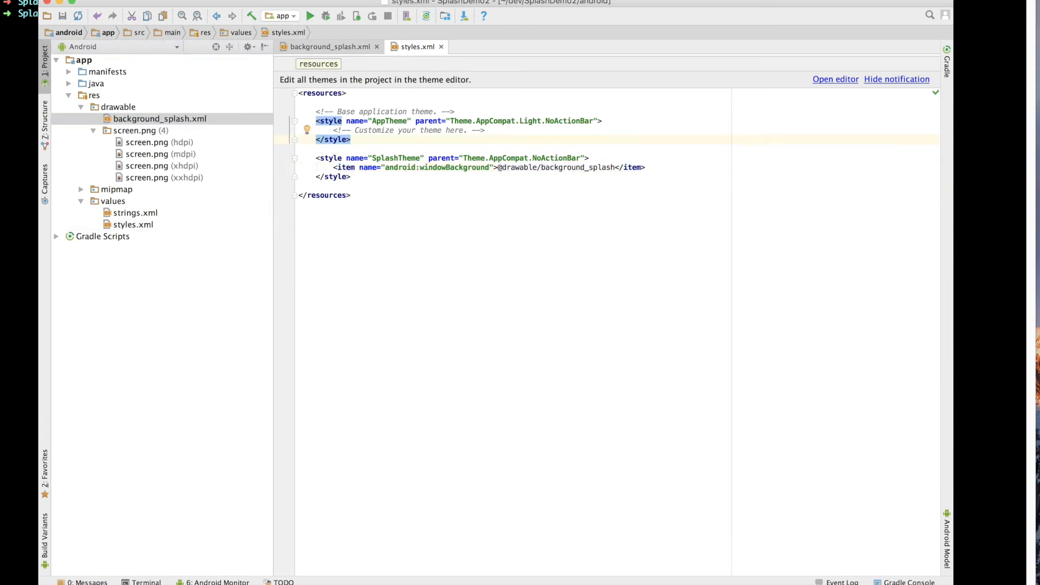
mouse_move(130, 202)
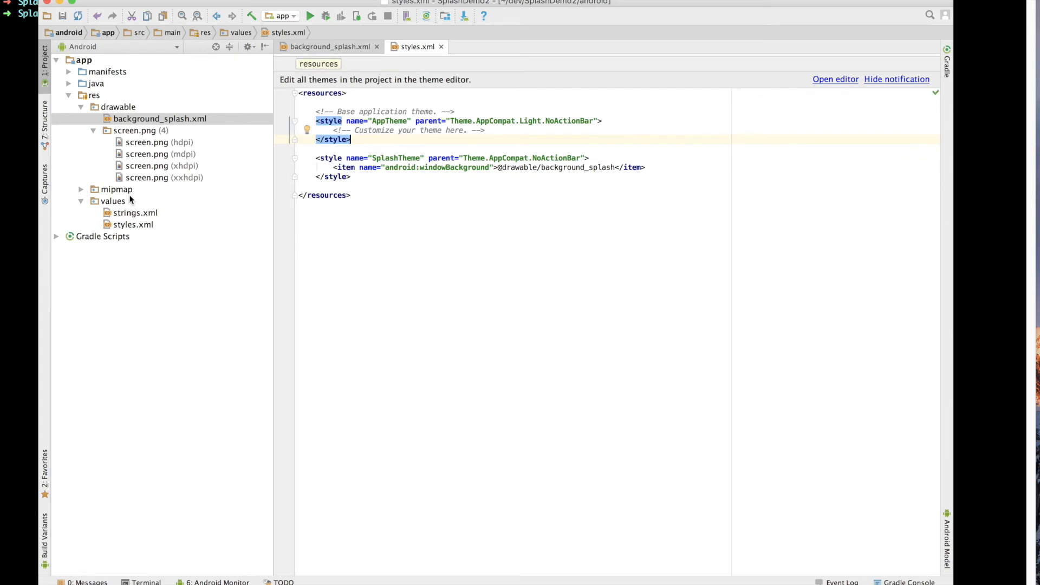
left_click(108, 72)
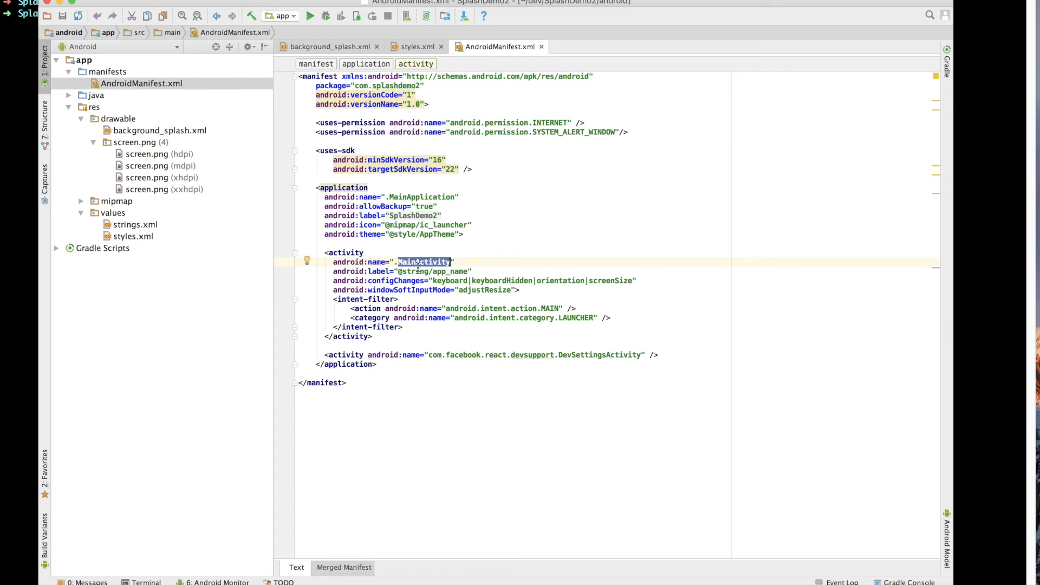
type("Sp")
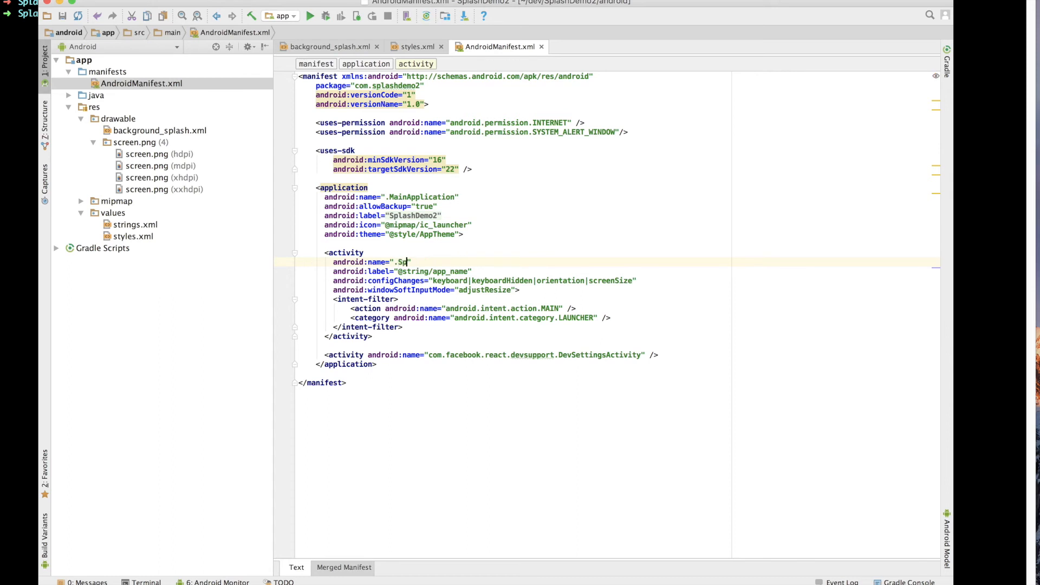
type("lashActivity")
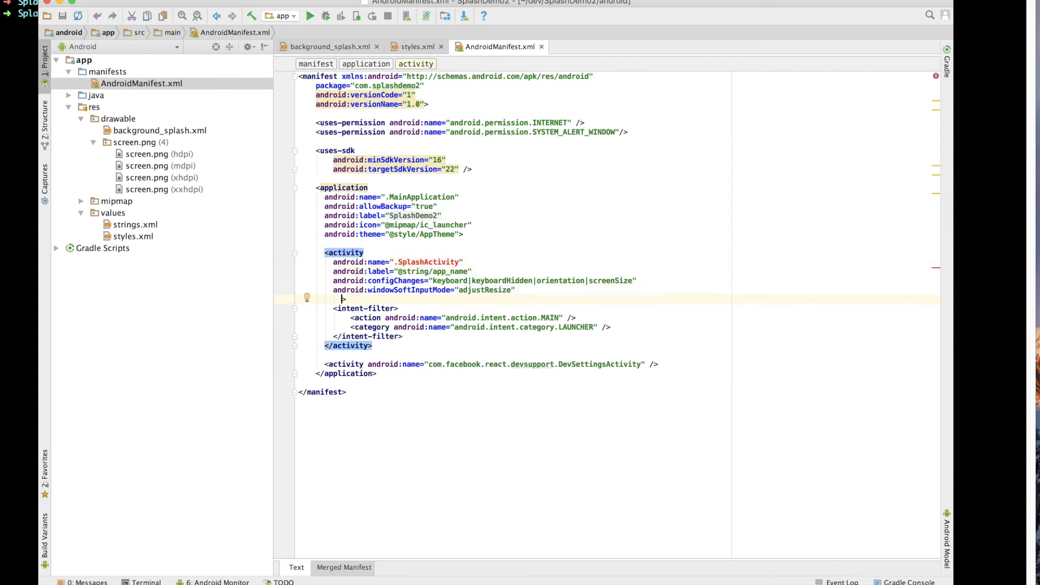
type("android:")
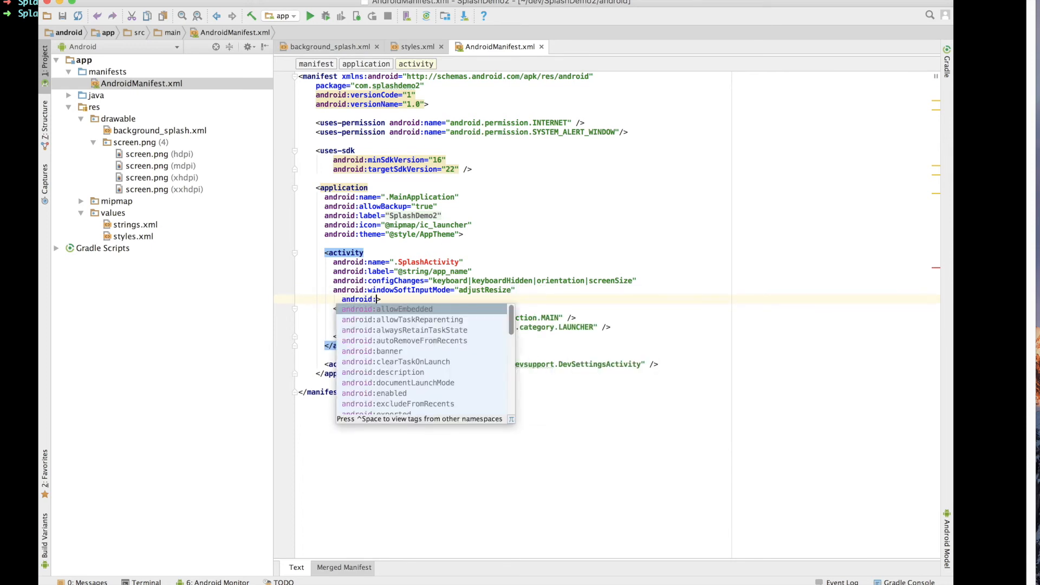
type("theme")
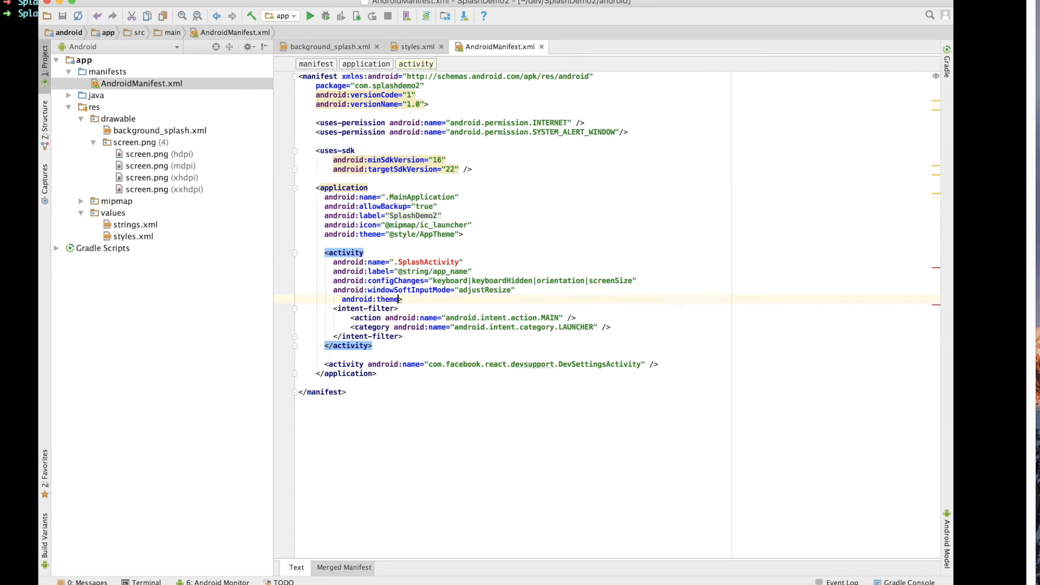
type("@style\"")
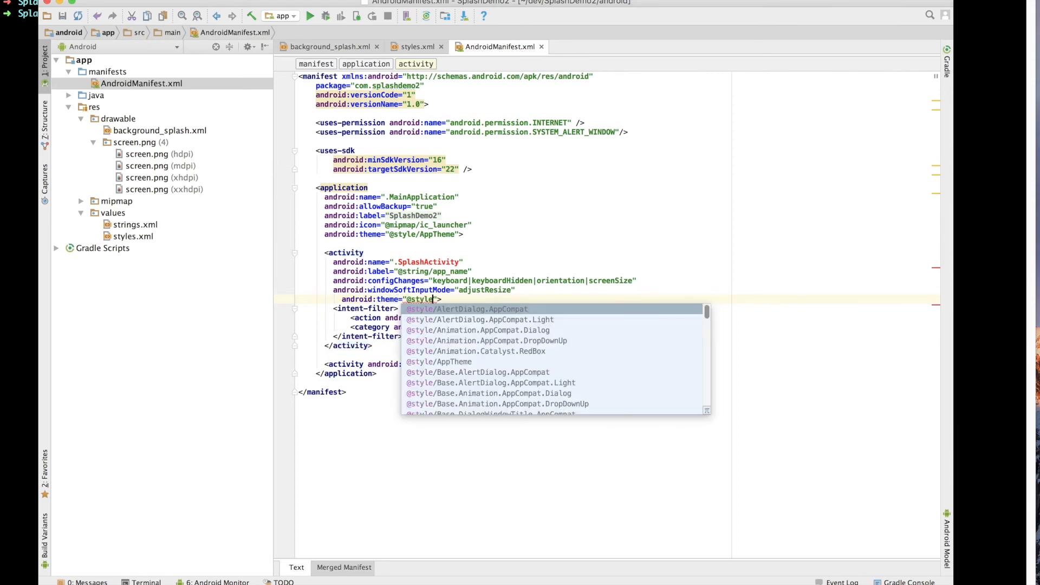
type("SPlashTheme")
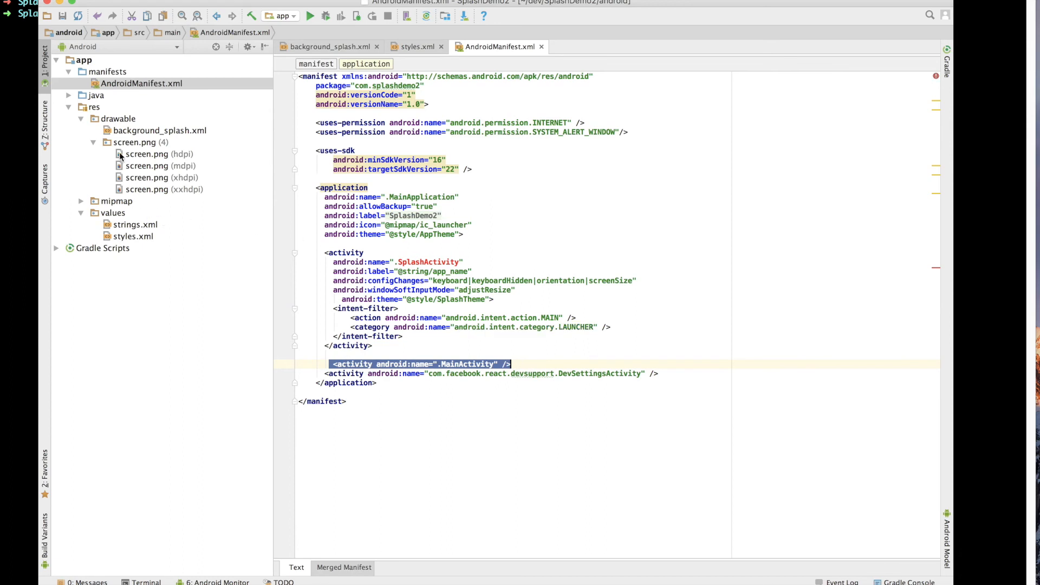
Step: Create a new Java class named SplashActivity in the com.splashdemo2 package
left_click(69, 96)
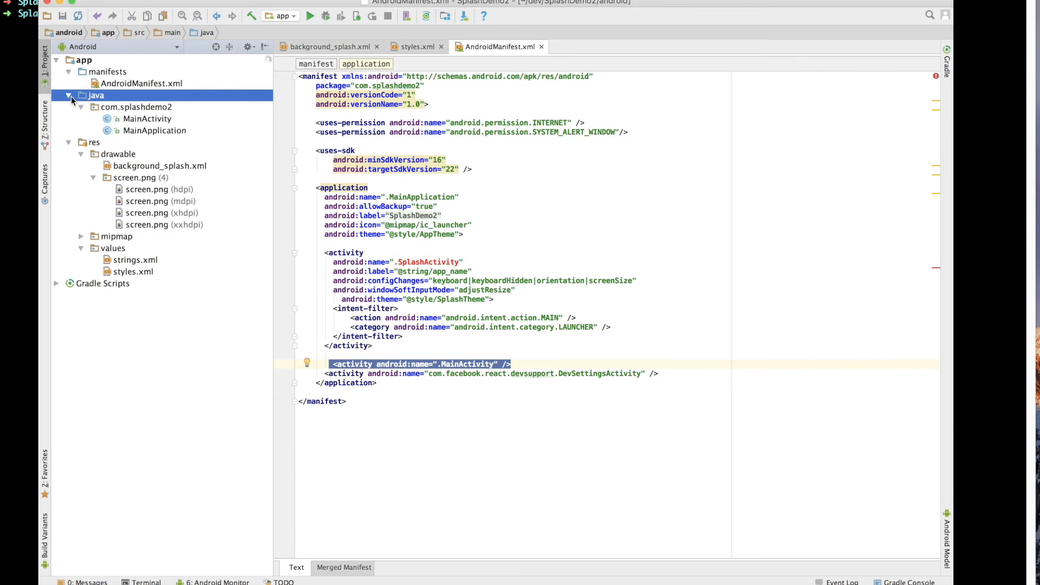
right_click(138, 106)
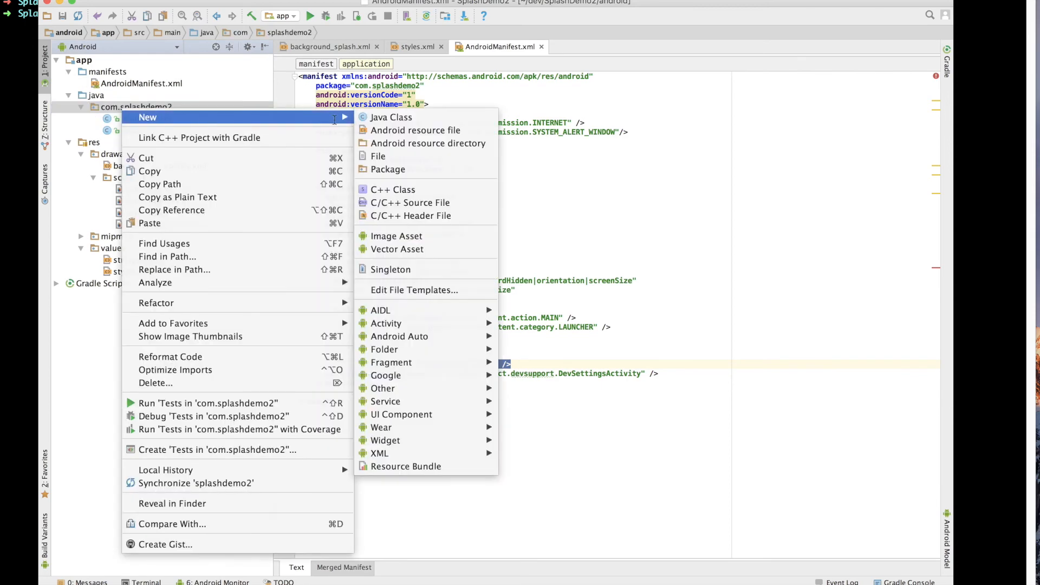
left_click(390, 117)
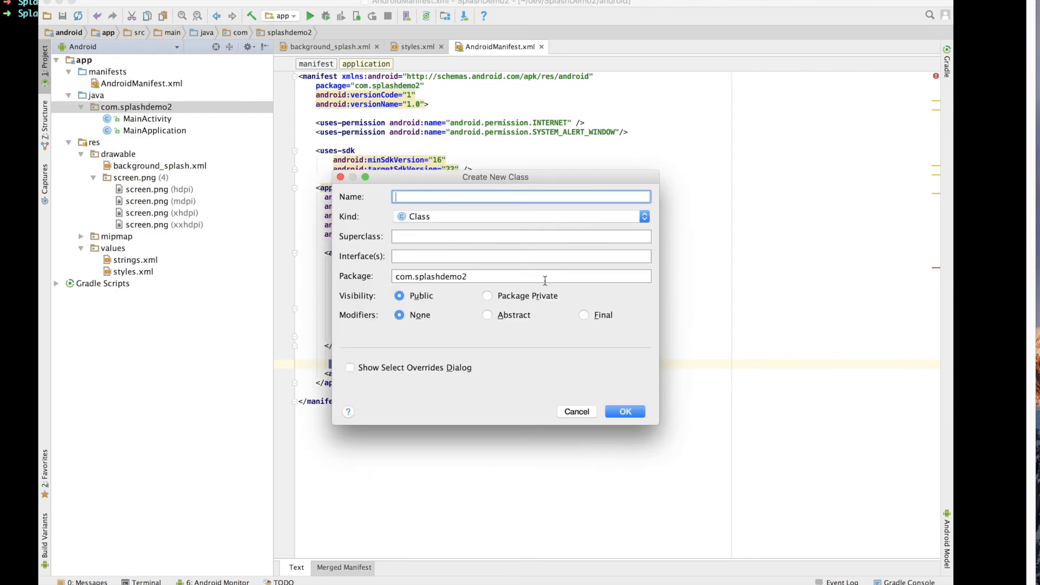
type("Spas")
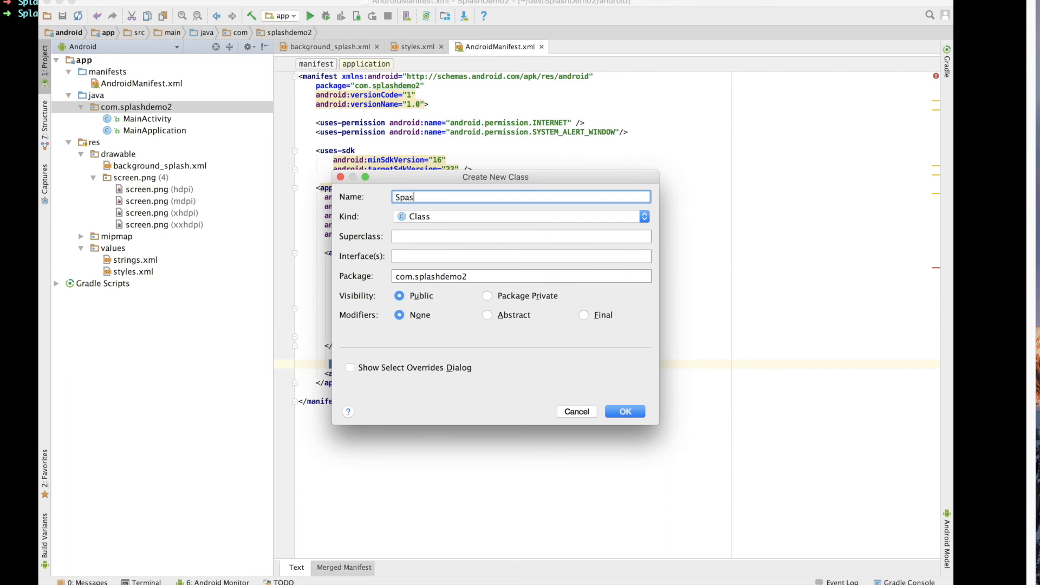
type("lashActivity")
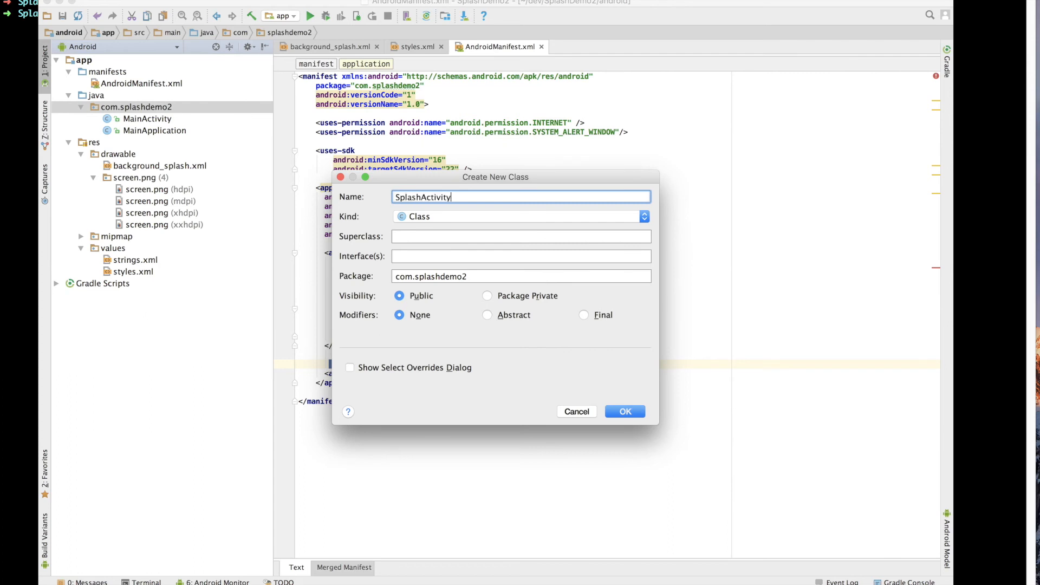
left_click(624, 412)
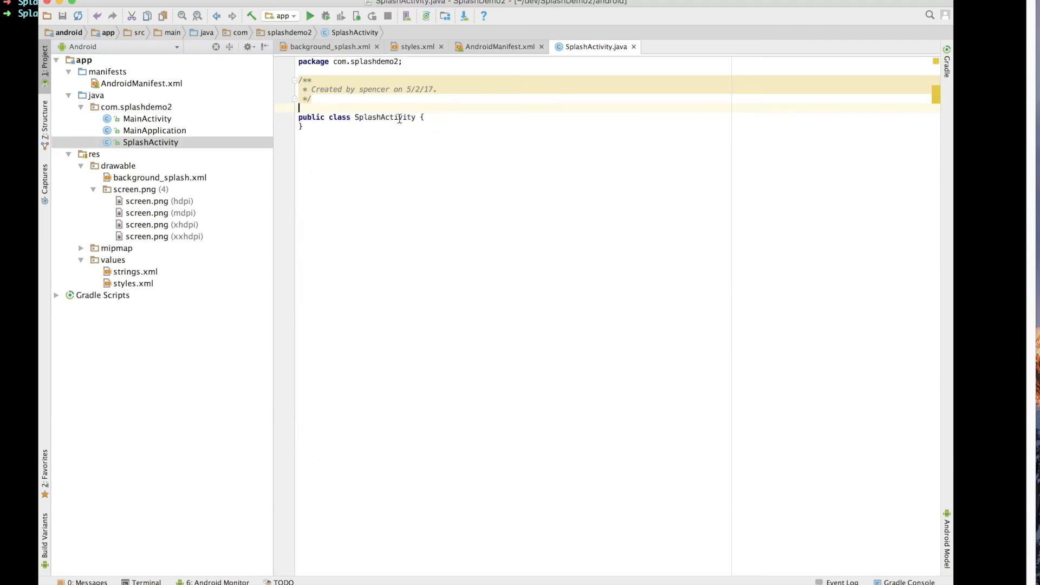
Step: Make SplashActivity extend AppCompatActivity and override onCreate(Bundle) calling super.onCreate
type("extend")
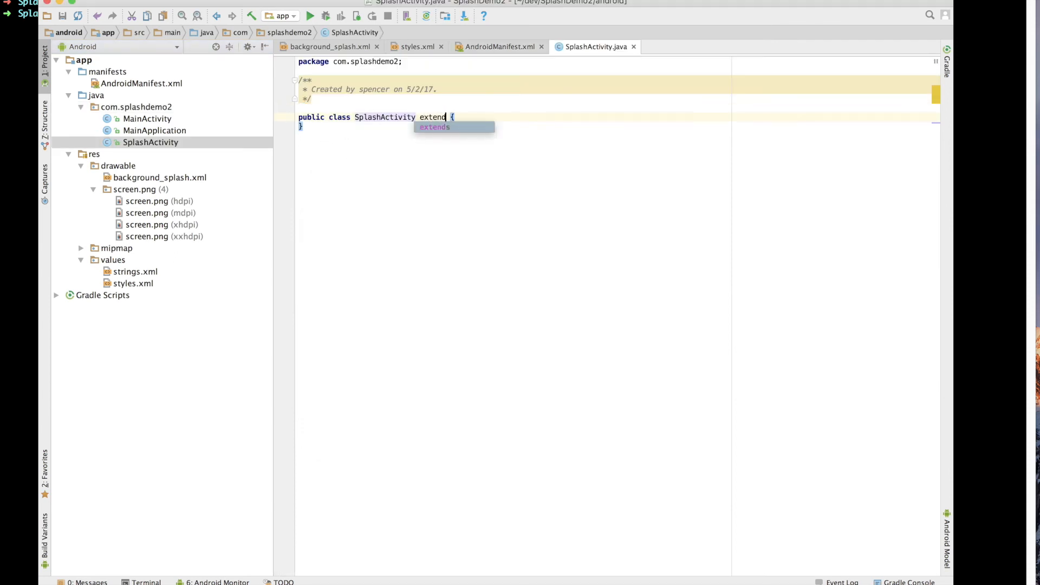
key("Tab")
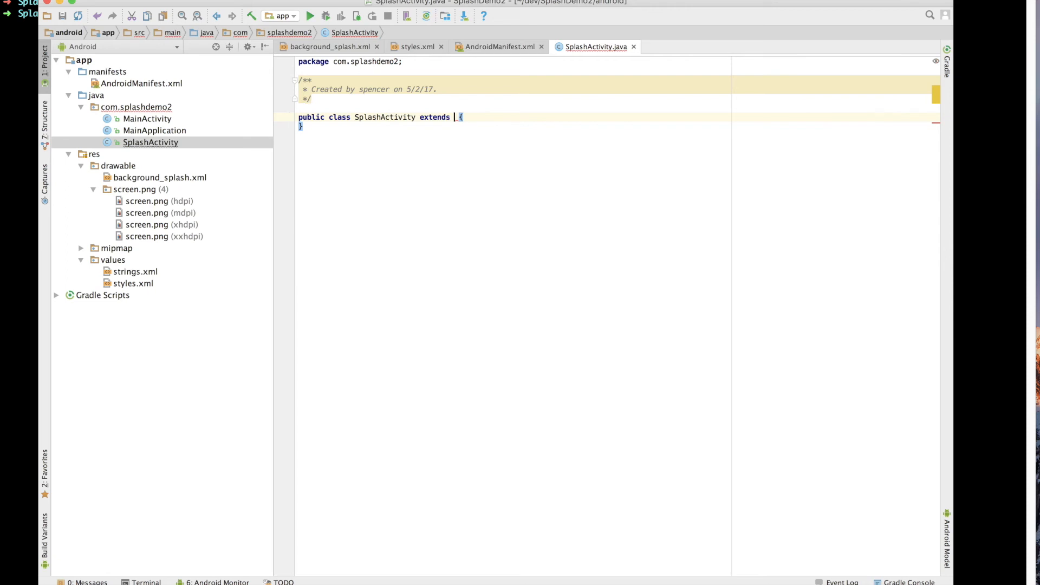
type("AppCompatActivity")
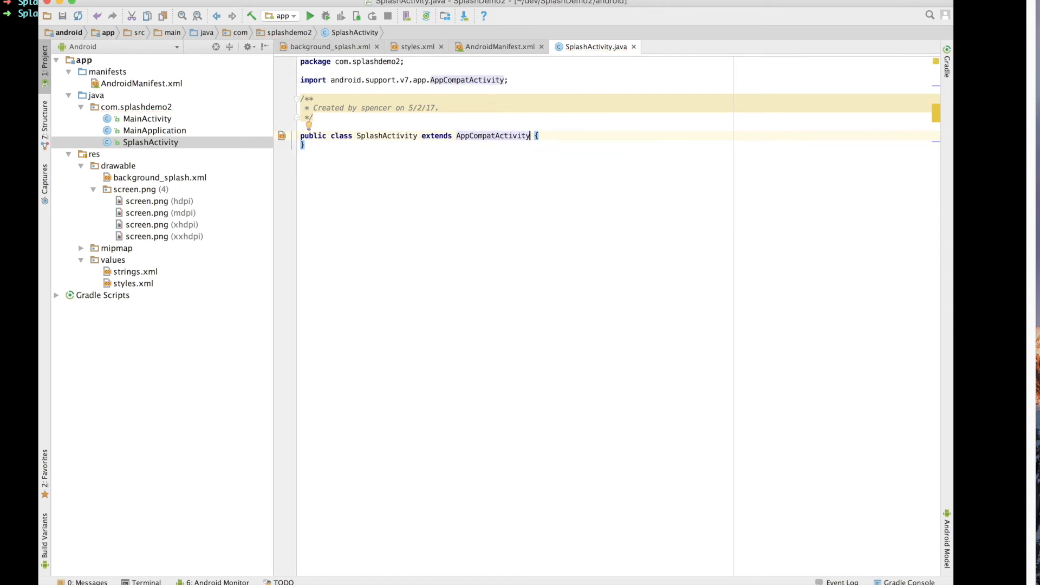
type("@Override")
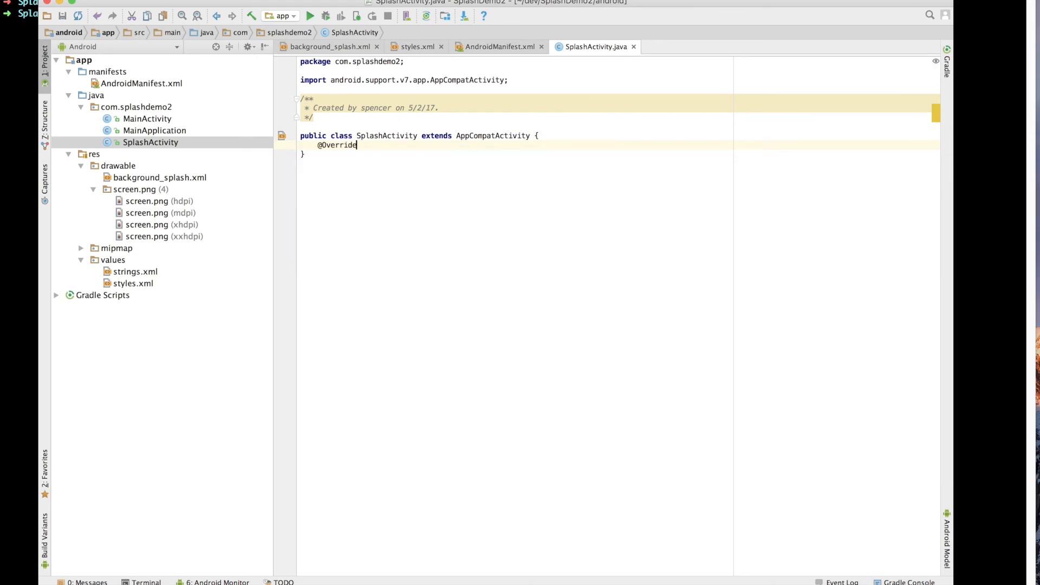
type("protected void onCreate")
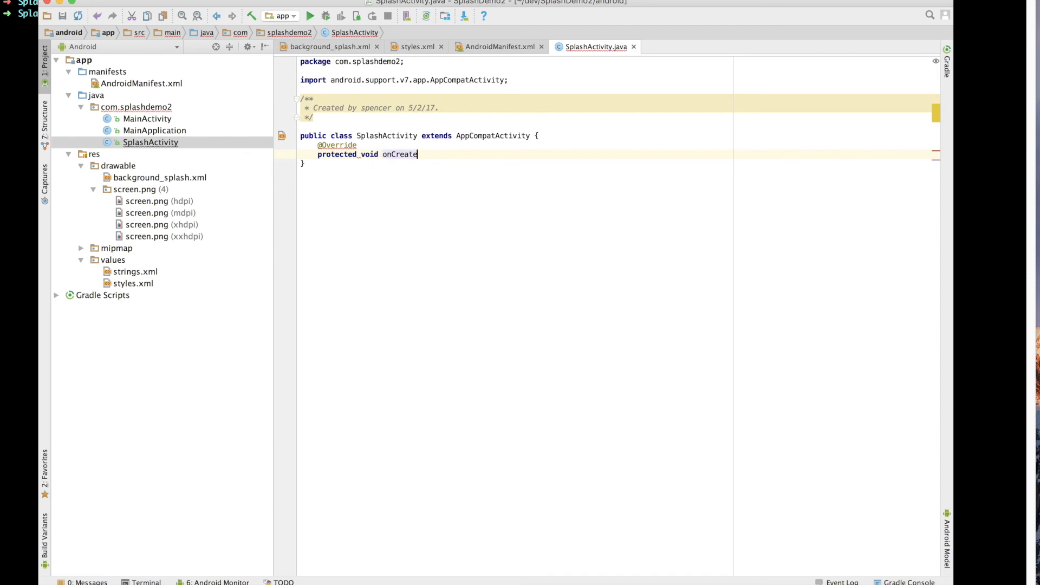
type("(Bundle savedInstance")
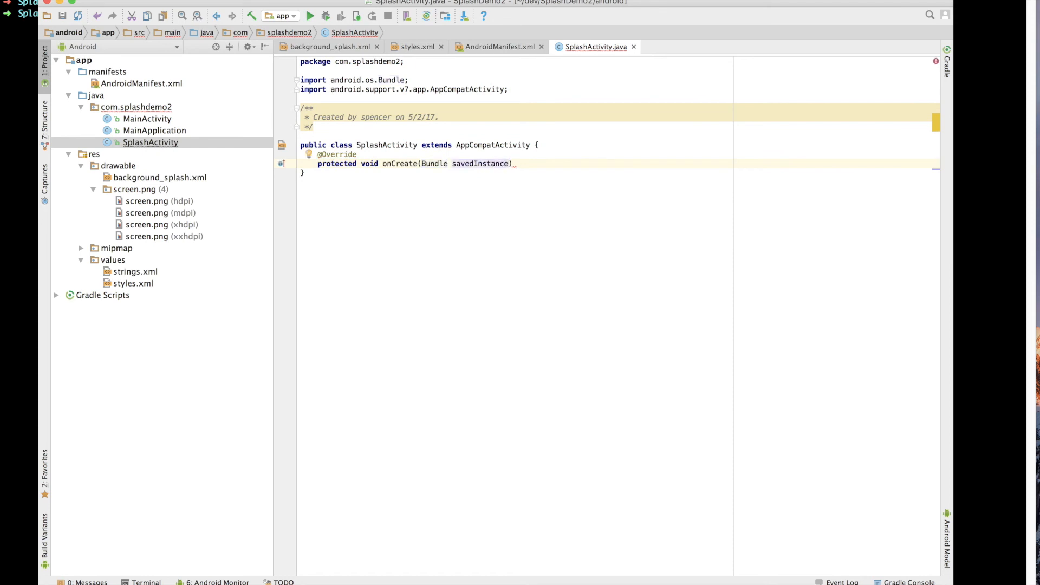
type("State)")
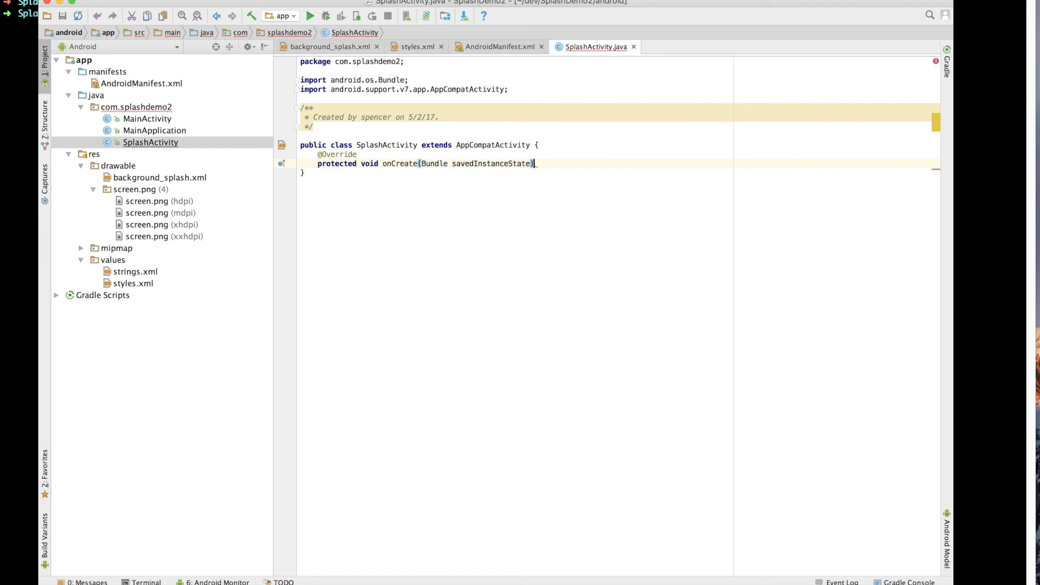
type("super.onCreate(savedInstanceState);")
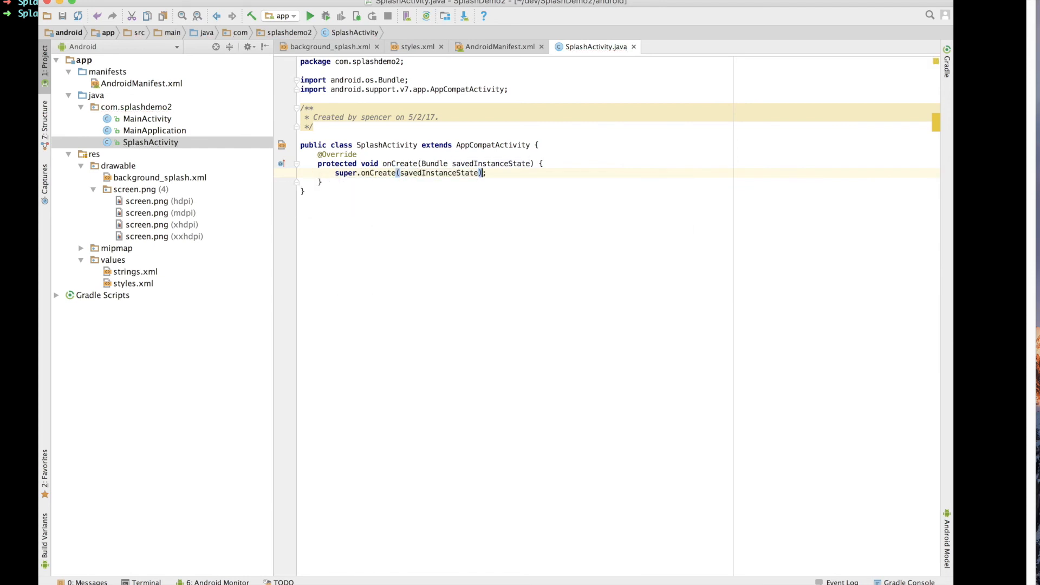
Step: Create new Intent(this, MainActivity.class) and call startActivity with it
type("Intent")
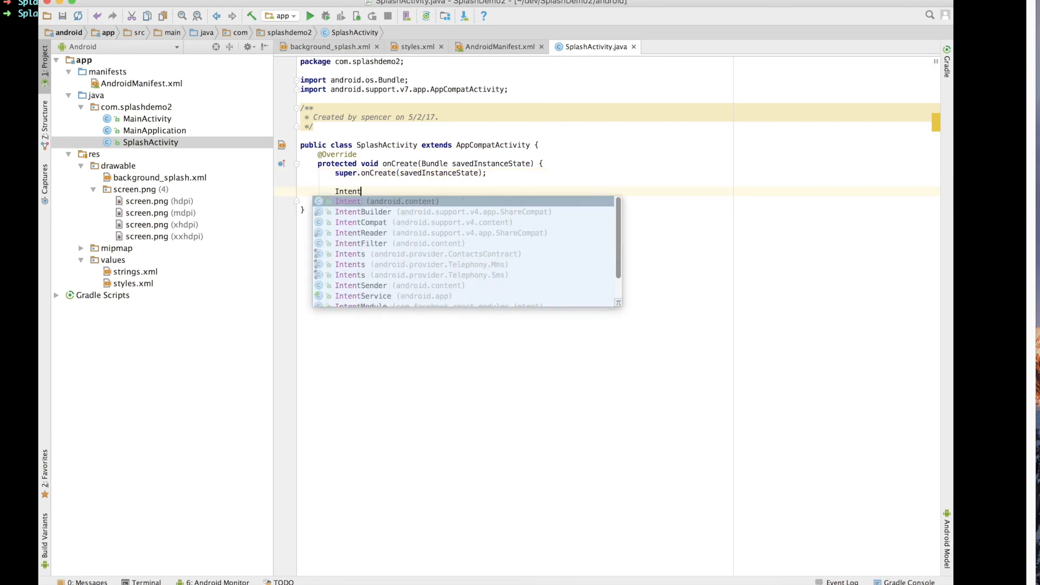
type("intent")
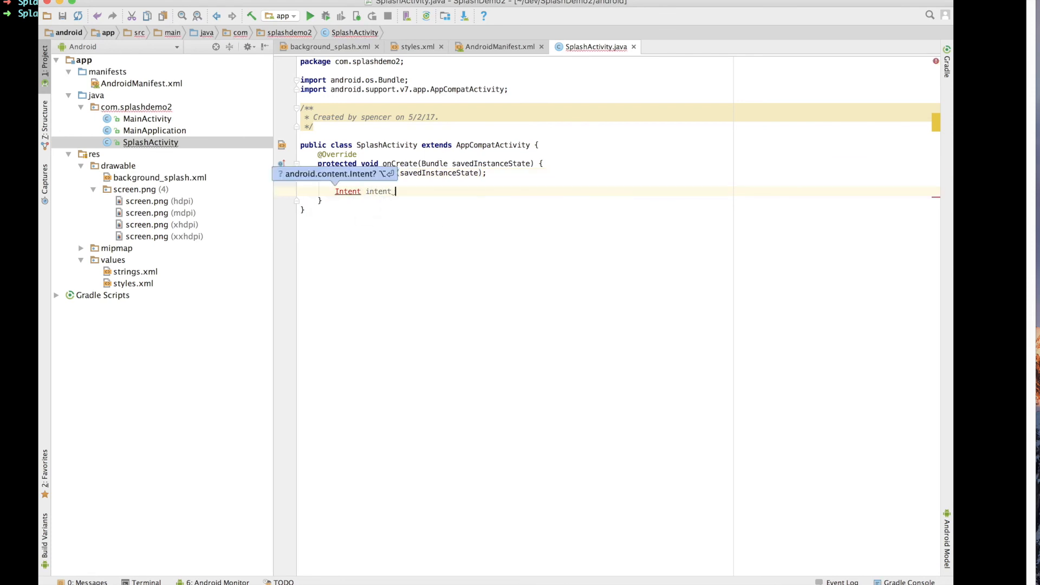
type("= new INter")
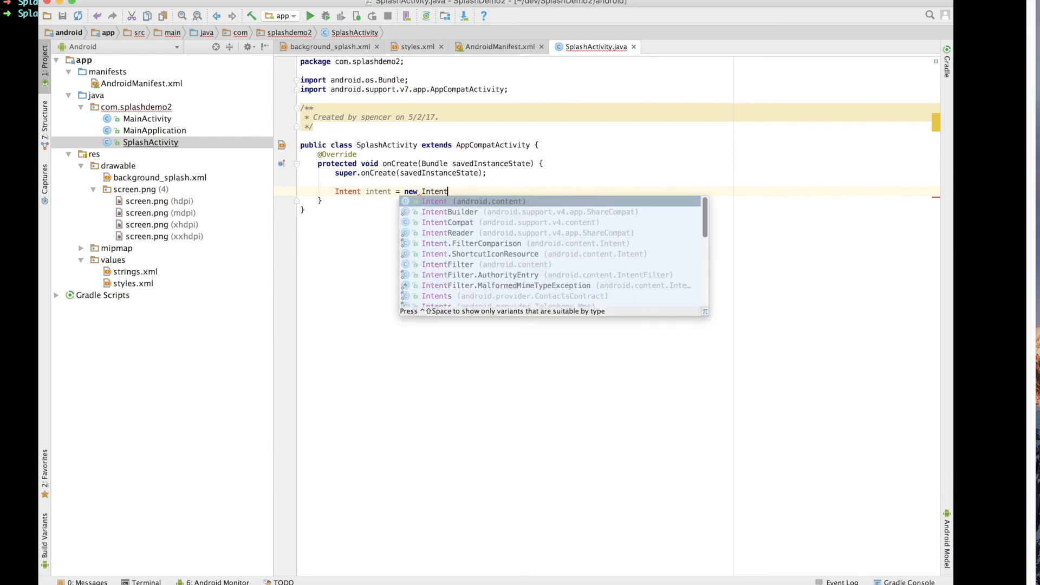
type("(this.")
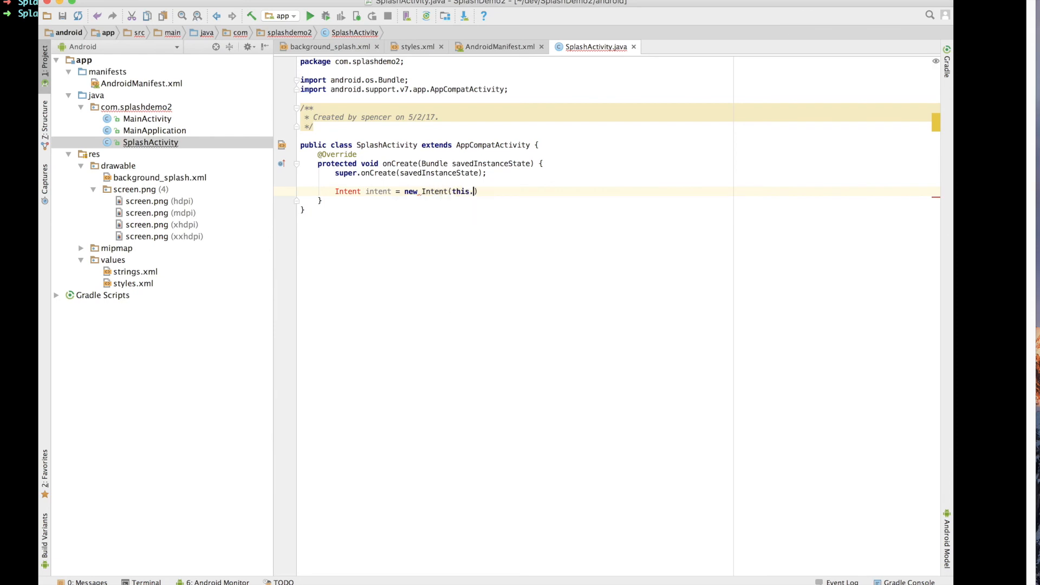
type(", MainActivity")
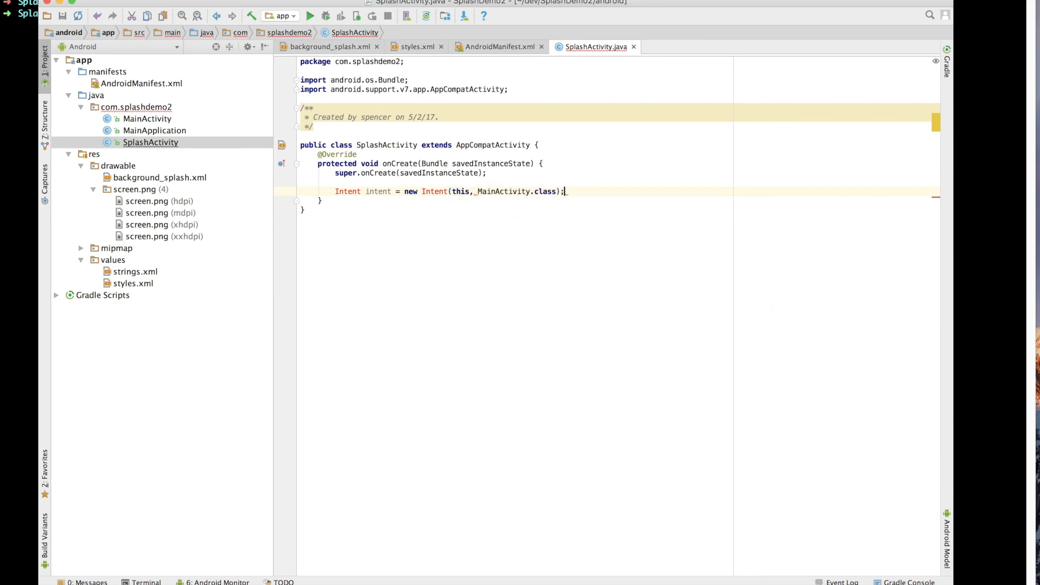
type("startAc")
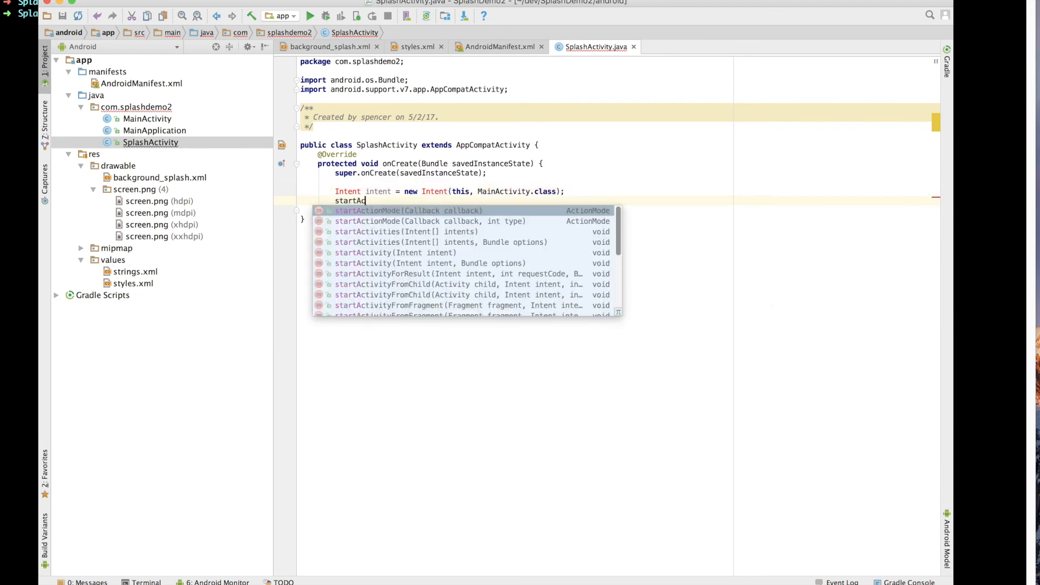
key("Escape")
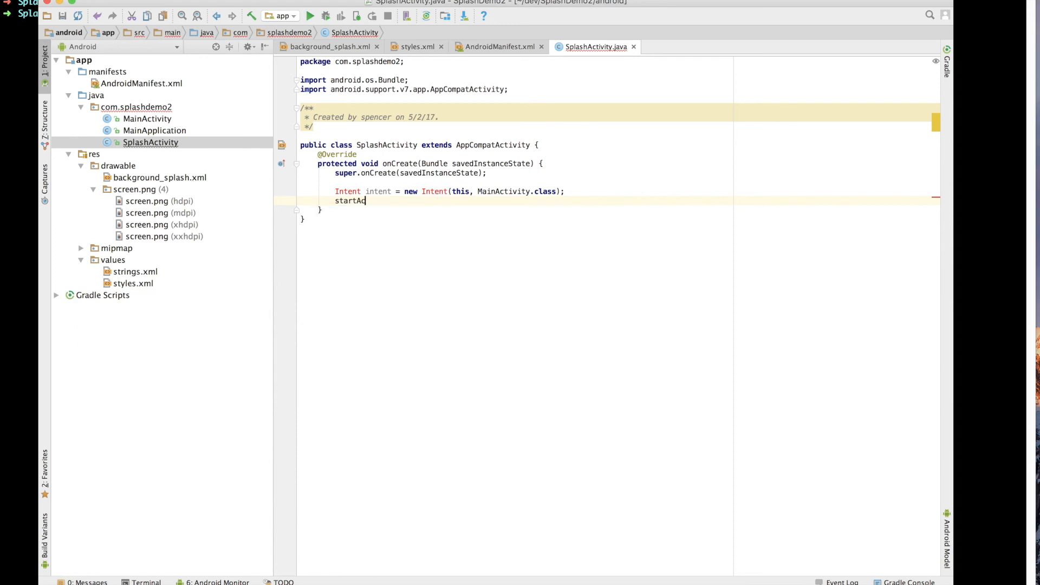
type("tivity(")
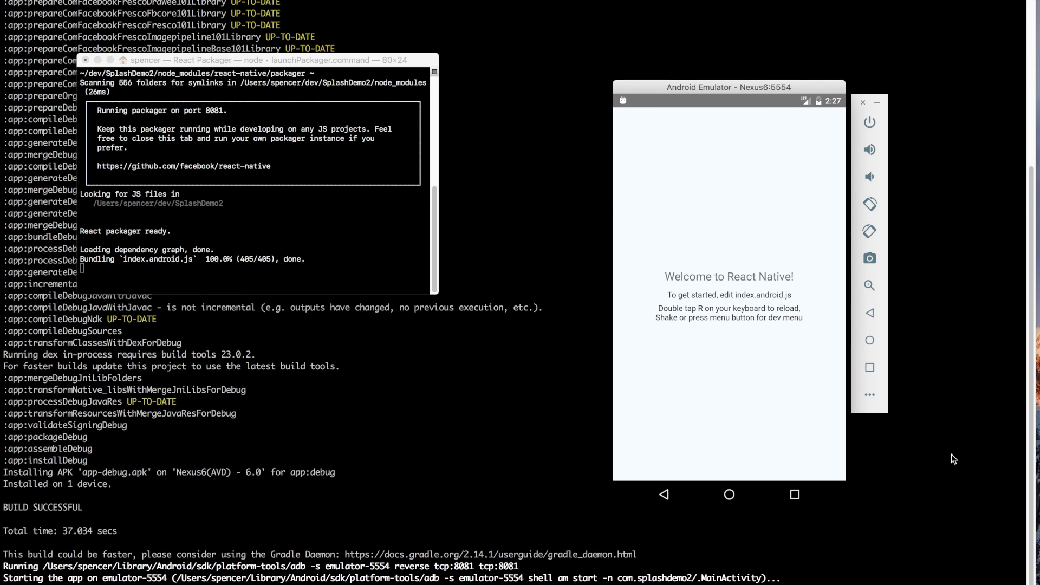
mouse_move(864, 419)
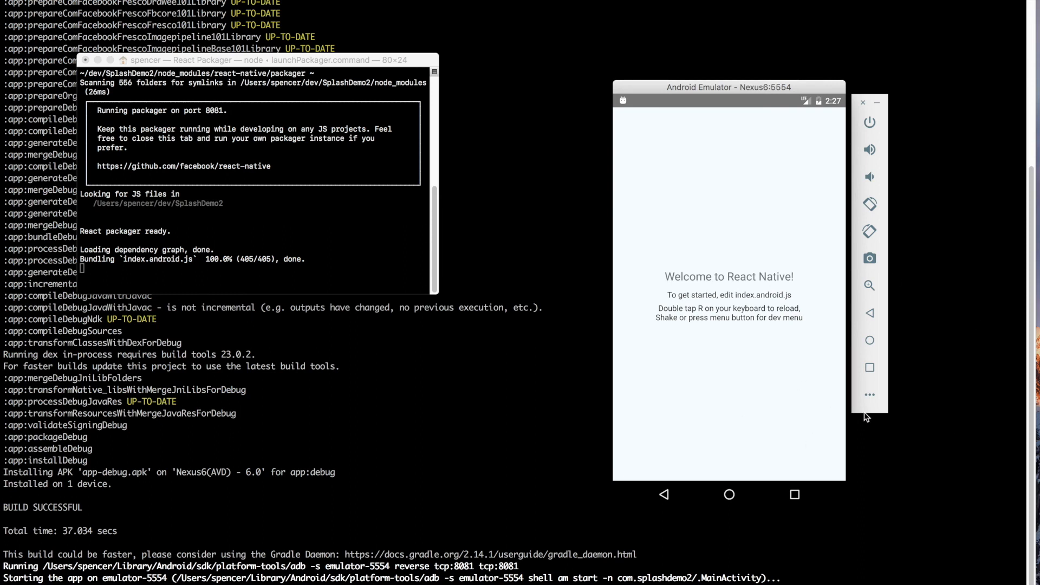